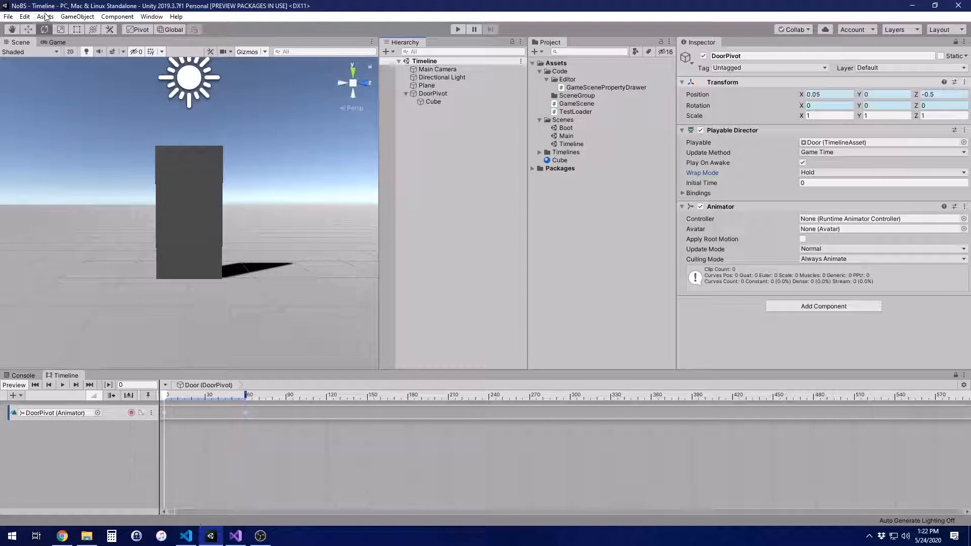
# - Switch from Unity to the code solution in Visual Studio
pyautogui.click(234, 536)
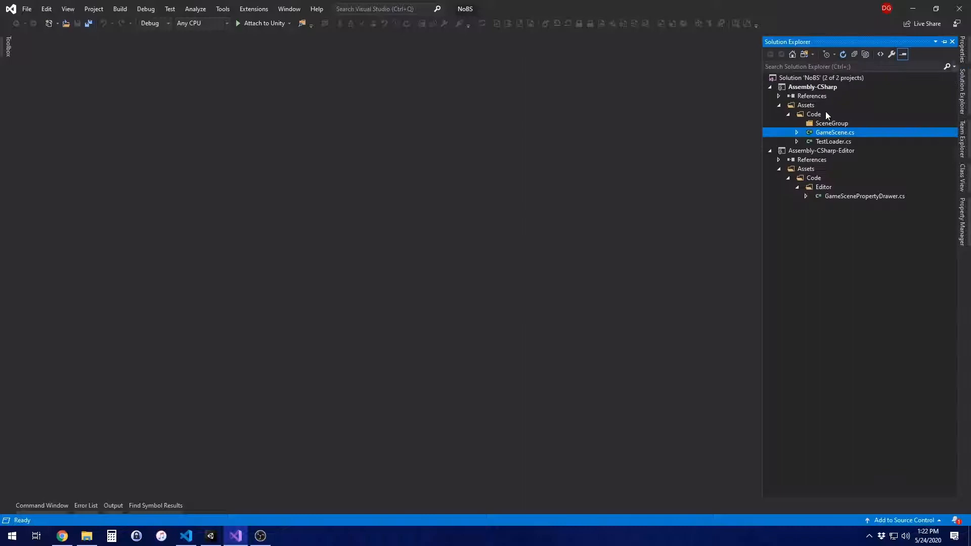
# - Add a new class file TimelineExtensions.cs to the Code folder
pyautogui.rightClick(813, 114)
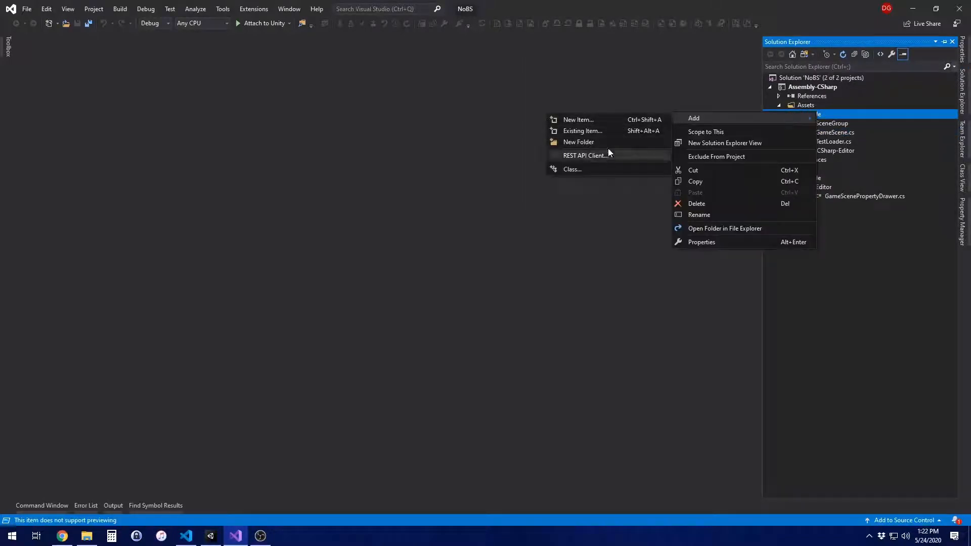
pyautogui.click(572, 169)
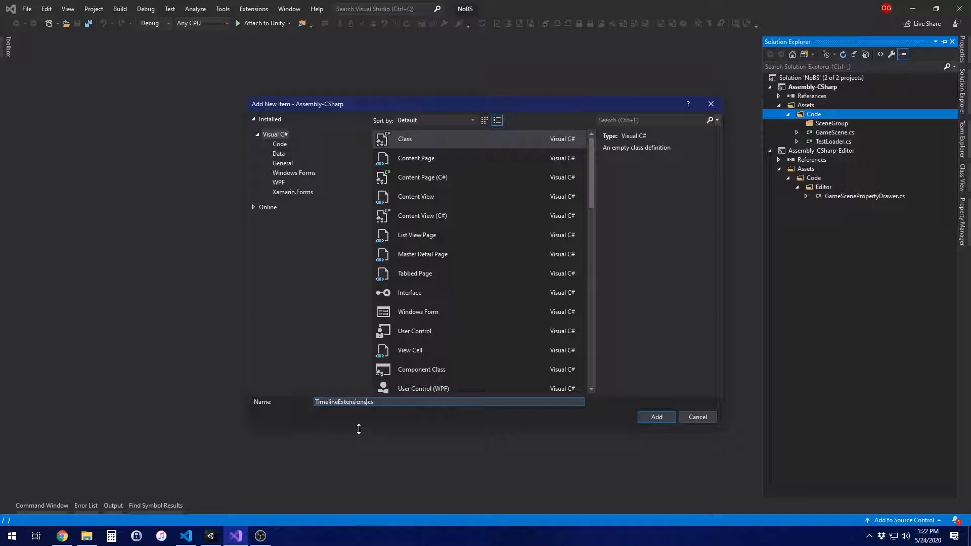
pyautogui.click(656, 416)
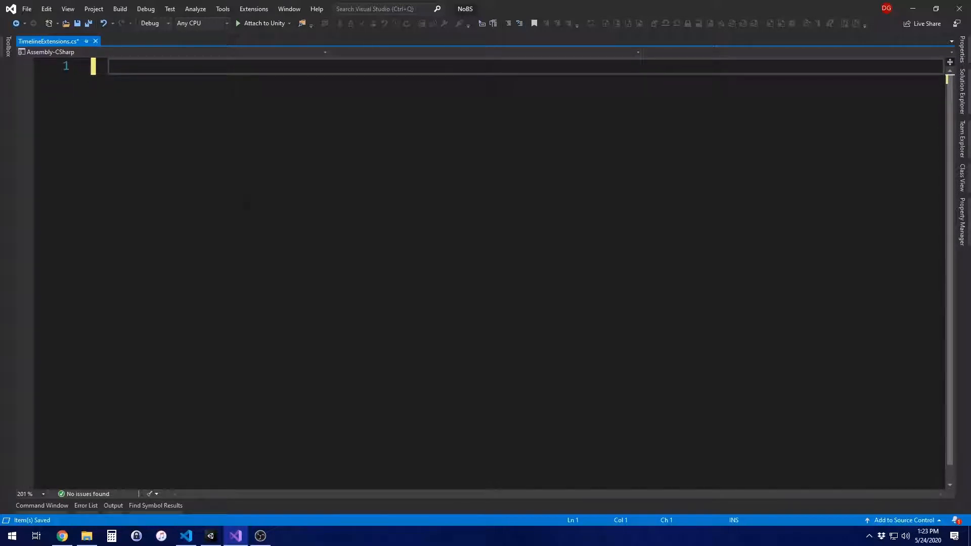
# - Declare the static TimelineExtensions class with a ReversePlay extension on PlayableDirector
pyautogui.write('using System.Collections;')
pyautogui.write('public')
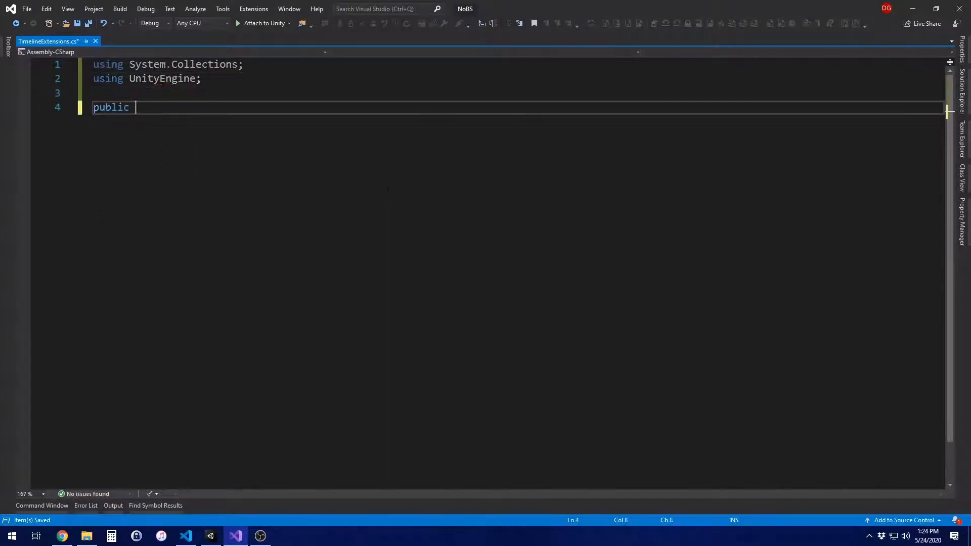
pyautogui.write('static class TimelineExtensions')
pyautogui.write('public static void ReversePlay(this')
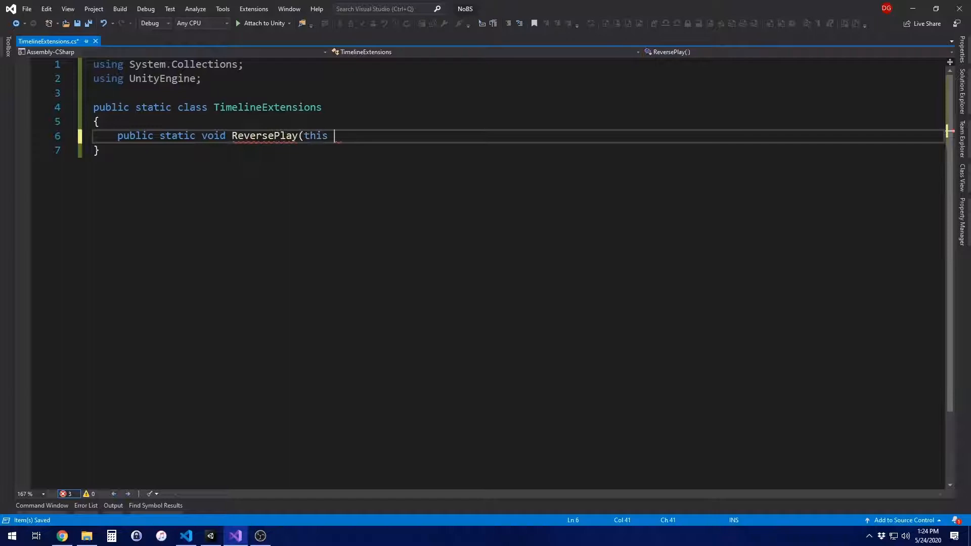
pyautogui.write('UnityEngine.Play')
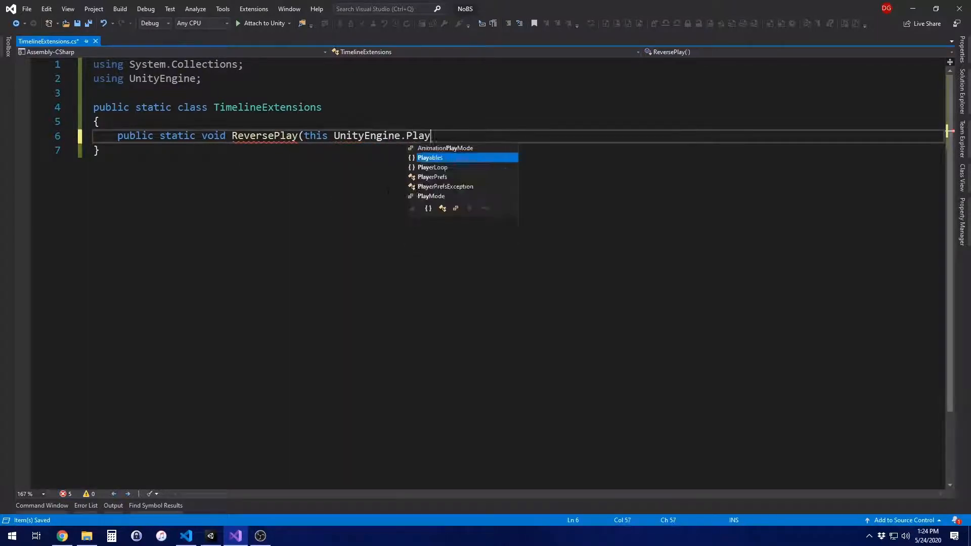
pyautogui.write('ables.playableDirector timeline)')
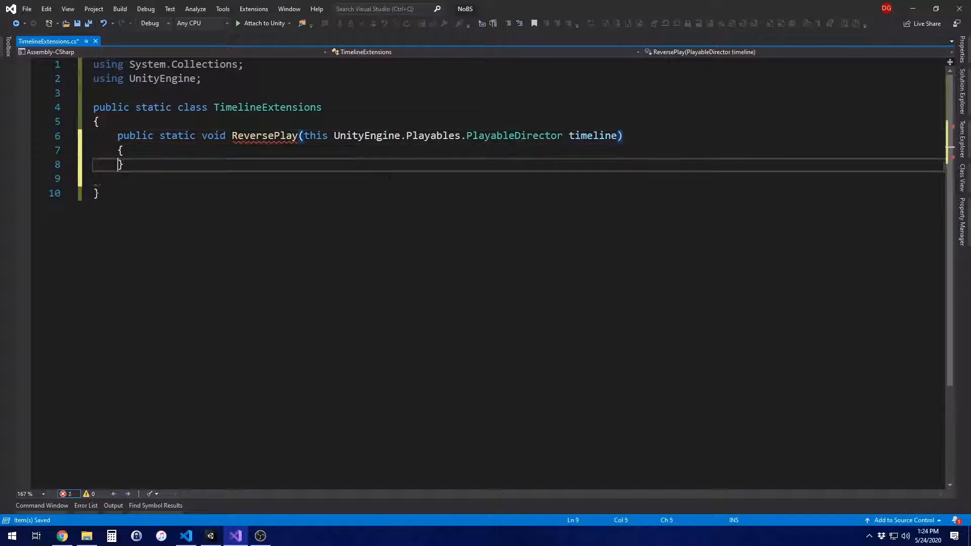
pyautogui.write('//')
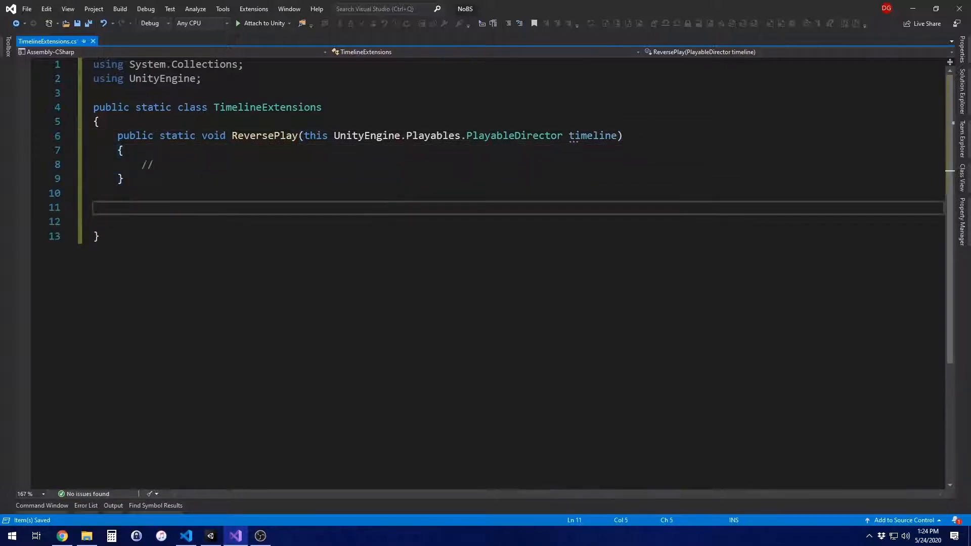
# - Add a private static IEnumerator Reverse(PlayableDirector timeline) signature
pyautogui.write('private')
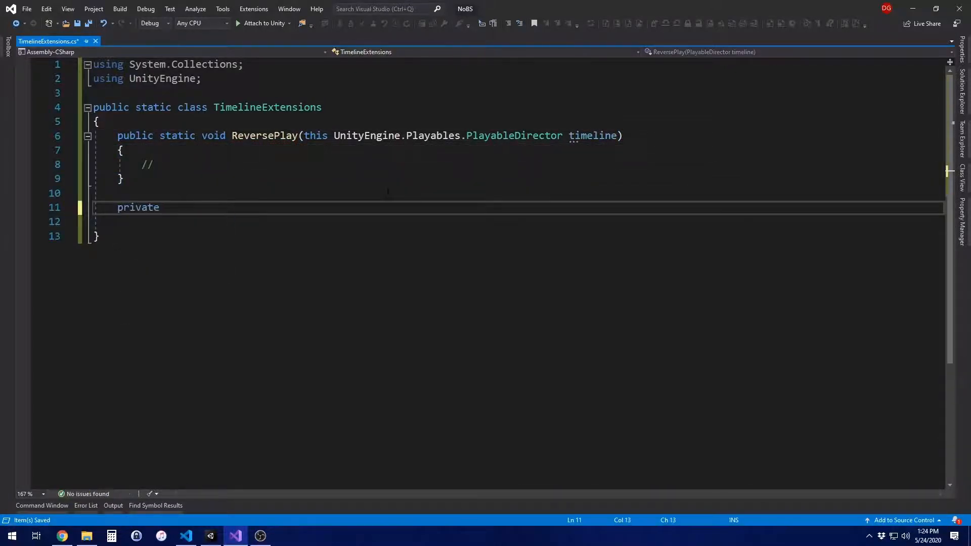
pyautogui.write('static IEnumerator')
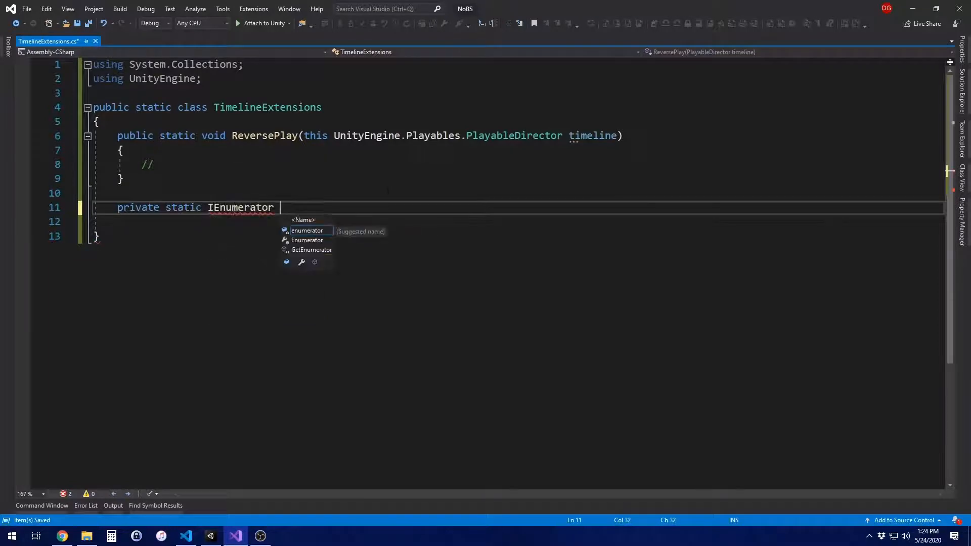
pyautogui.press('Escape')
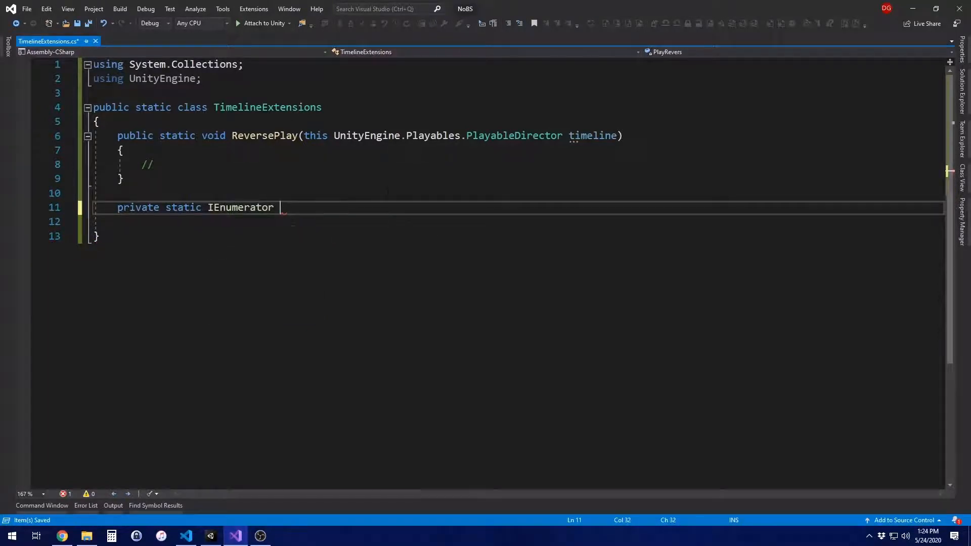
pyautogui.write('Revers')
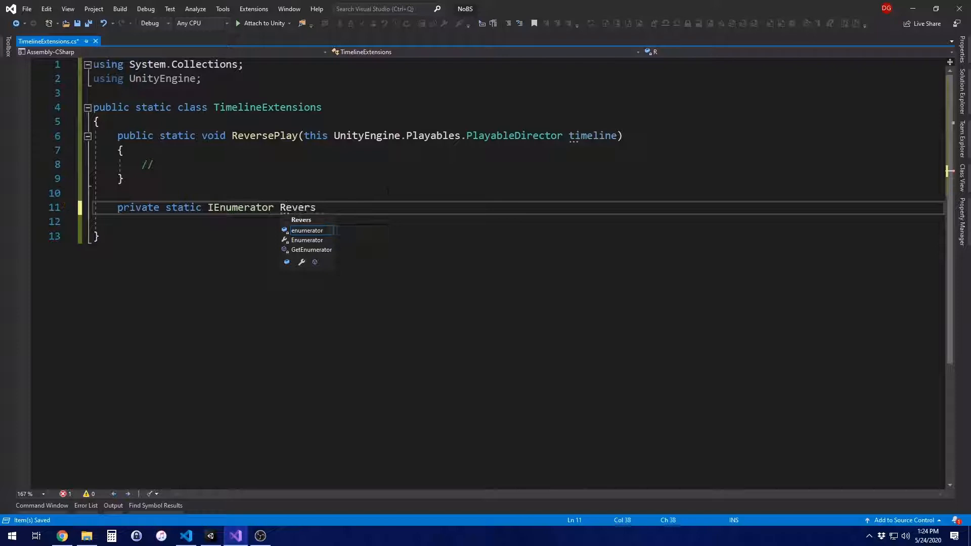
pyautogui.write('e(Unity')
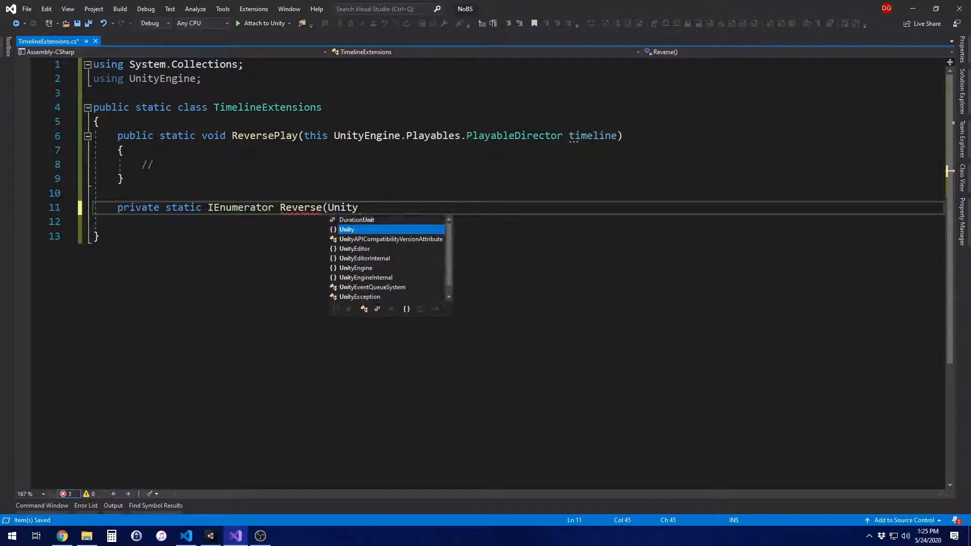
pyautogui.write('Engine.Playables')
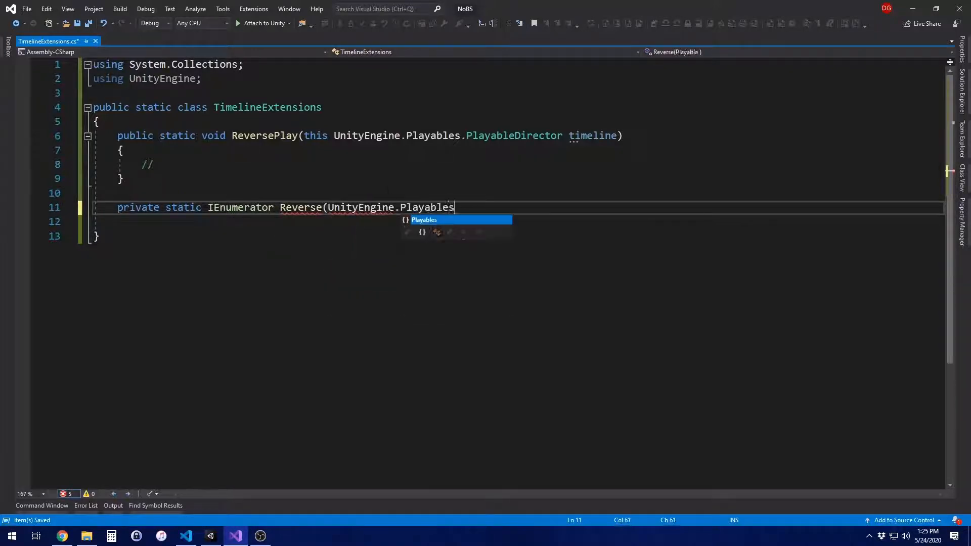
pyautogui.write('.Playable')
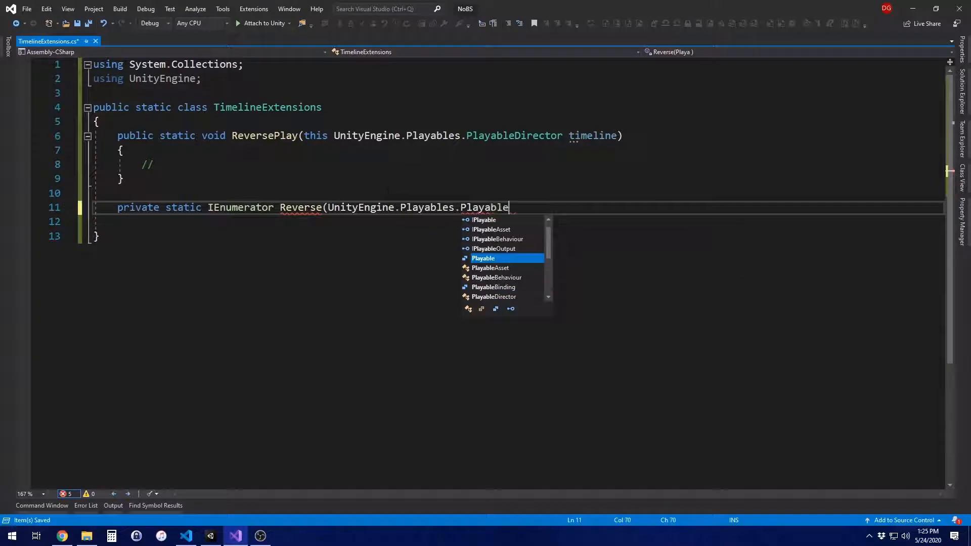
pyautogui.write('Director timeline)')
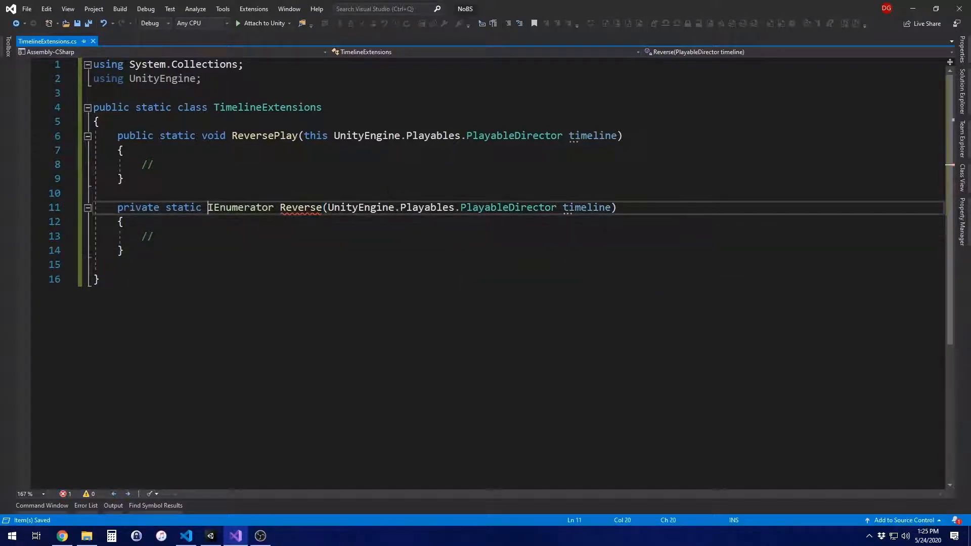
# - Have Reverse return null and store the director's timeUpdateMode in defaultUpdateMode
pyautogui.click(153, 236)
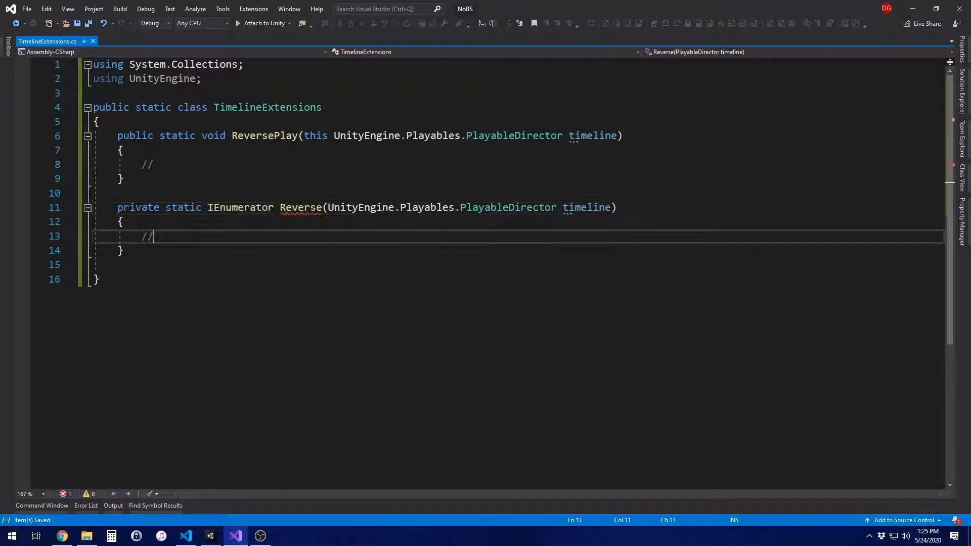
pyautogui.write('return null;')
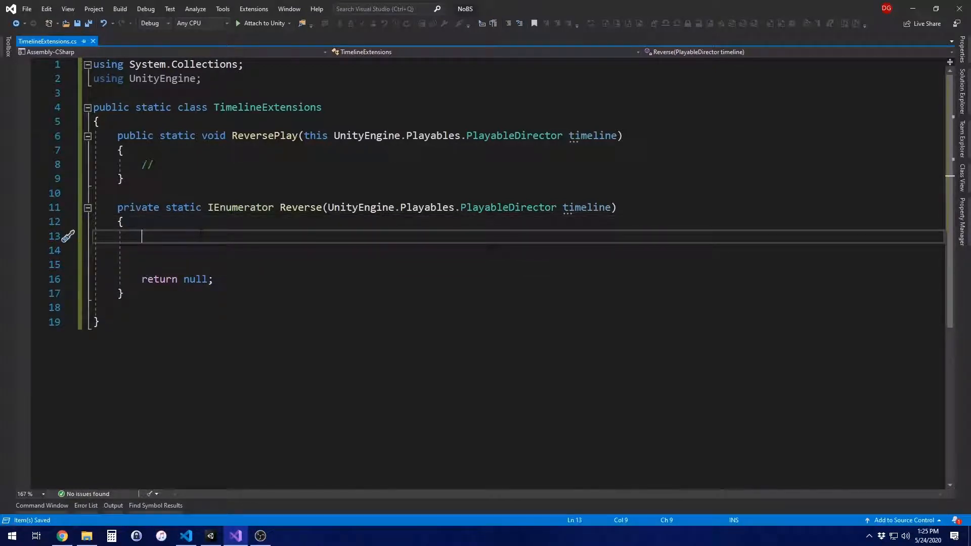
pyautogui.write('UnityE')
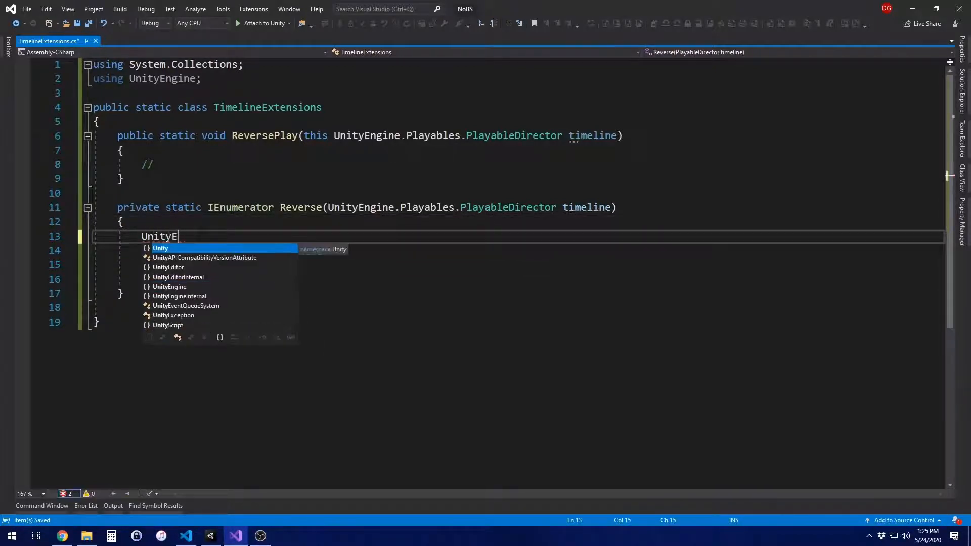
pyautogui.write('ngine.Playables.directorUpdateMode defaultUpdateMode = timeline.timeUpdateMode;')
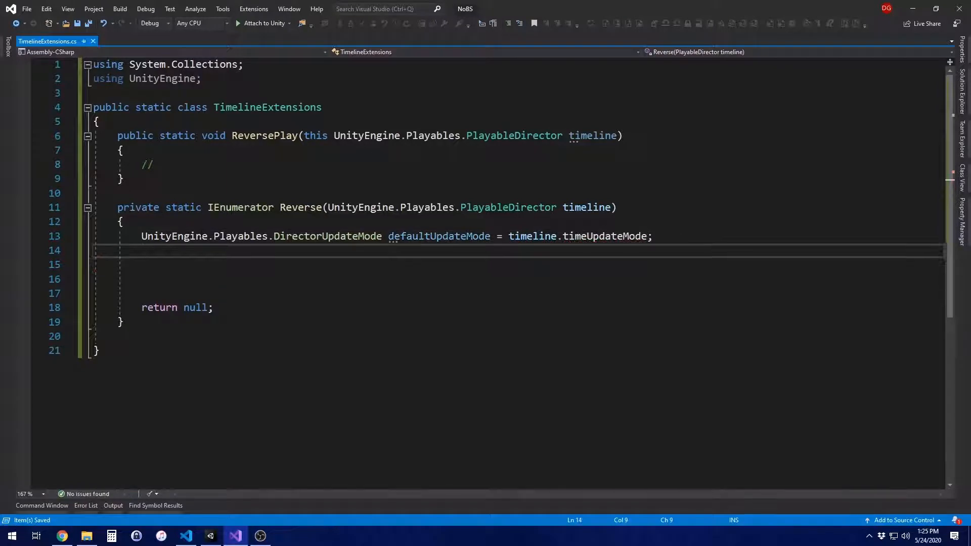
# - Set timeline.timeUpdateMode to DirectorUpdateMode.Manual inside Reverse
pyautogui.write('timeline.timeUpdateMode')
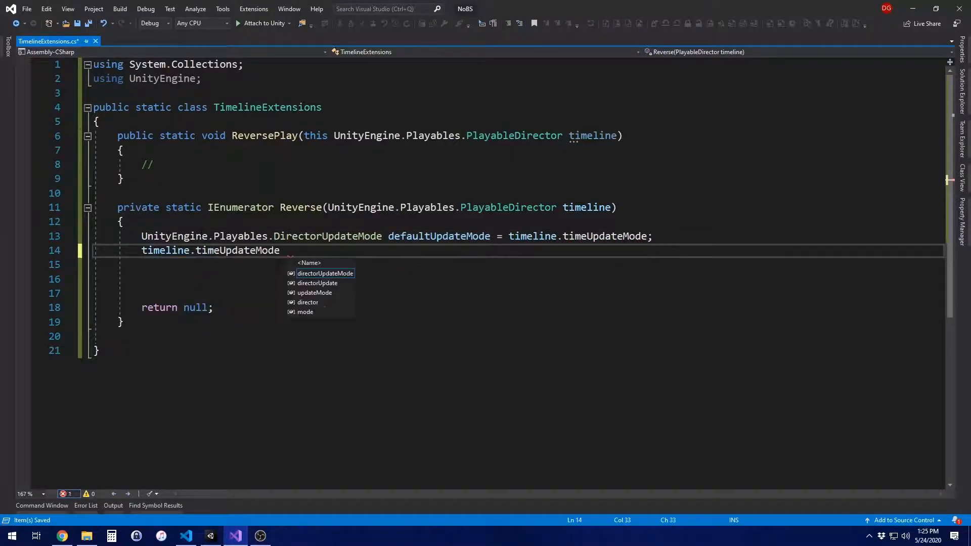
pyautogui.write('= UnityEngine.pla')
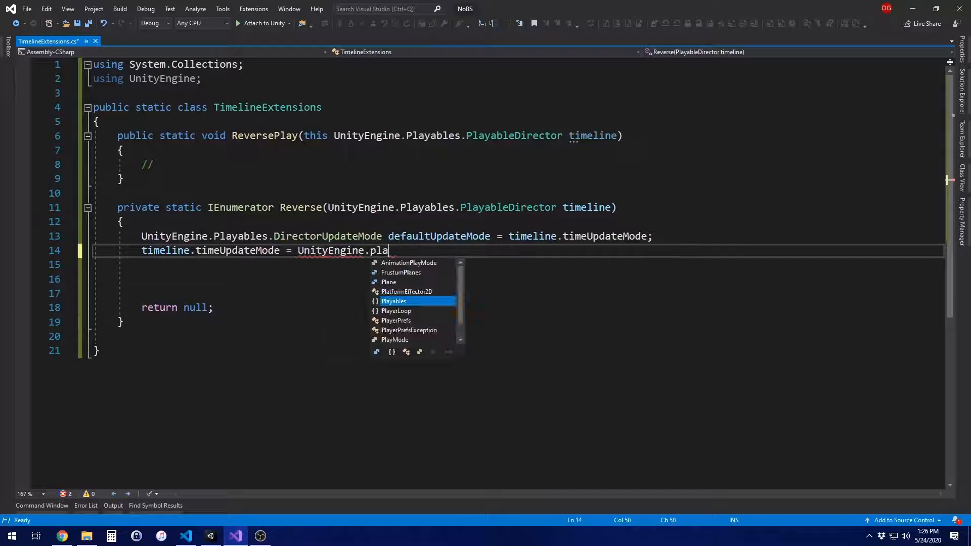
pyautogui.write('yables.DirectorUpdateMode.m')
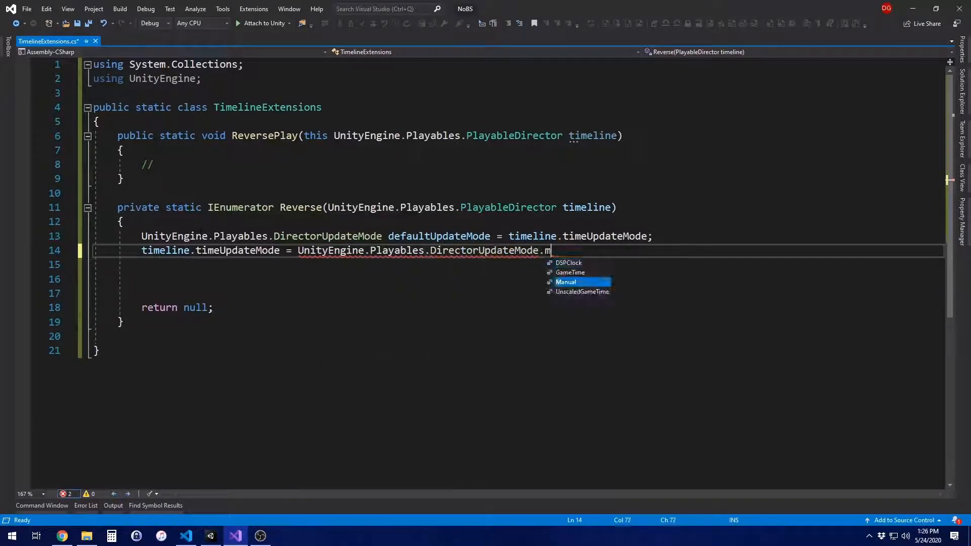
pyautogui.press('Tab')
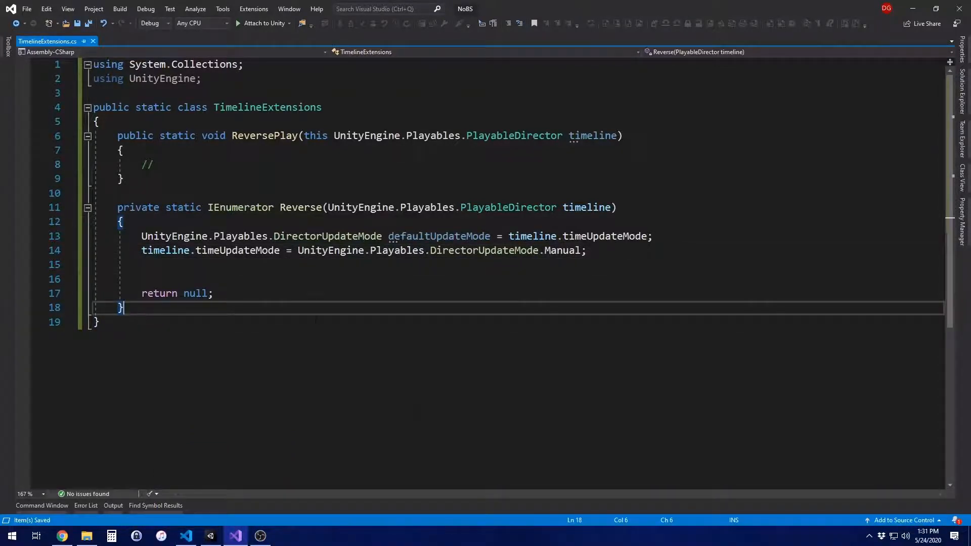
pyautogui.press('Enter')
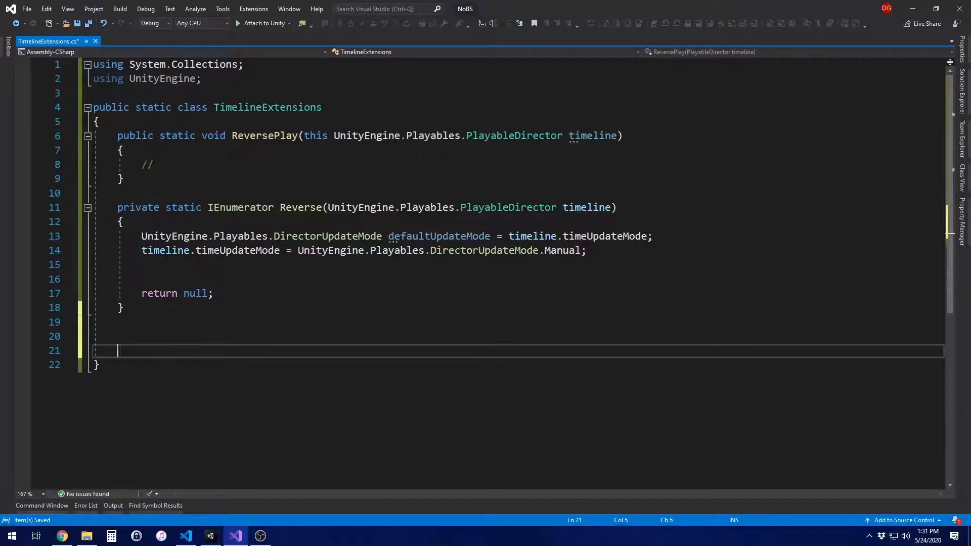
# - Write ApproxEquals(this double num, double other) returning Mathf.Approximately of both values cast to float
pyautogui.write('public static bool ApproxEqu')
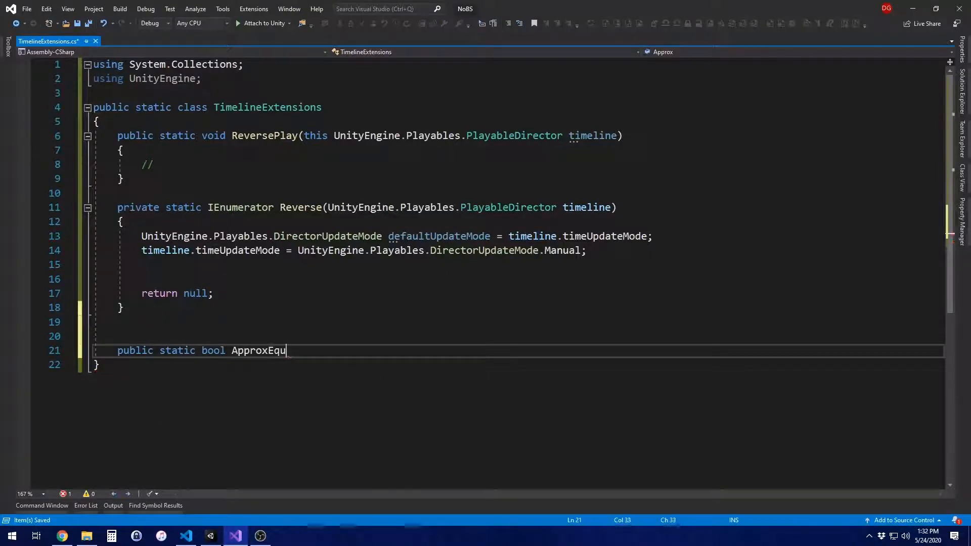
pyautogui.write('als(this double num,')
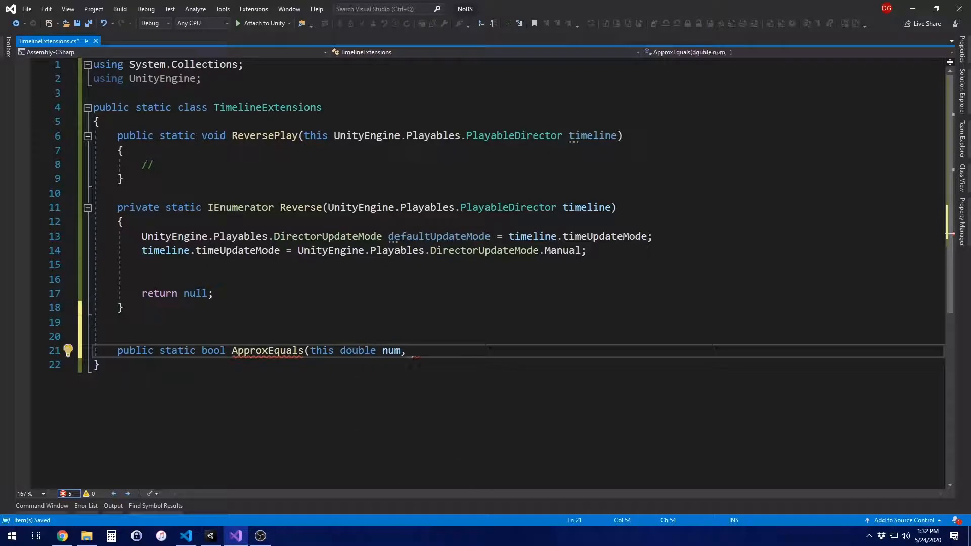
pyautogui.write('double other)')
pyautogui.write('return Mathf.')
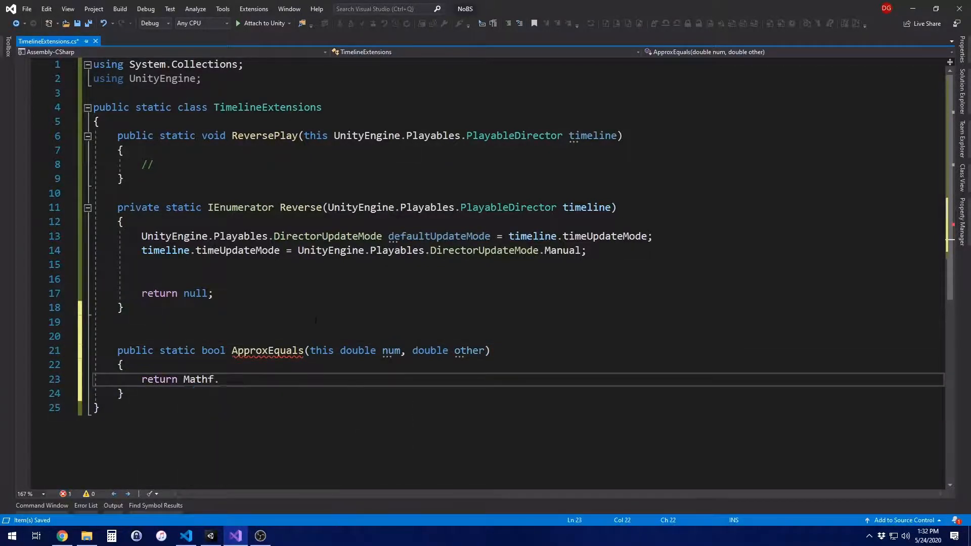
pyautogui.write('Approximately(')
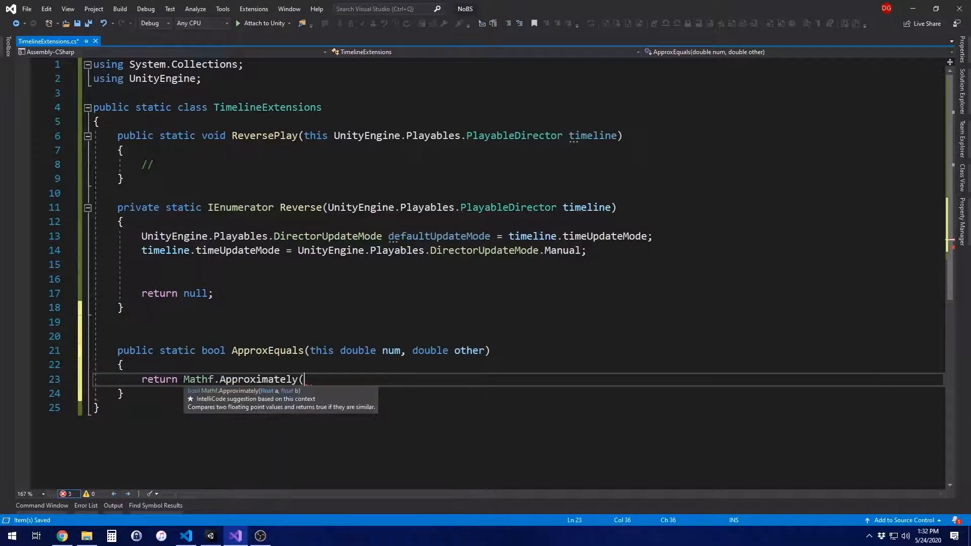
pyautogui.write('(float)num')
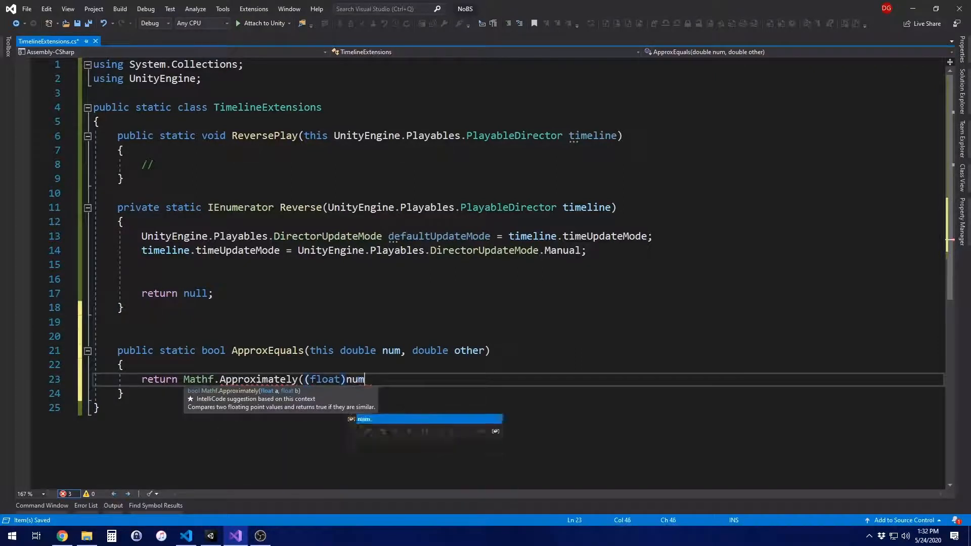
pyautogui.write(', (float)')
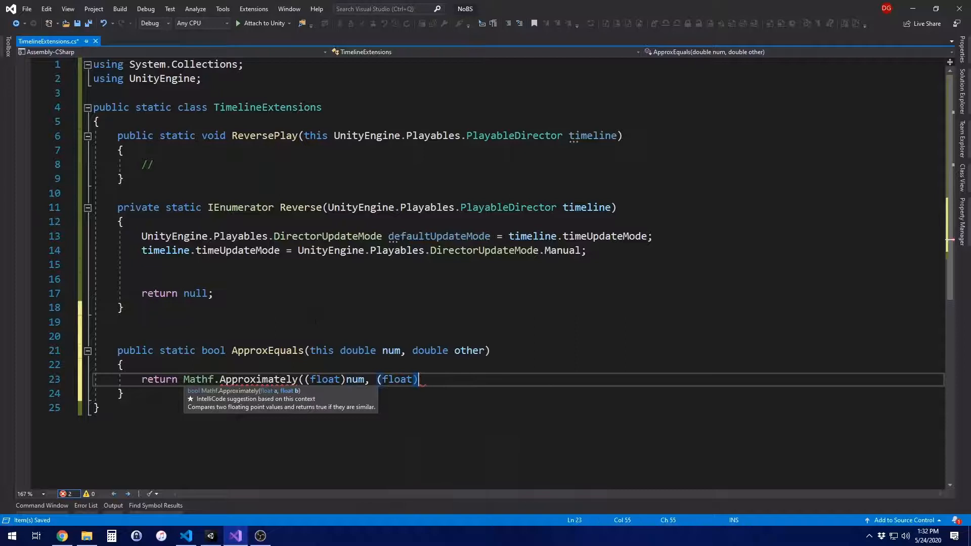
pyautogui.write('other);')
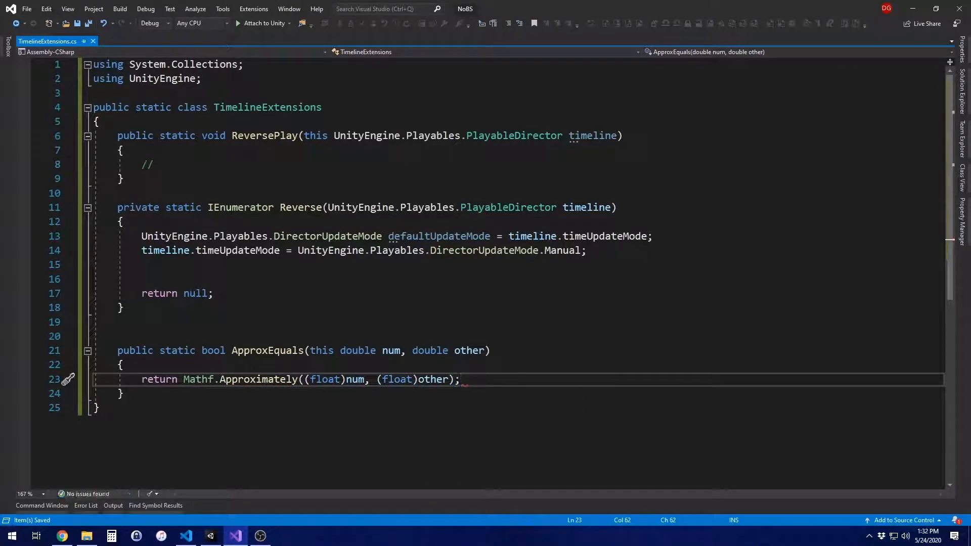
# - Declare a second ApproxEquals overload taking this double num and a float other
pyautogui.press('Enter')
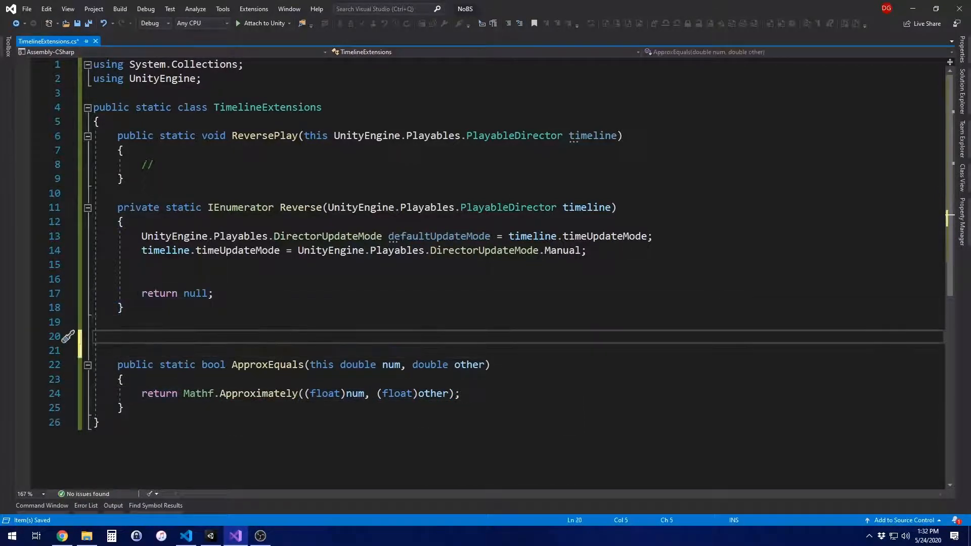
pyautogui.write('public')
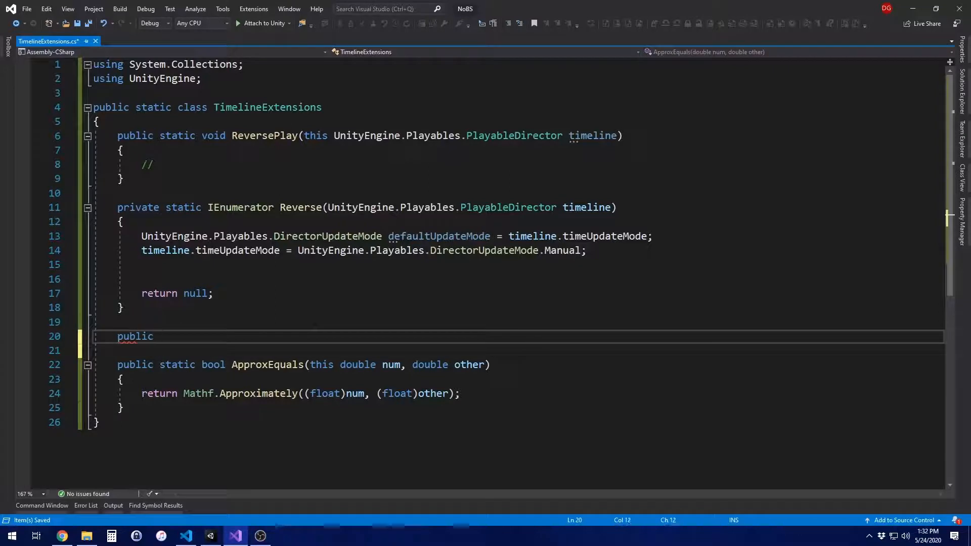
pyautogui.write('static bool ApproxEquals')
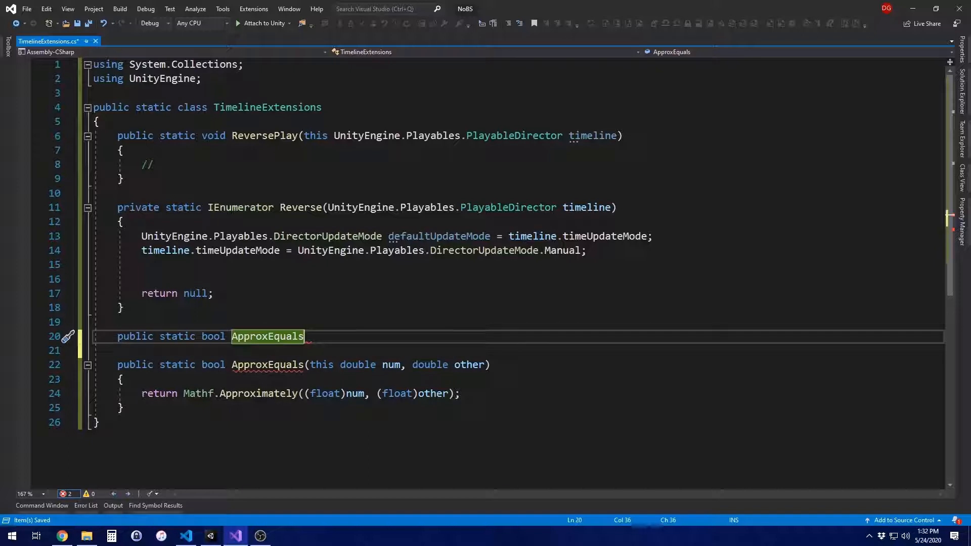
pyautogui.write('(')
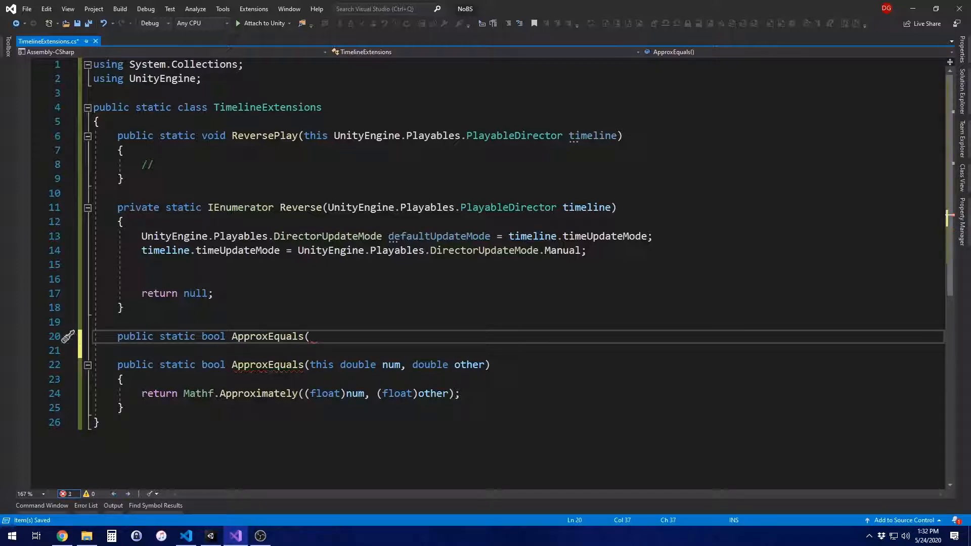
pyautogui.write('this')
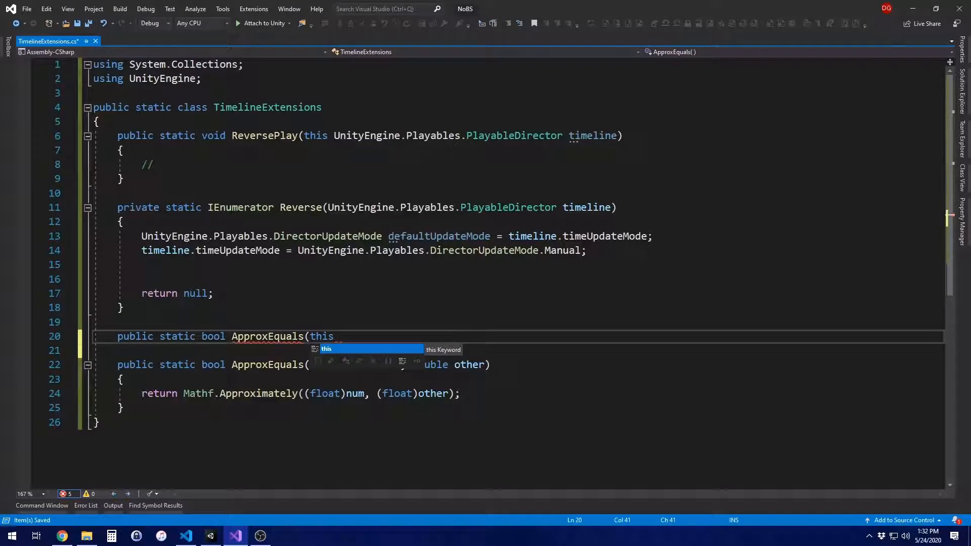
pyautogui.write('double num,')
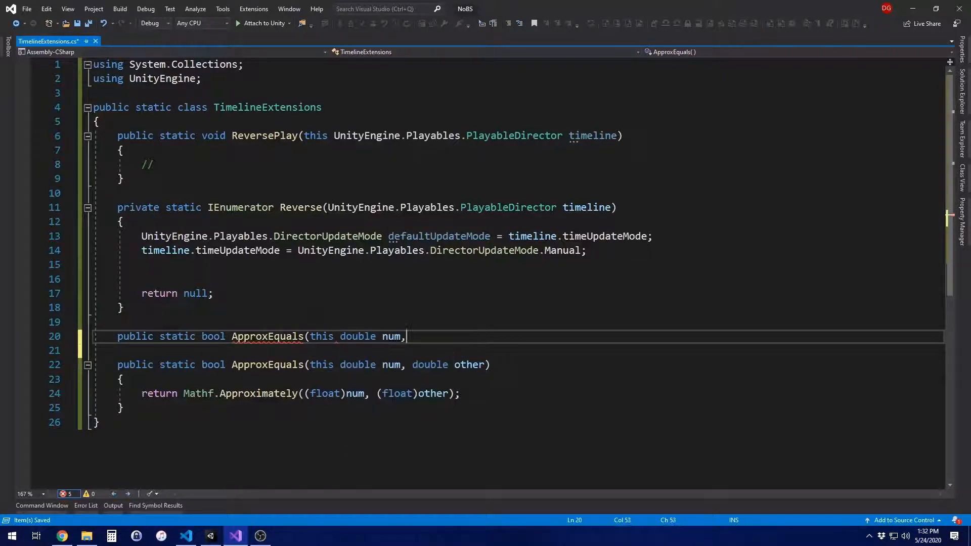
pyautogui.write('float other')
pyautogui.click(518, 350)
pyautogui.write('{')
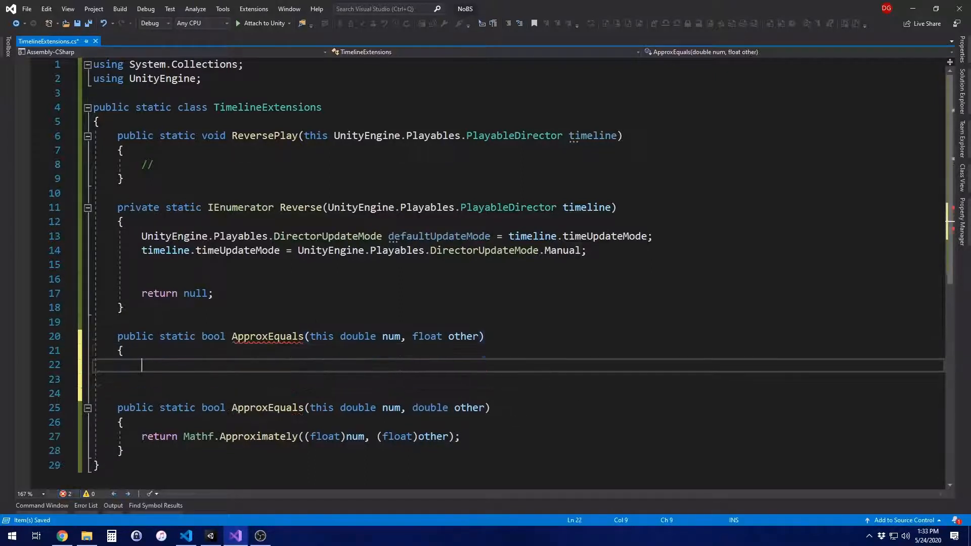
# - Return Mathf.Approximately((float)num, other) from the float overload
pyautogui.write('return Math')
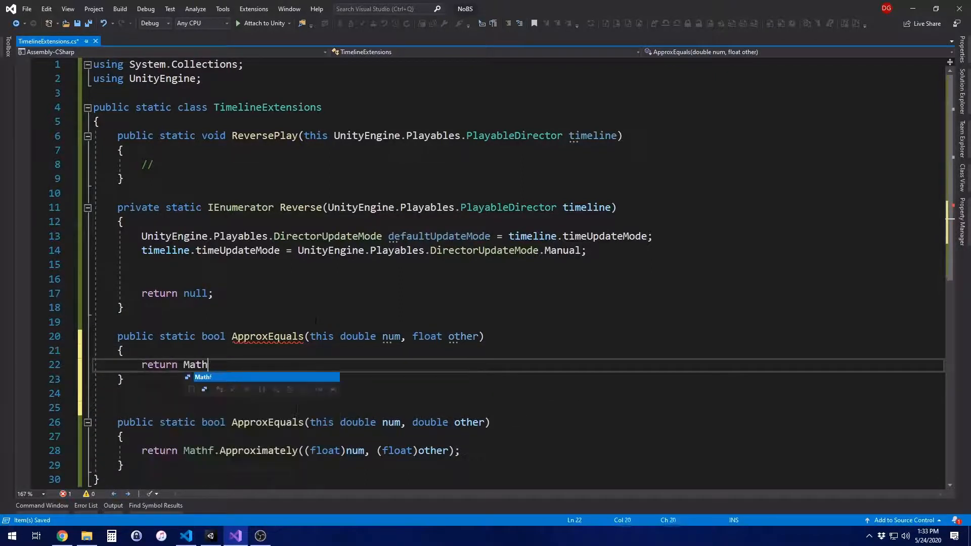
pyautogui.write('f.Approximately((')
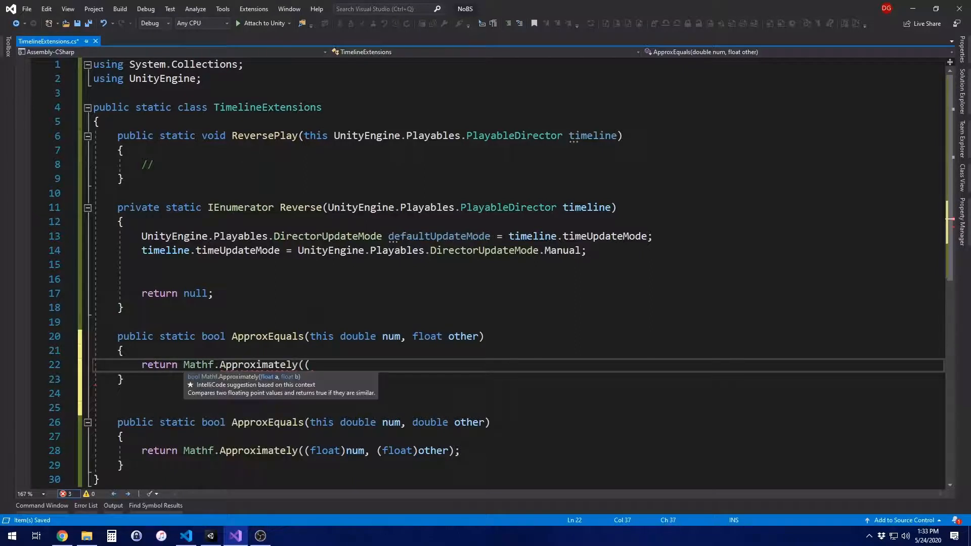
pyautogui.write('(float)num,')
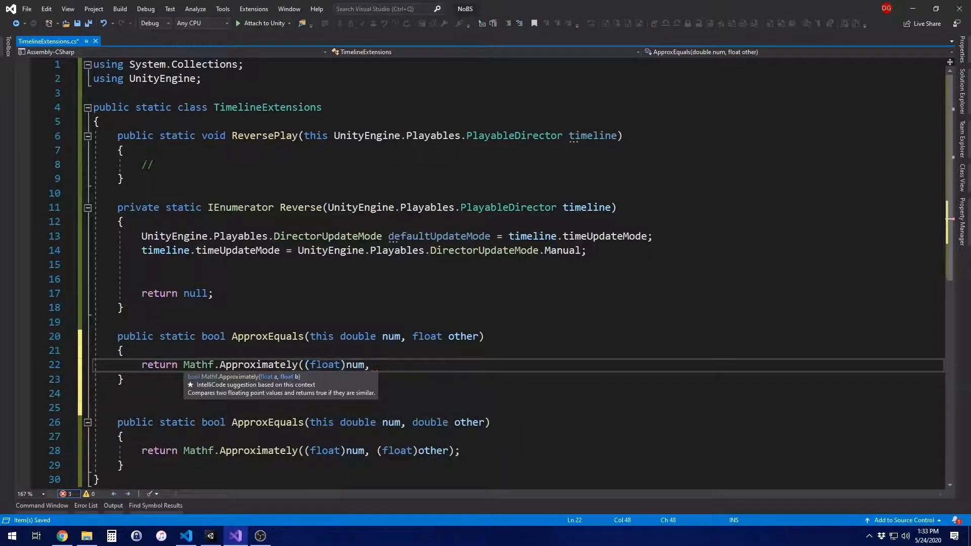
pyautogui.write('other);')
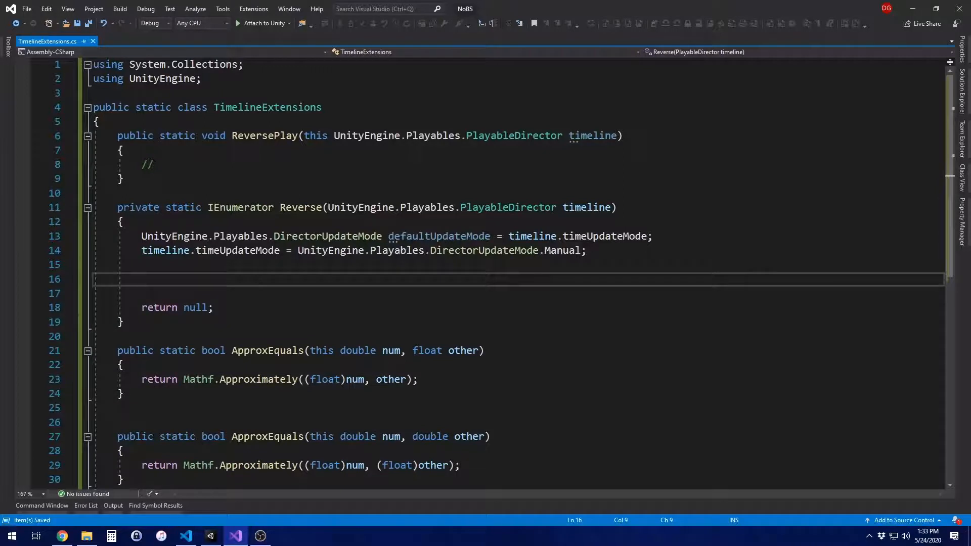
# - Add an if checking timeline.time ApproxEquals its duration or zero
pyautogui.click(142, 280)
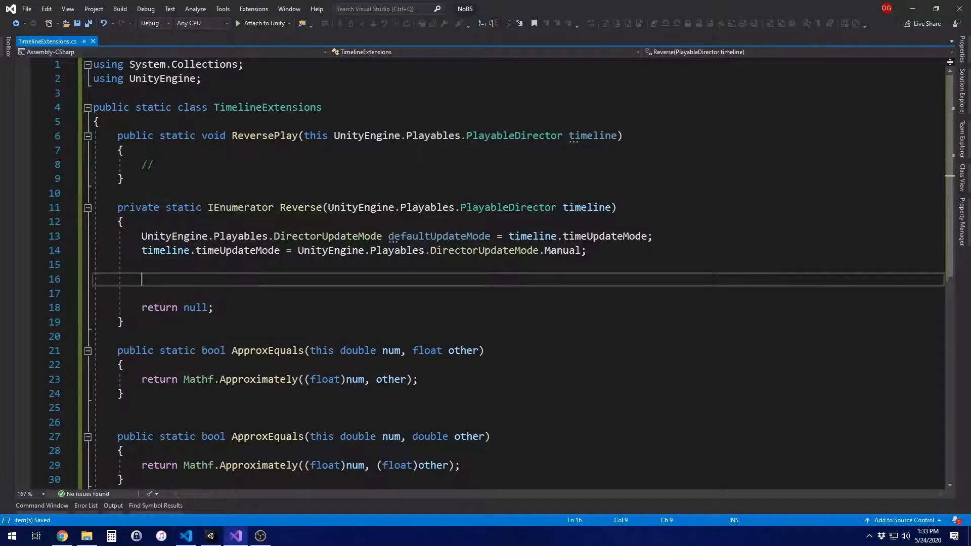
pyautogui.write('if (timline')
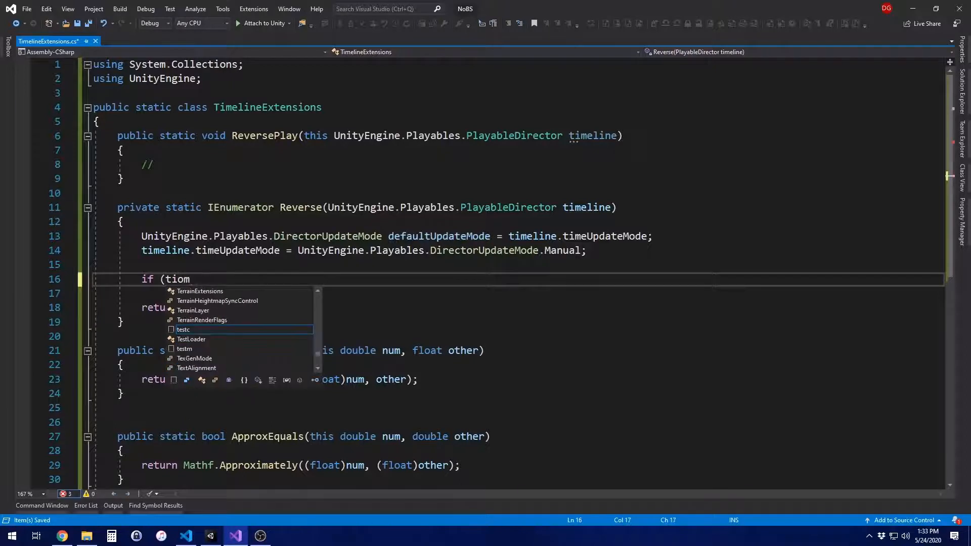
pyautogui.write('imeline.')
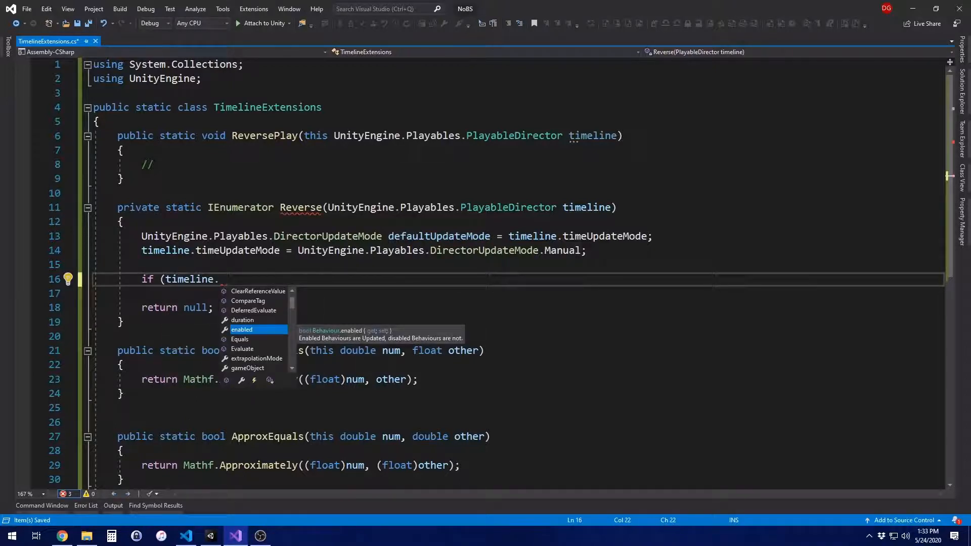
pyautogui.write('time.ApproxEquals(')
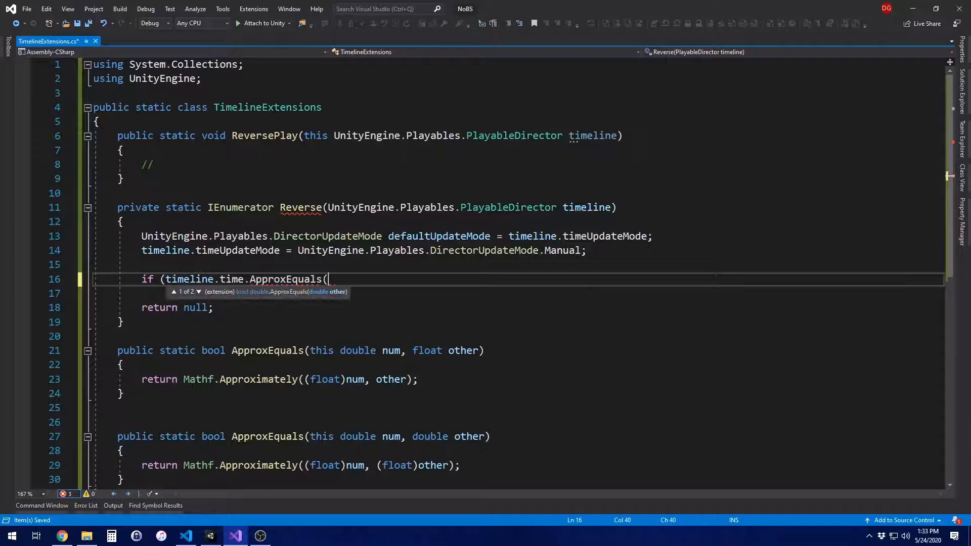
pyautogui.write('timeline.duration) || timeline.time')
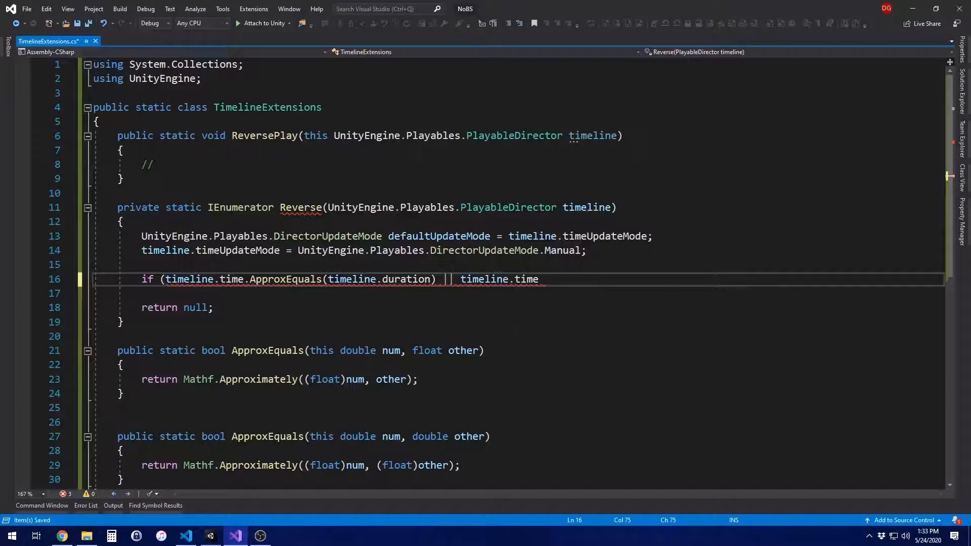
pyautogui.write('.ApproxEquals(0)')
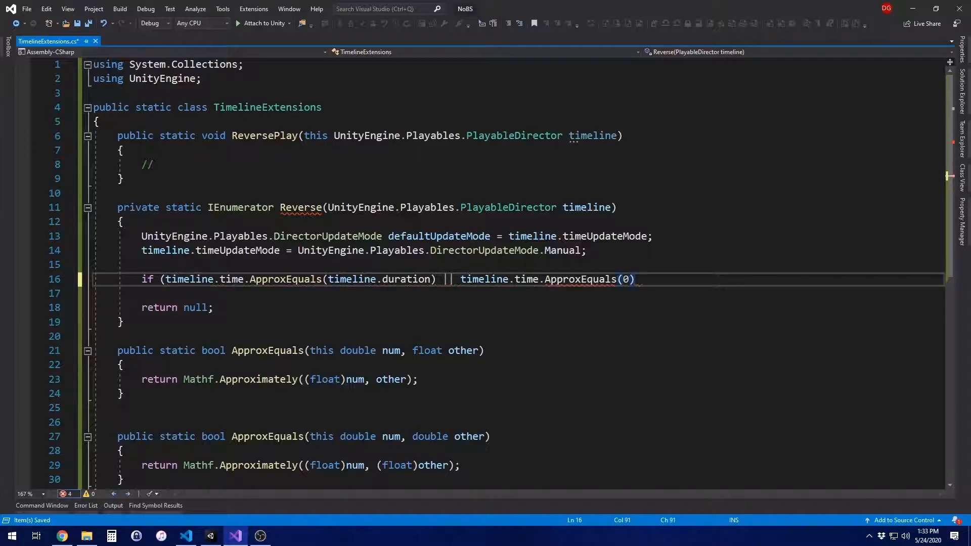
pyautogui.write('{')
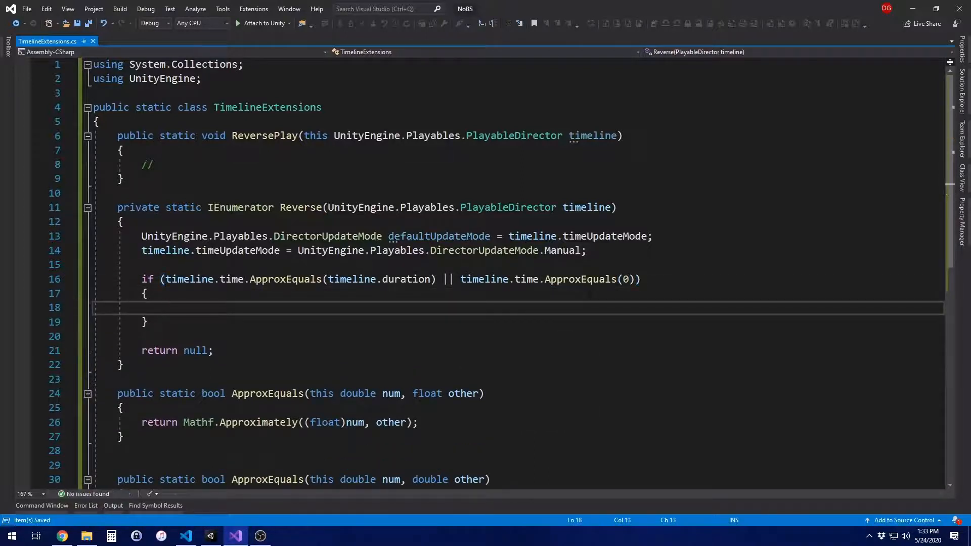
# - Inside it set timeline.time to timeline.duration, then call timeline.Evaluate()
pyautogui.scroll(-3)
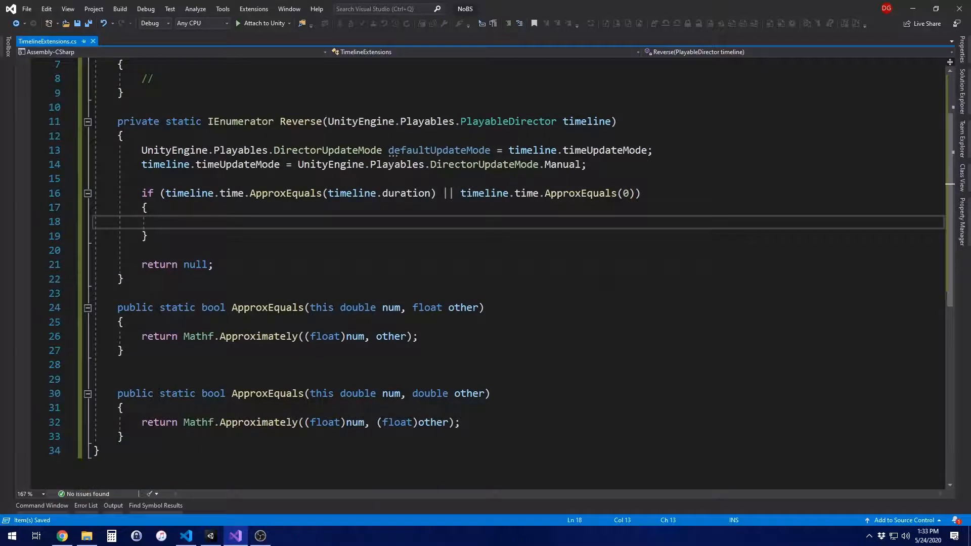
pyautogui.write('timeline.time = timeline.')
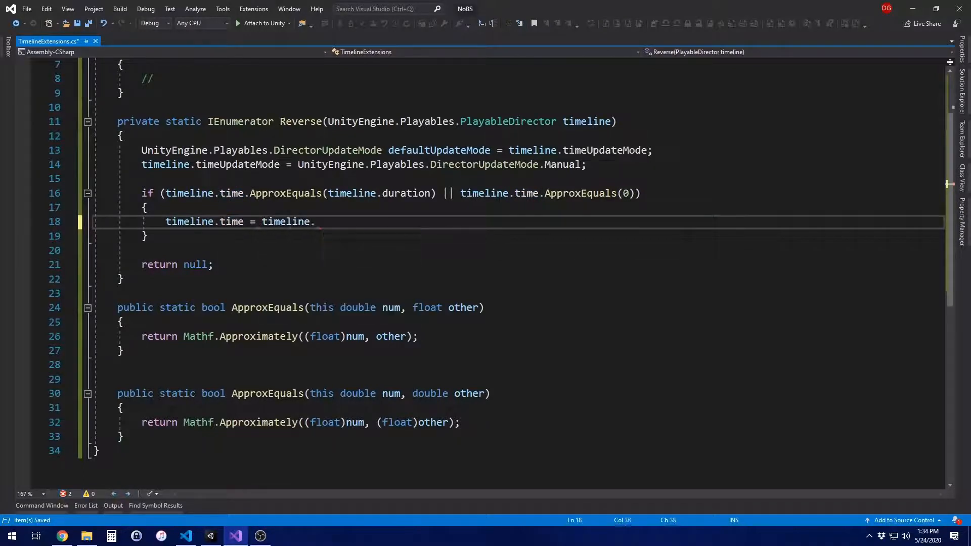
pyautogui.write('duration;')
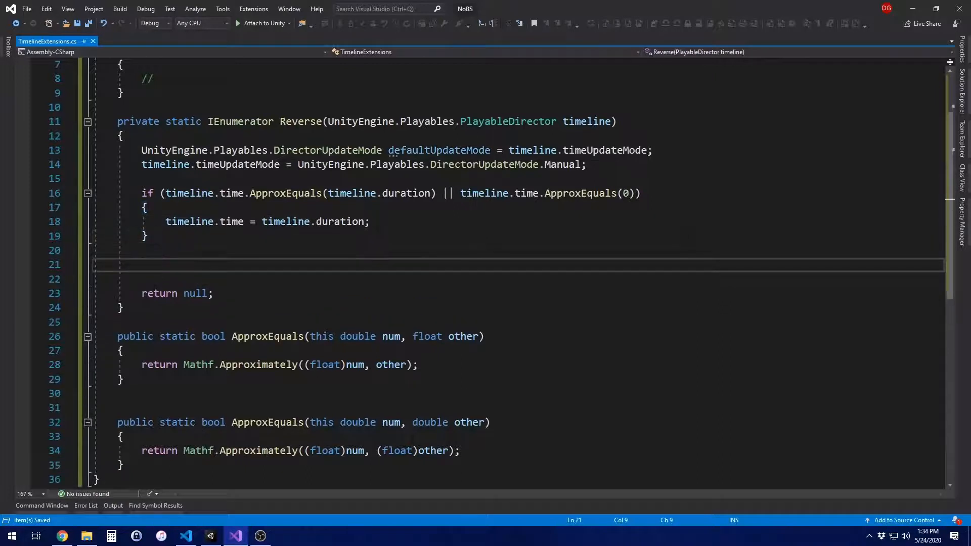
pyautogui.write('timeline.')
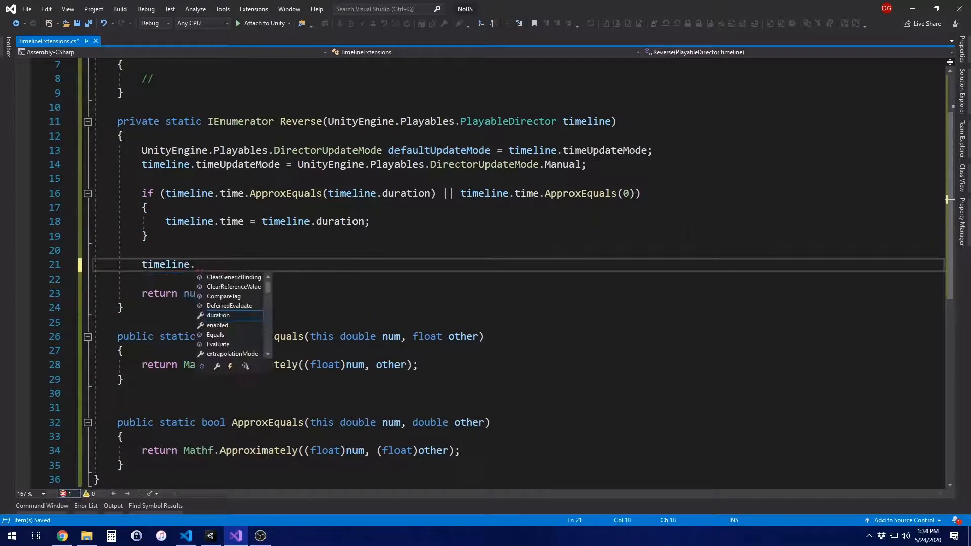
pyautogui.write('Evaluate();')
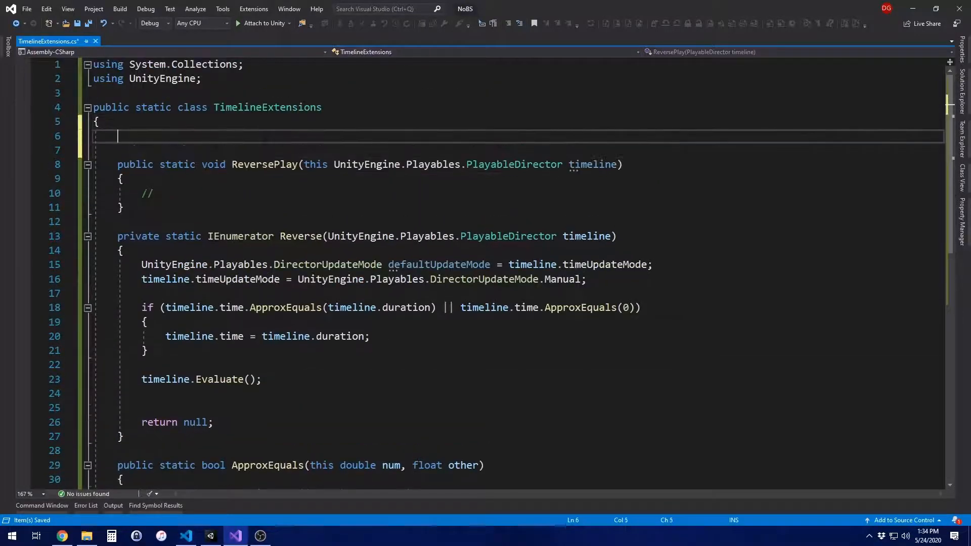
# - Declare a private static readonly WaitForEndOfFrame _frameWait field at the top of the class
pyautogui.write('private')
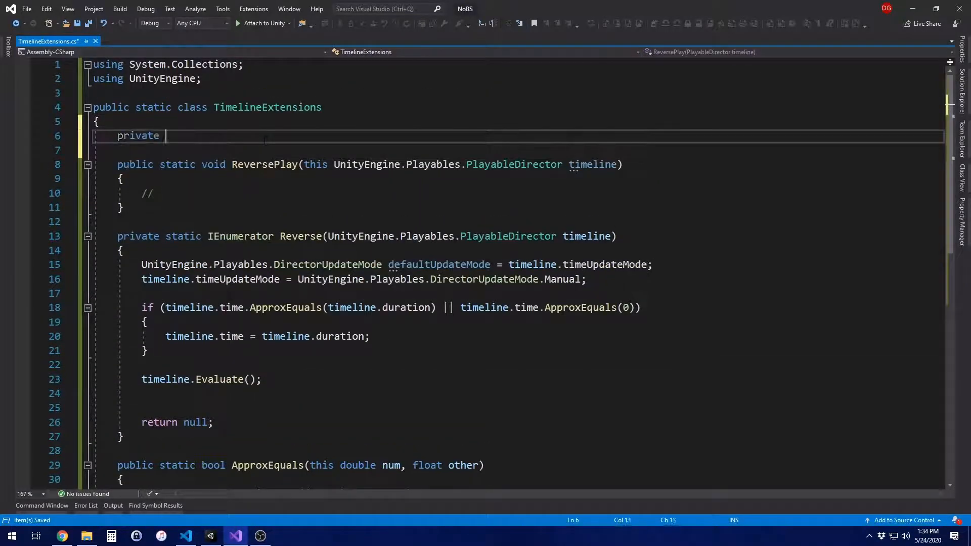
pyautogui.write('static readonly')
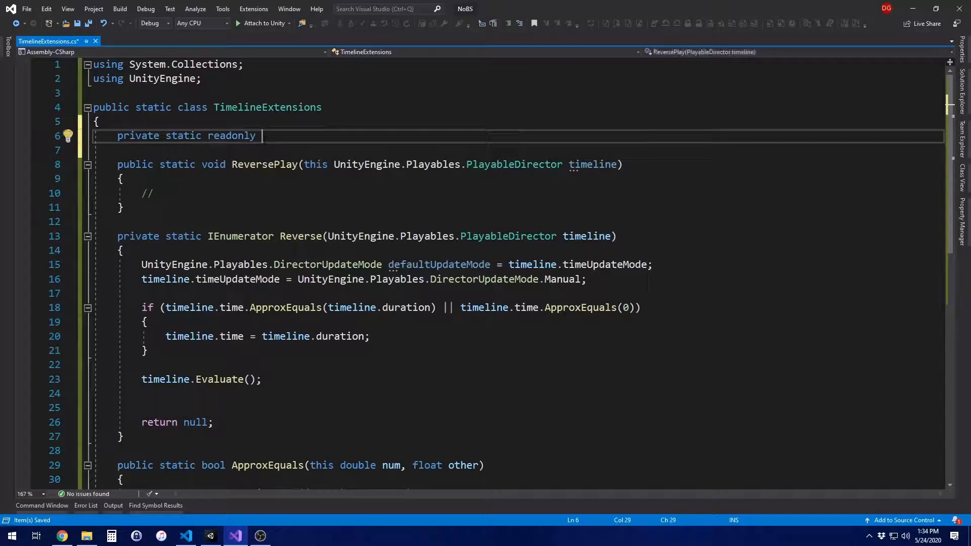
pyautogui.write('WaitForEndOfFrame fra')
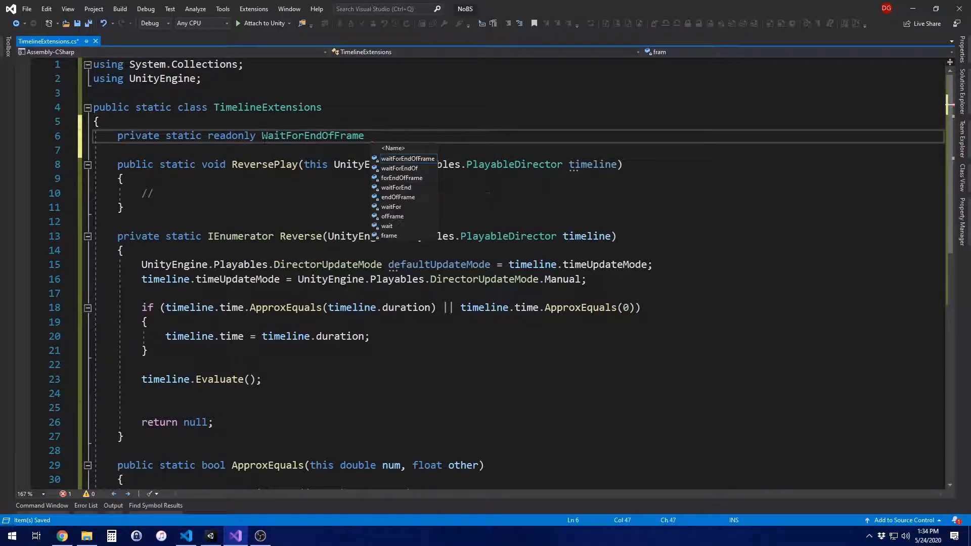
pyautogui.write('_frameWait =')
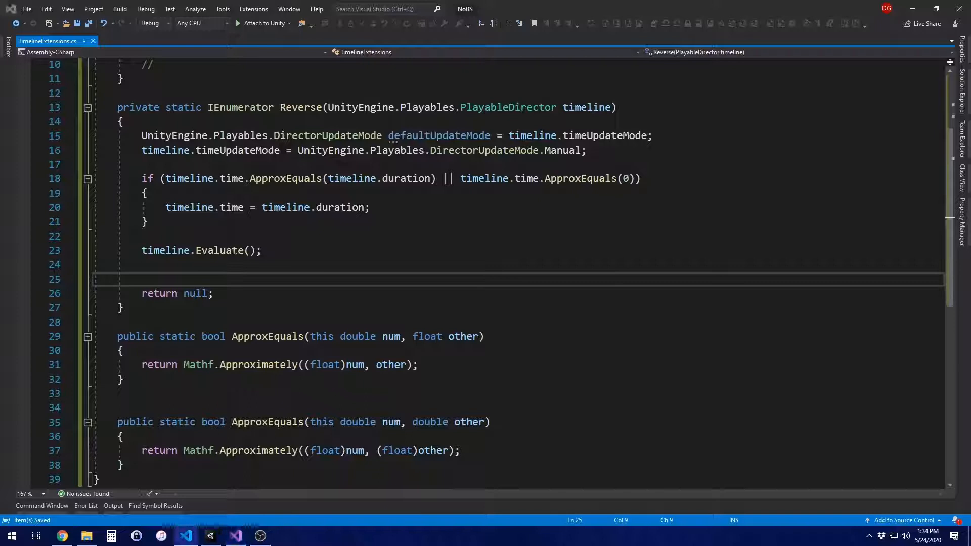
# - Add 'yield return _frameWait;' and a 'This is where the magic happens' comment after Evaluate
pyautogui.write('yield')
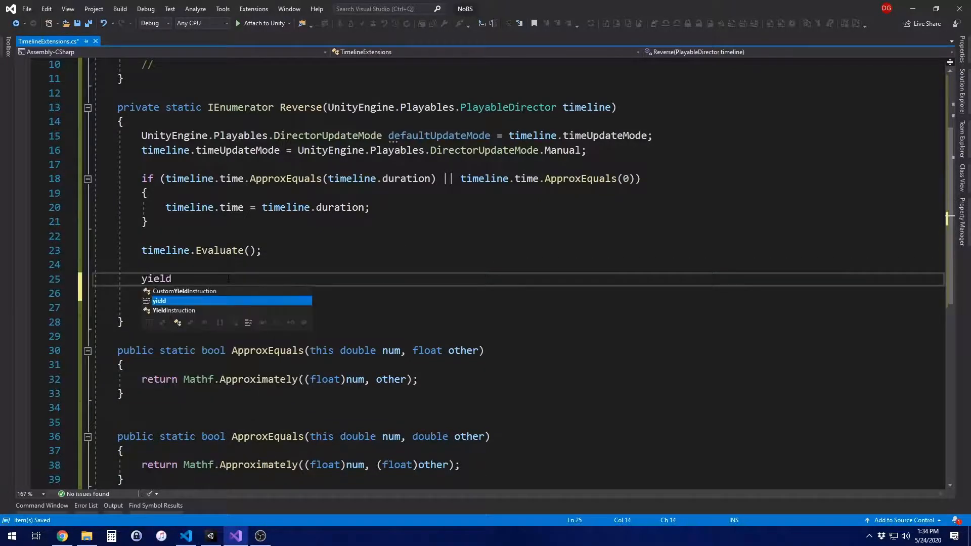
pyautogui.write('return')
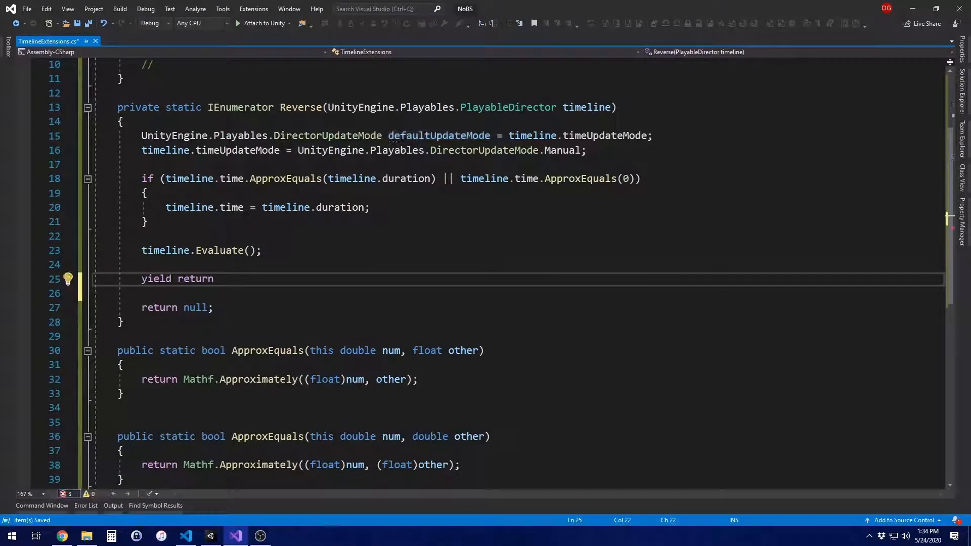
pyautogui.write('_frameWait;')
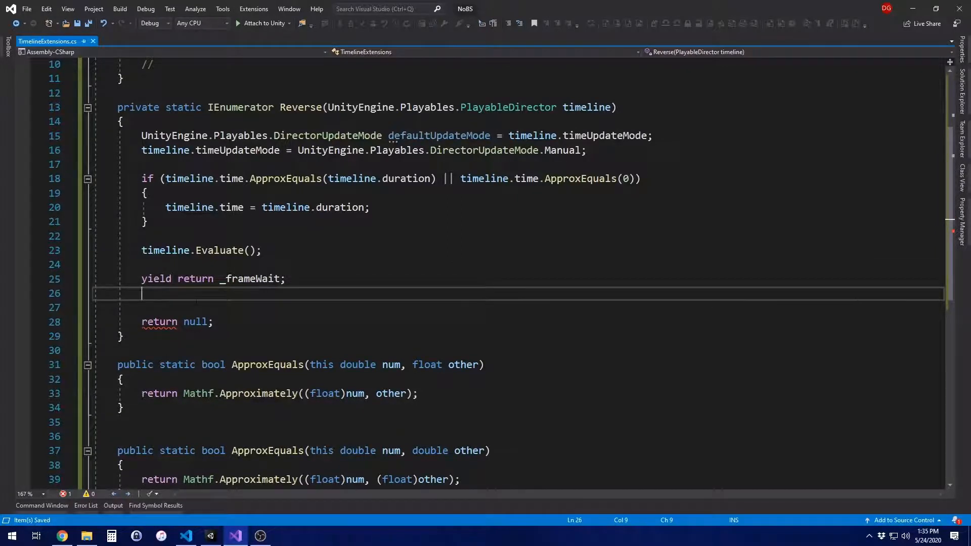
pyautogui.write('// This is where the magic happens:')
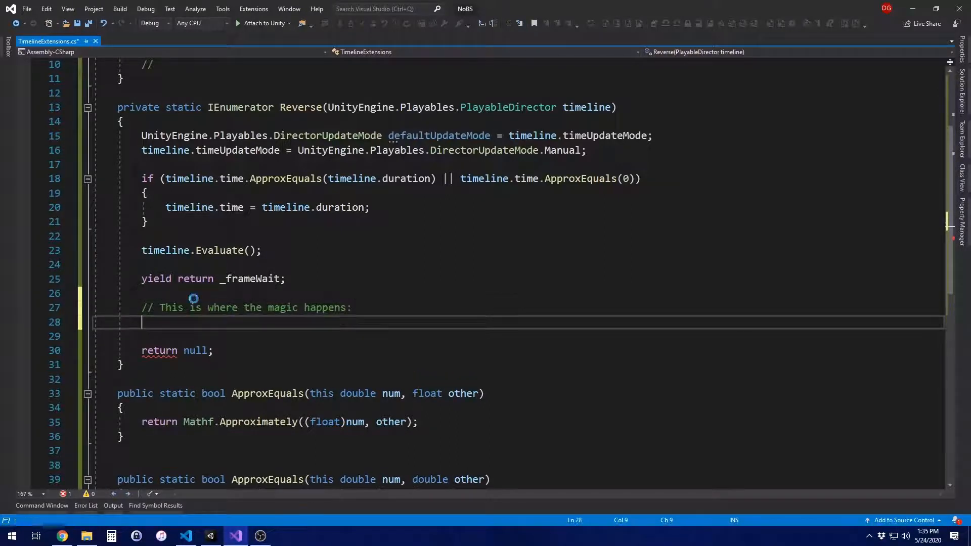
# - Declare float dt = (float)timeline.duration and open a while (dt > 0) loop
pyautogui.write('float dt =')
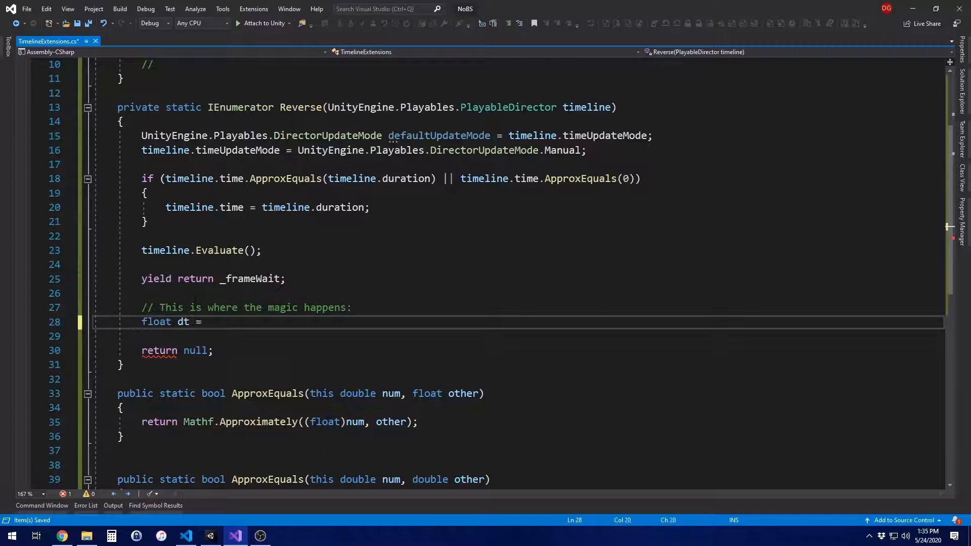
pyautogui.write('(float)')
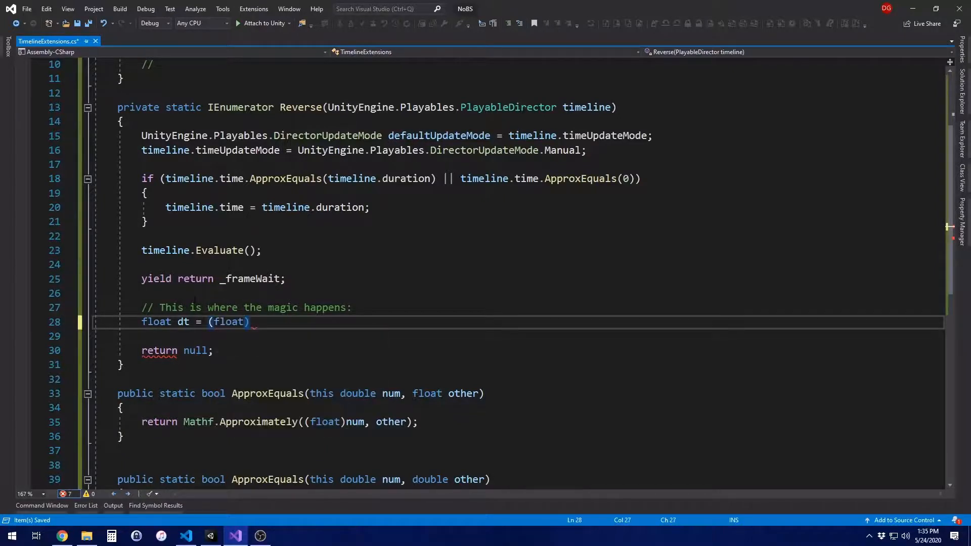
pyautogui.write('timeline.duration;')
pyautogui.click(519, 336)
pyautogui.write('while')
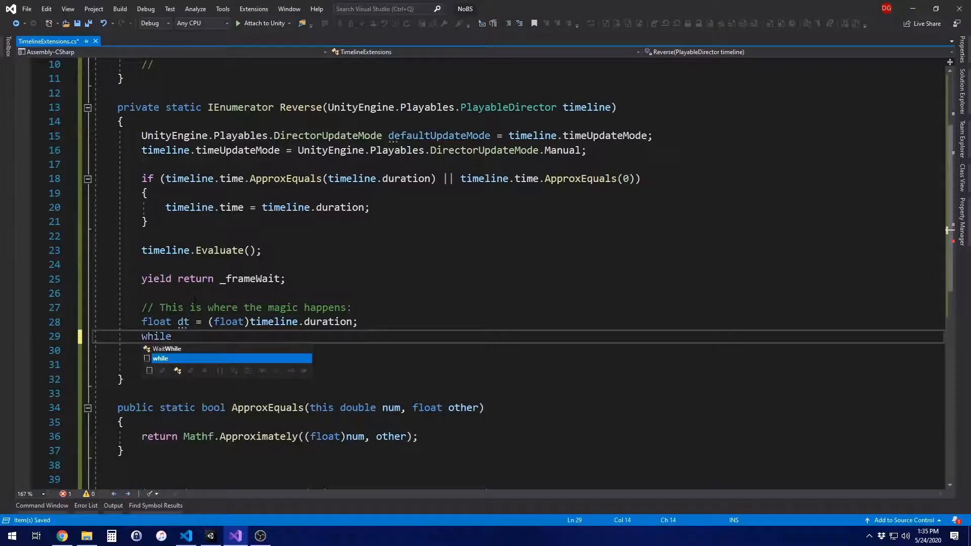
pyautogui.write('(dt >')
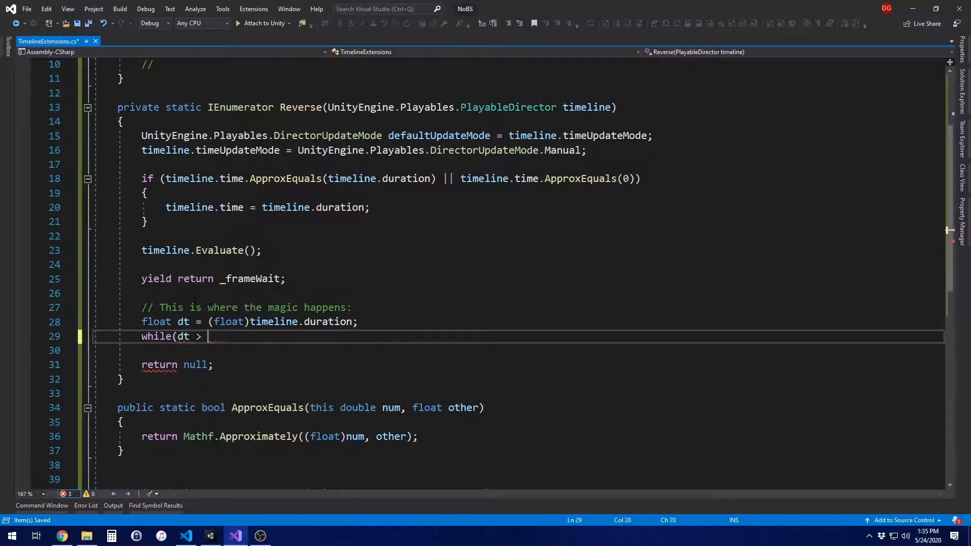
pyautogui.write('0)')
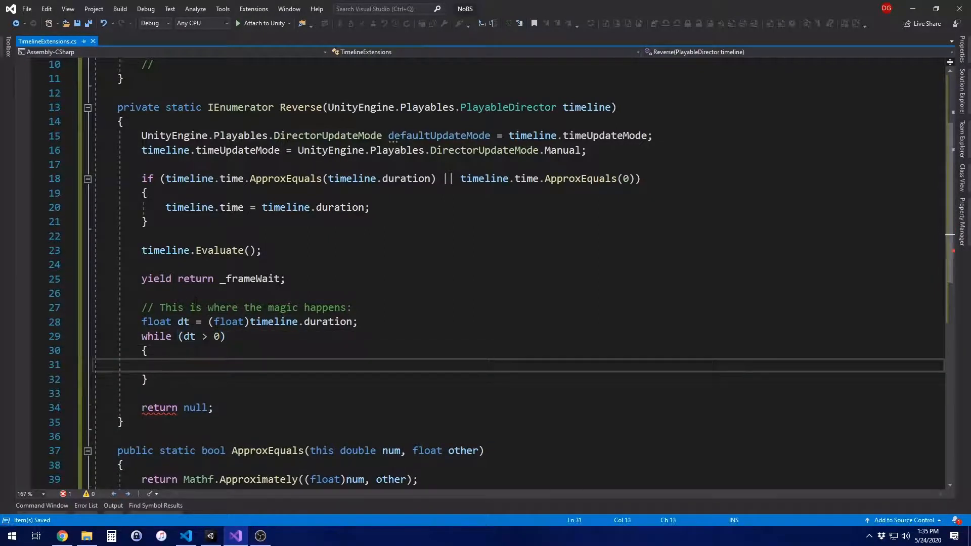
# - In the loop decrement dt by Time.deltaTime / duration and set timeline.time to Mathf.Max(dt, 0)
pyautogui.write('dt -= T')
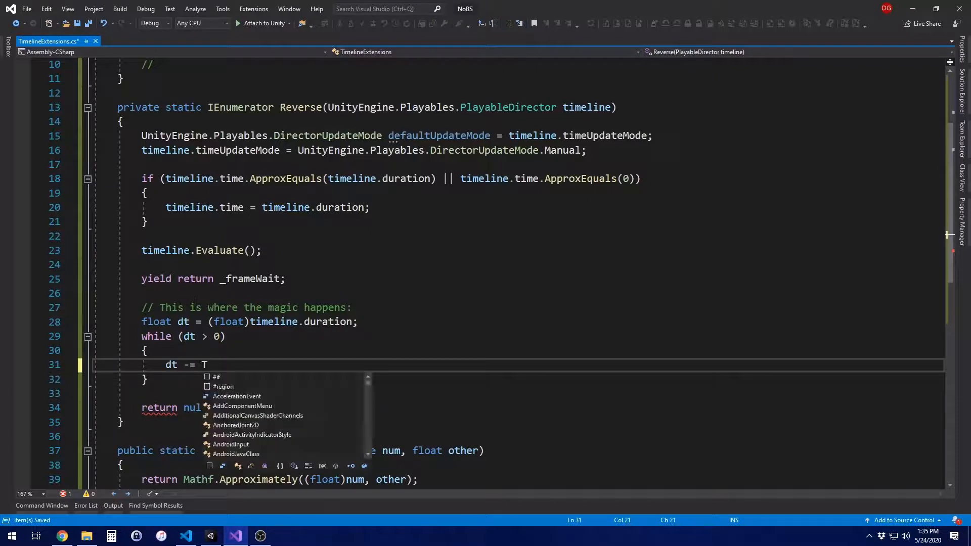
pyautogui.write('ime.deltaTime')
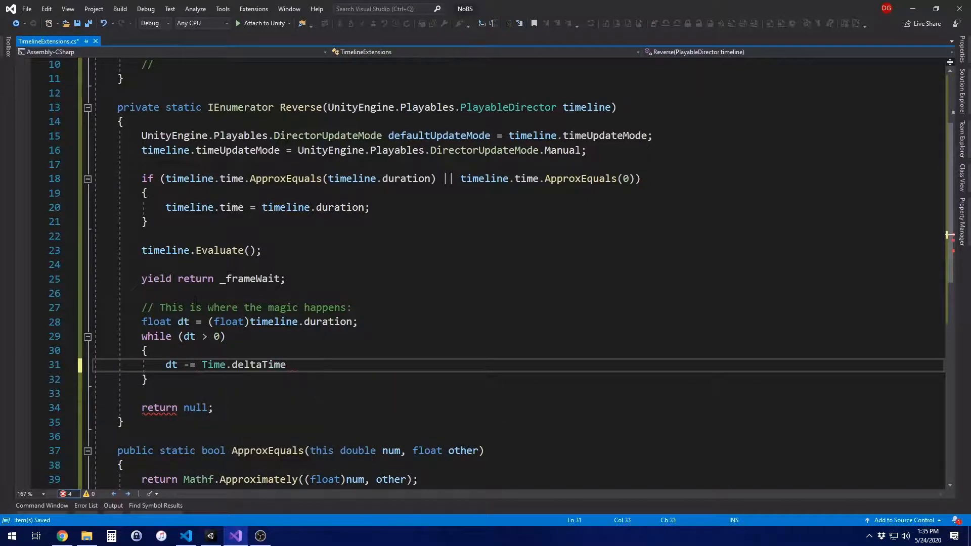
pyautogui.write('/ (float)')
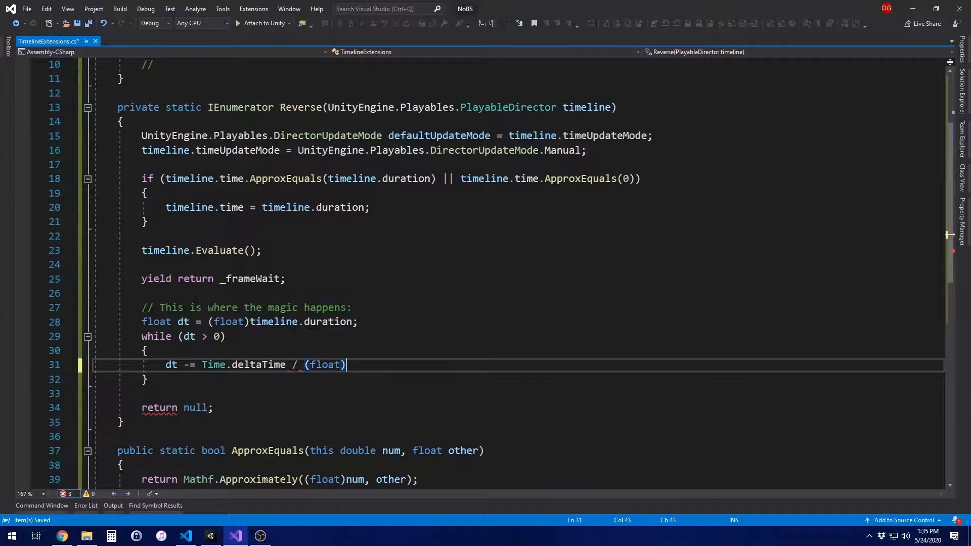
pyautogui.write('timline.duration;')
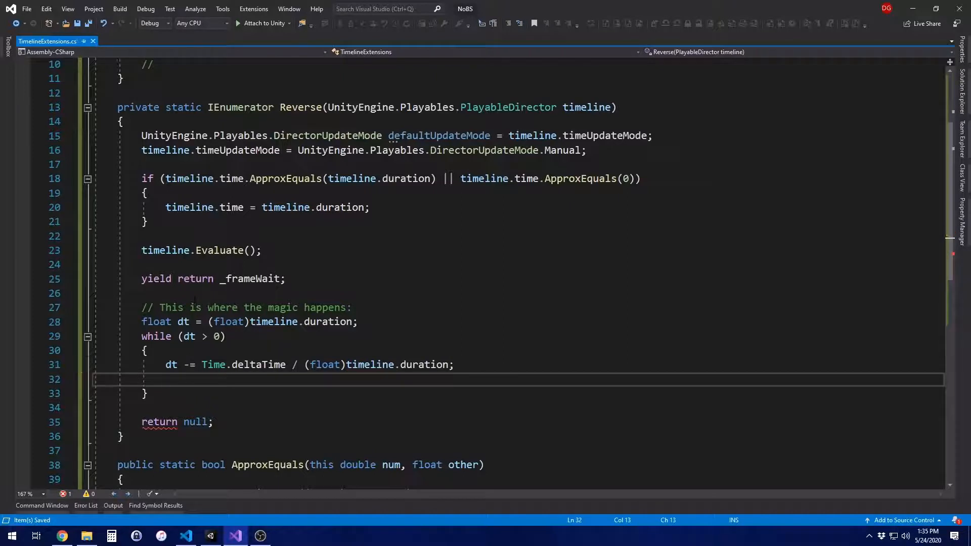
pyautogui.write('timeline')
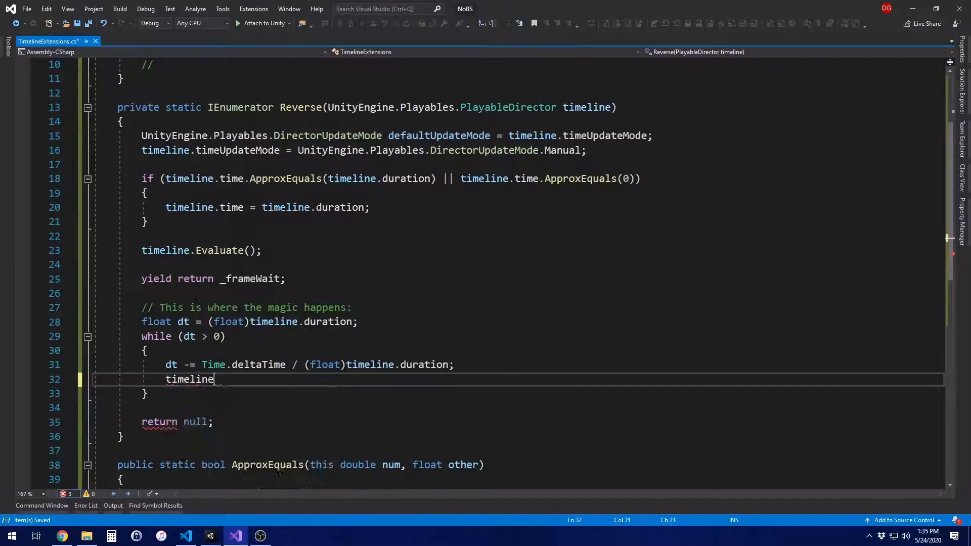
pyautogui.write('.time =')
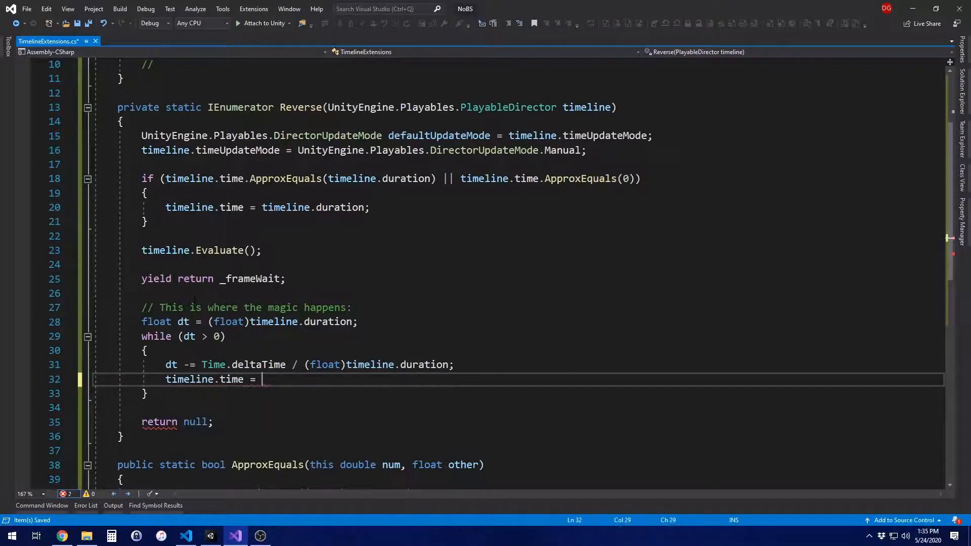
pyautogui.write('Mathf.M')
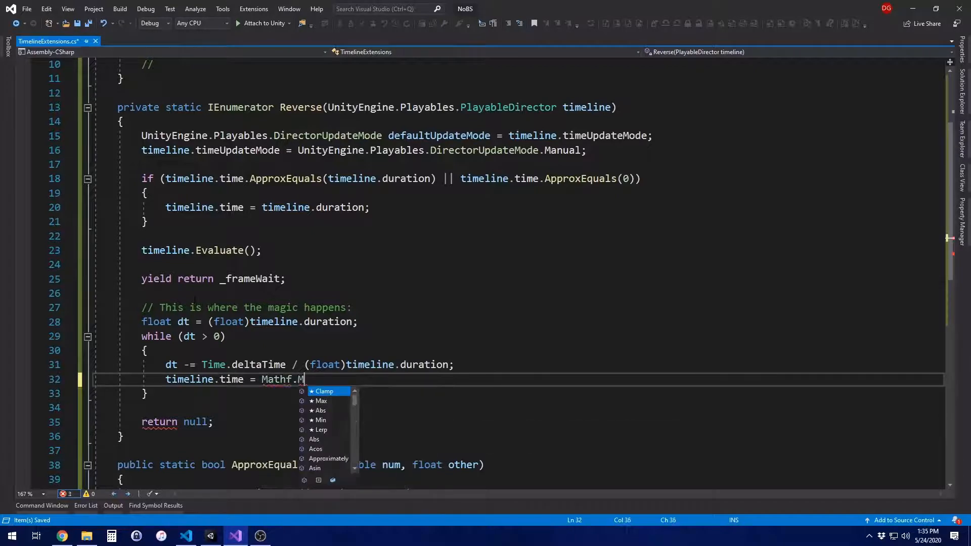
pyautogui.write('Max(dt, 0);')
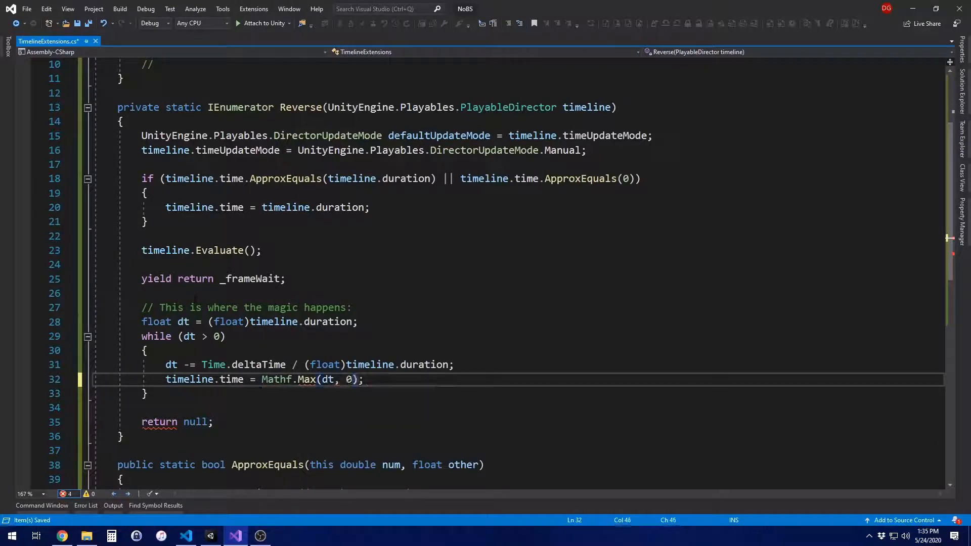
# - Evaluate the timeline and yield return _frameWait each loop iteration
pyautogui.write('timline.Evaluate();')
pyautogui.write('yield retur')
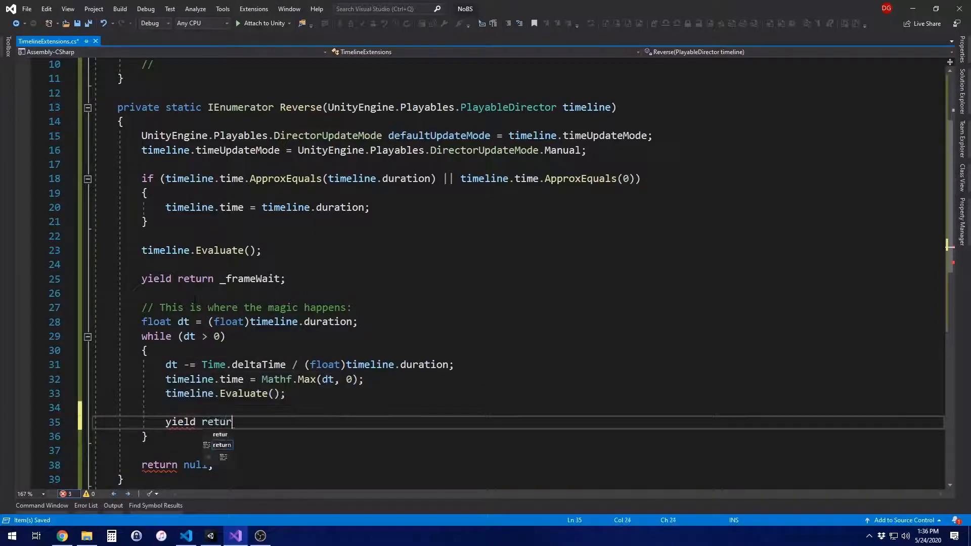
pyautogui.write('n _frameWait;')
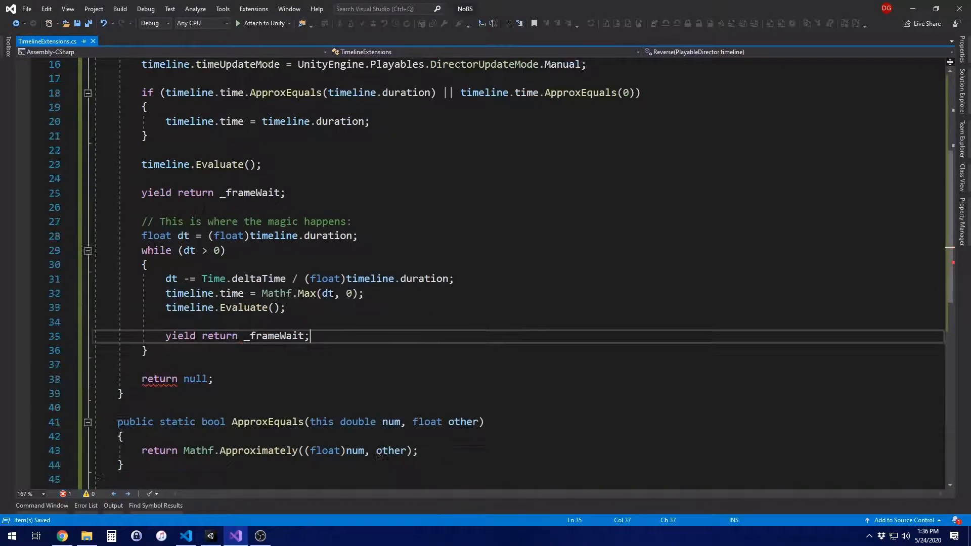
pyautogui.write('tim')
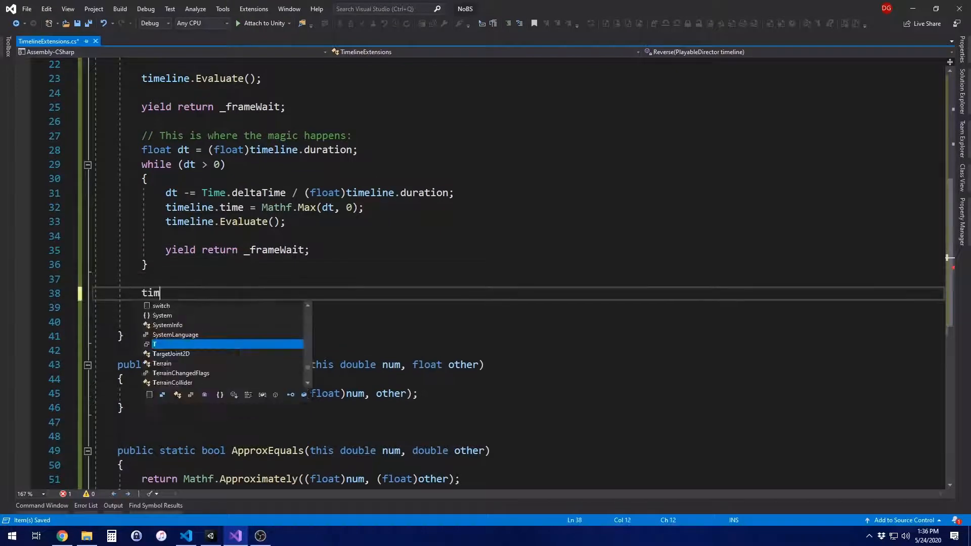
# - After the loop, restore timeline.timeUpdateMode to defaultUpdateMode and call timeline.Stop()
pyautogui.write('eline.time = 0;')
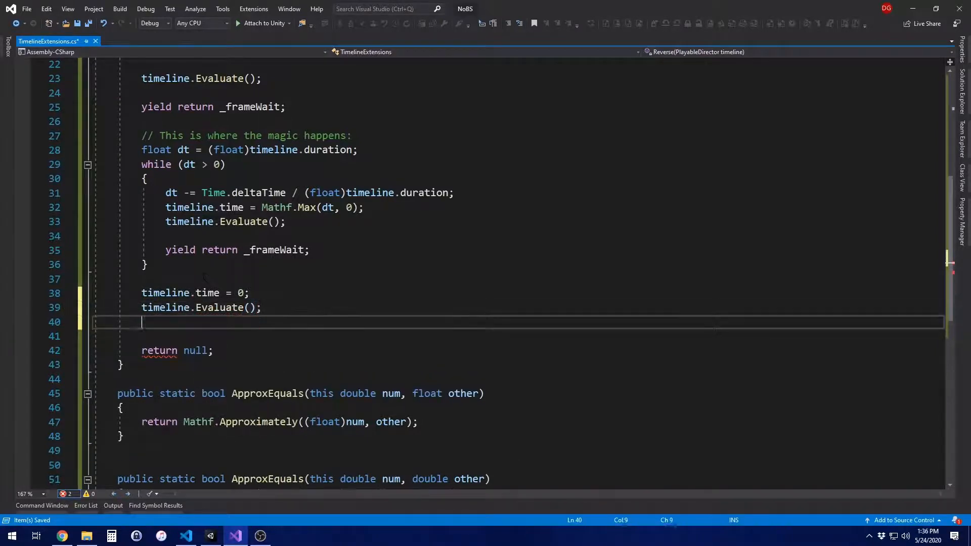
pyautogui.write('timeline.time')
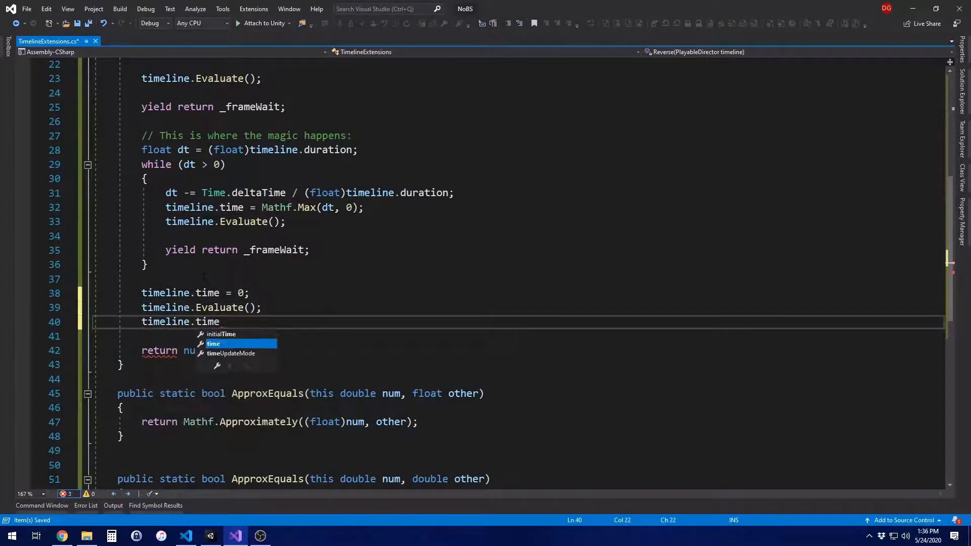
pyautogui.write('UpdateMode = defaultUpdateMode;')
pyautogui.click(518, 336)
pyautogui.write('tioline')
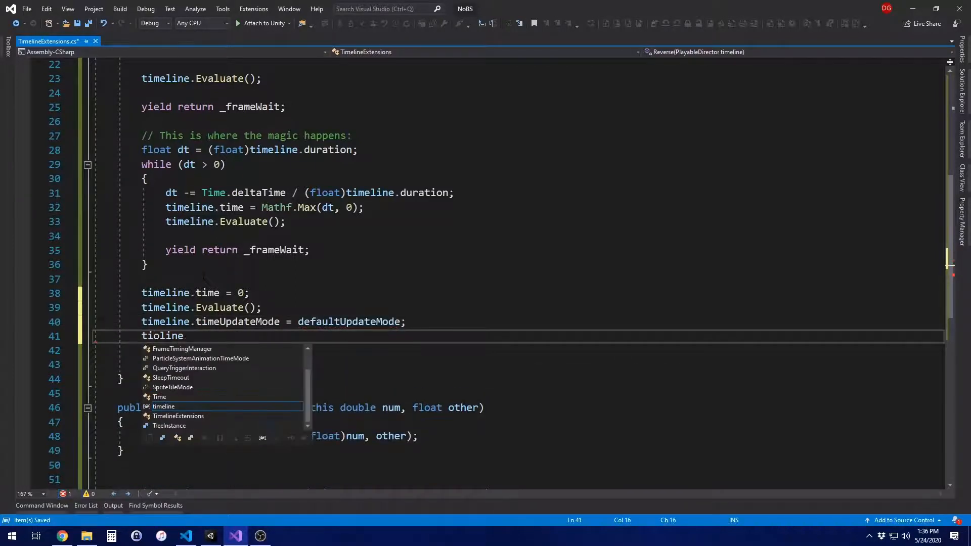
pyautogui.write('time')
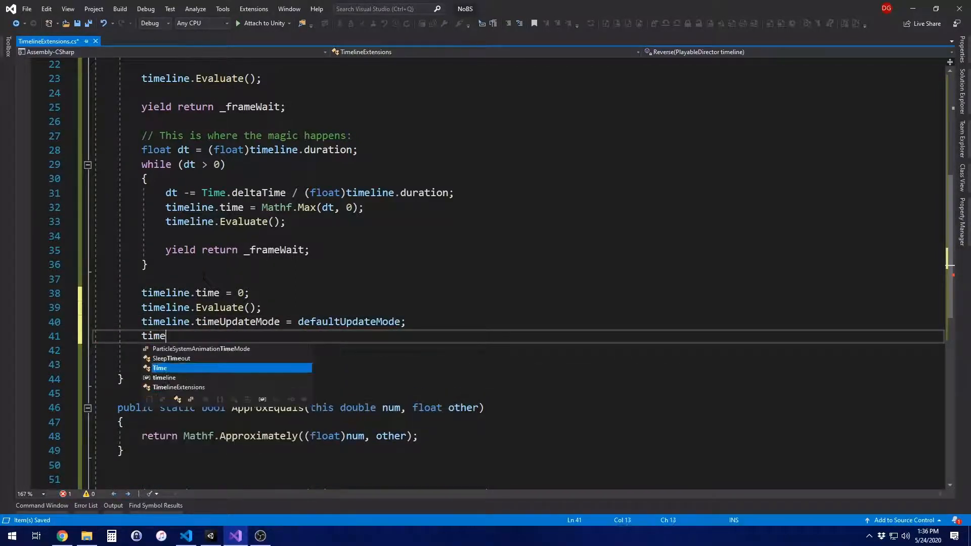
pyautogui.write('line.Stop();')
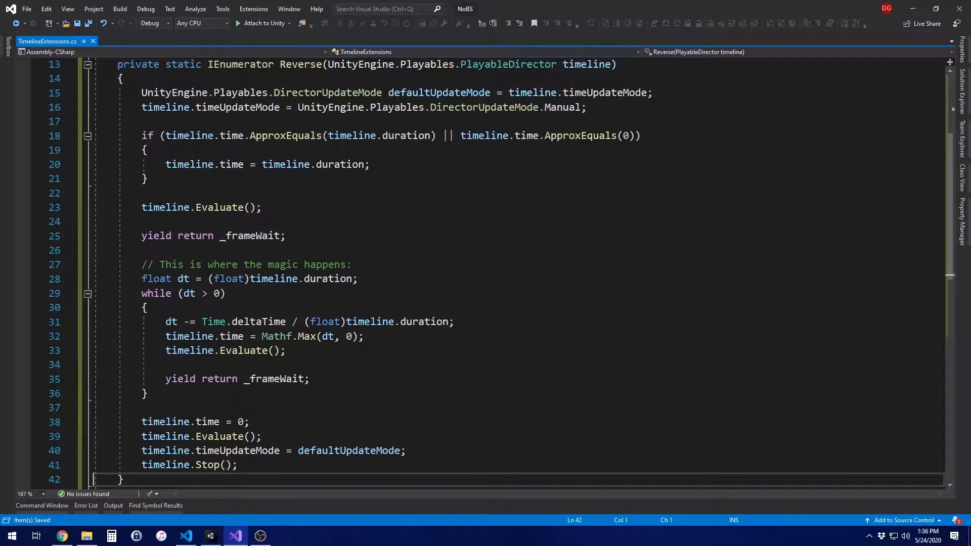
pyautogui.scroll(-3)
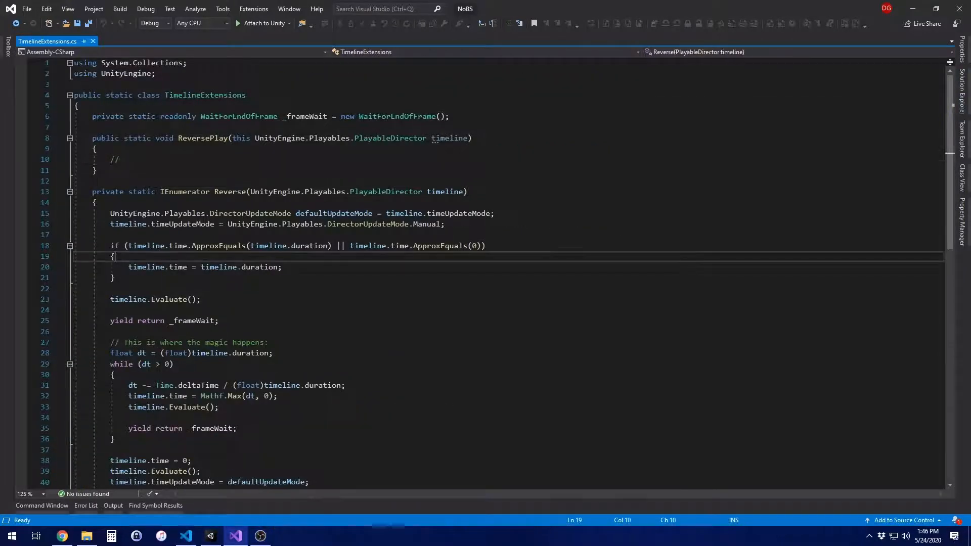
# - Create ExtensionObject.cs in the Code folder as a MonoBehaviour using UnityEngine
pyautogui.rightClick(809, 105)
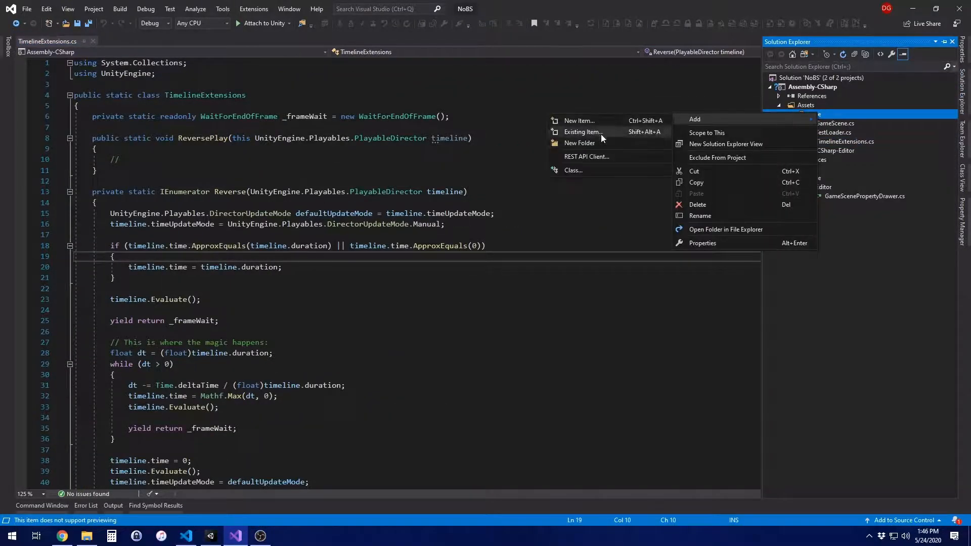
pyautogui.click(579, 121)
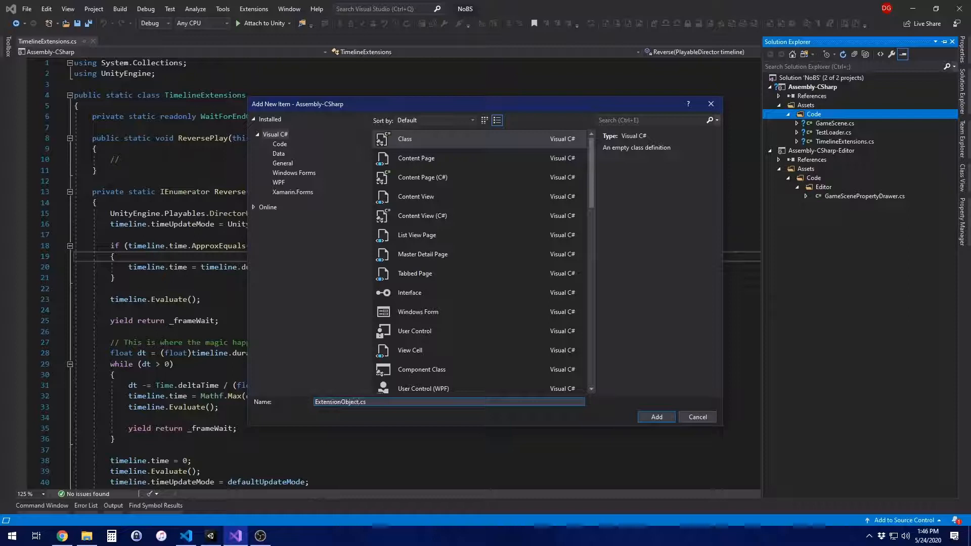
pyautogui.click(656, 416)
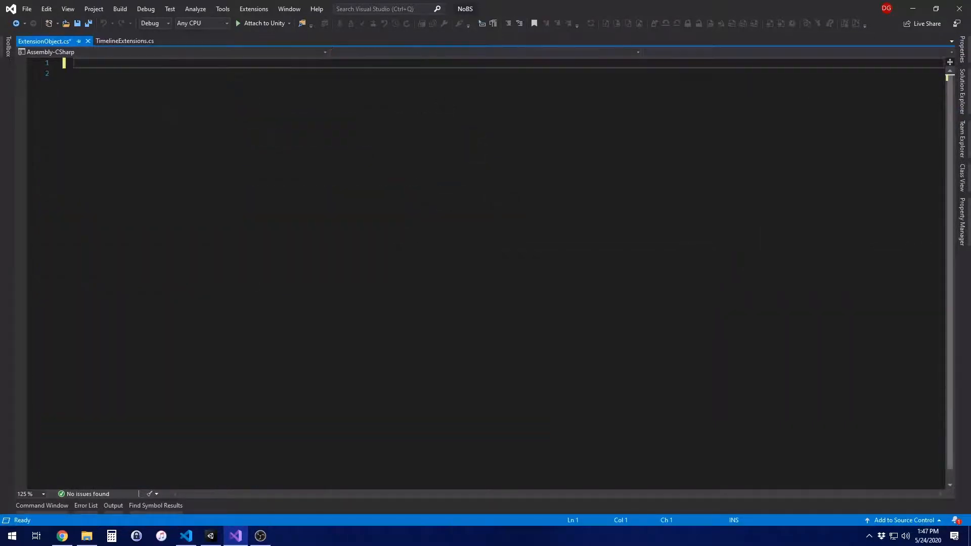
pyautogui.write('using UnityEngine;')
pyautogui.write('public class ExtensionObject : M')
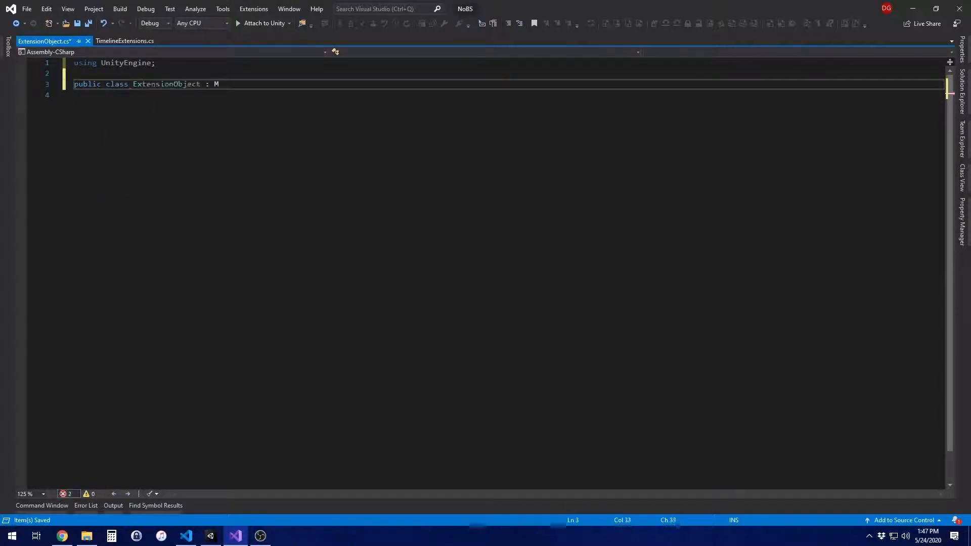
pyautogui.write('onoBehaviour')
pyautogui.click(187, 94)
pyautogui.write('{')
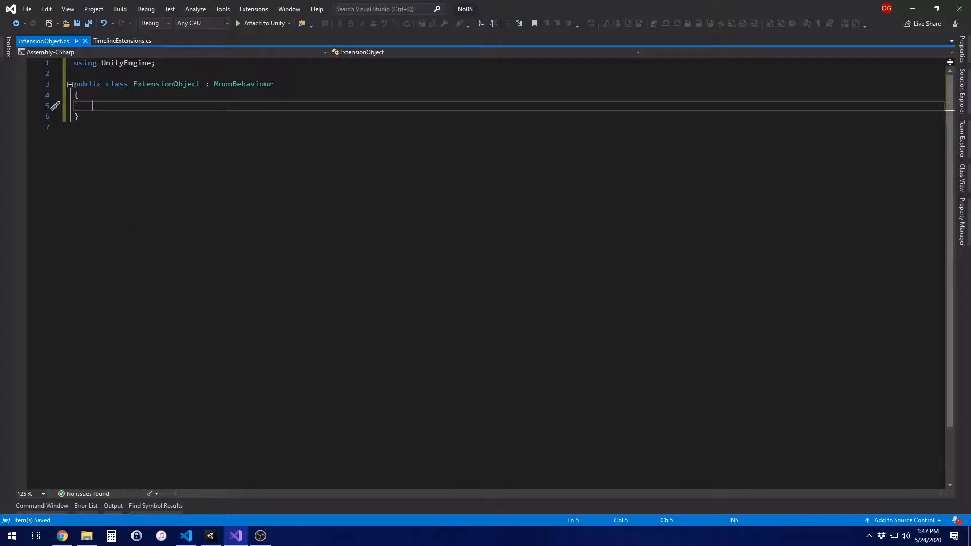
# - Declare a private static _instance field and a public static Instance accessor
pyautogui.write('private static ExtensionObject')
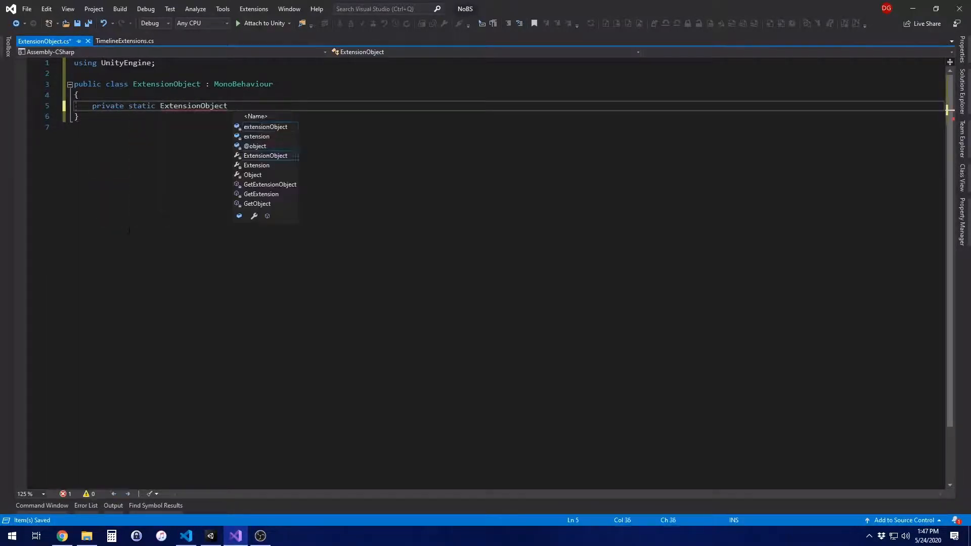
pyautogui.write('_instance = null;')
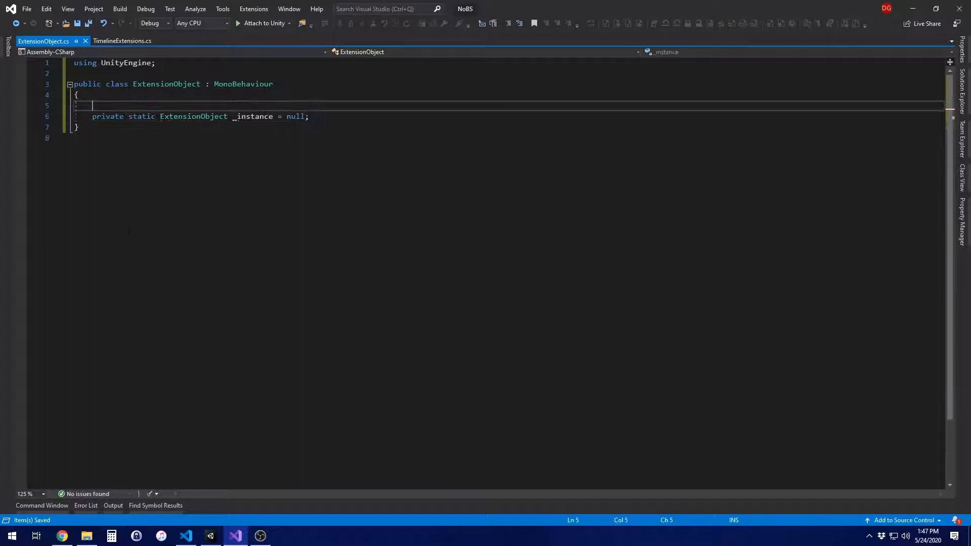
pyautogui.write('public s')
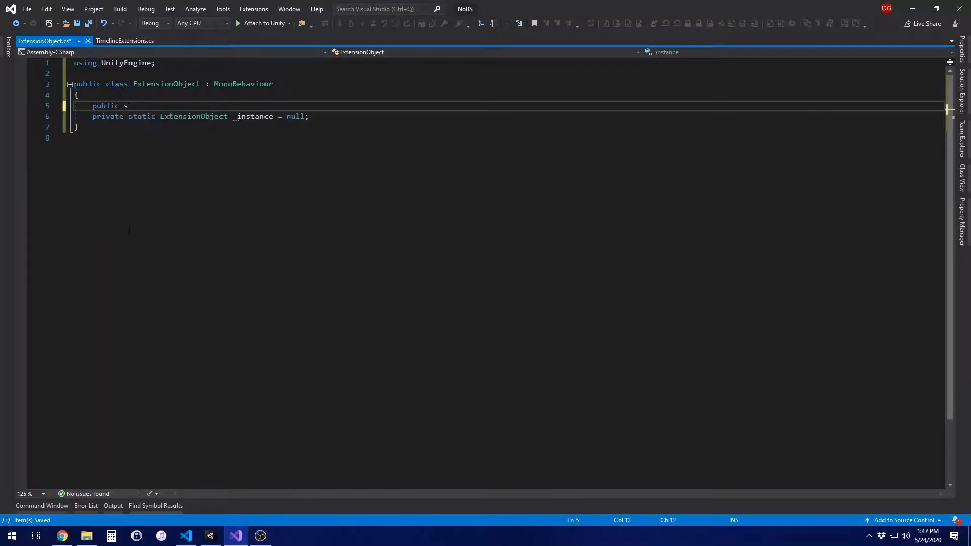
pyautogui.write('tatic ExtensionObject Instance => _instance;')
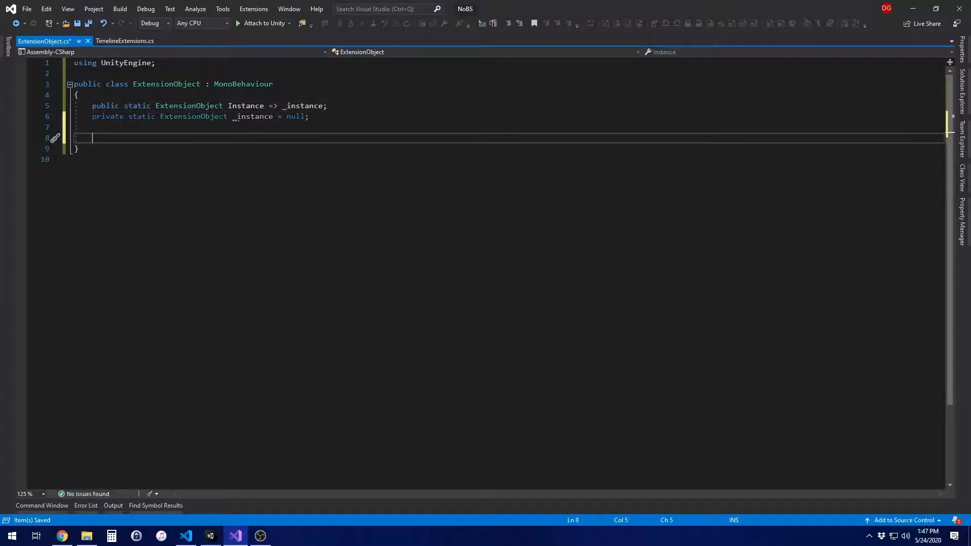
# - Add a [RuntimeInitializeOnLoadMethod] Init that spawns a GameObject with an ExtensionObject component
pyautogui.write('private static void Ini')
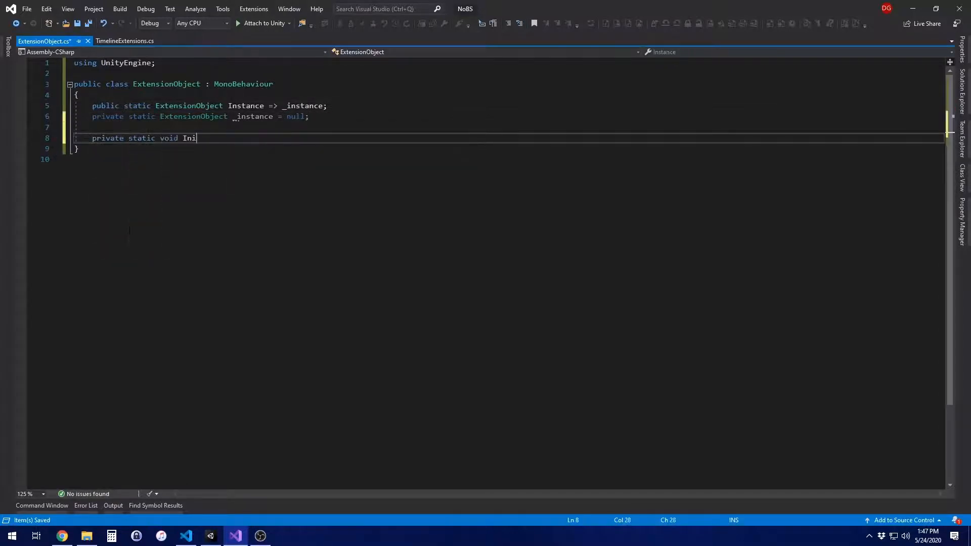
pyautogui.write('t()')
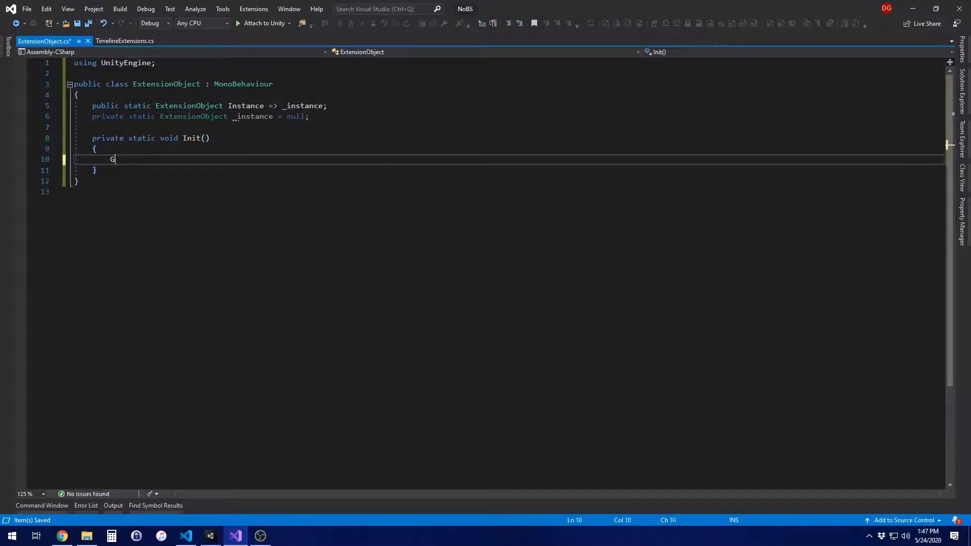
pyautogui.write('ameObject extensionObject')
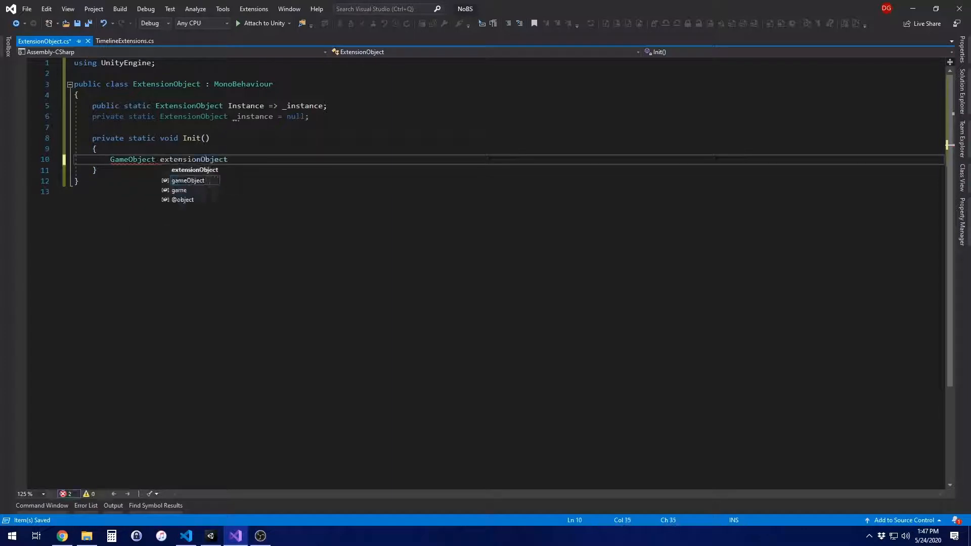
pyautogui.write('= new GameObject("ExtensionObject");')
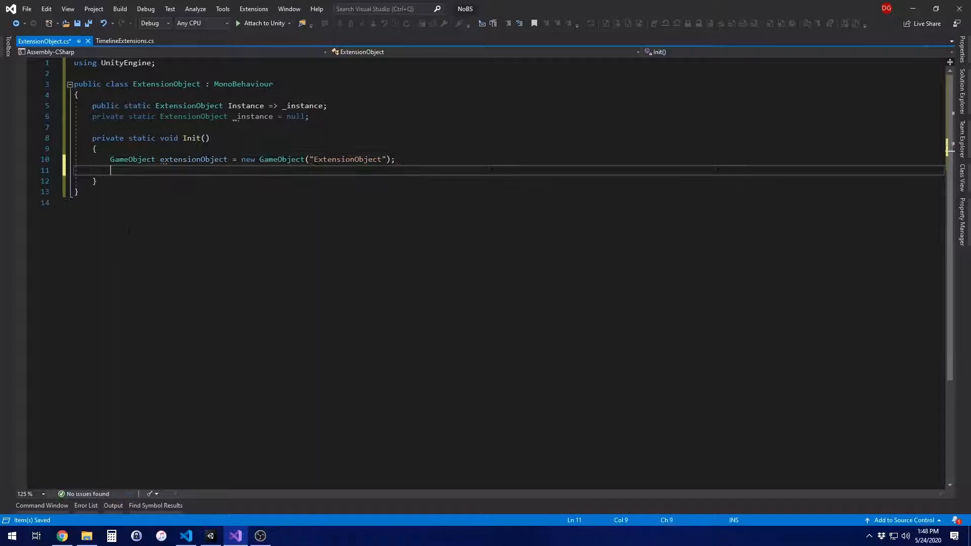
pyautogui.write('extensionObject.AddComponent<')
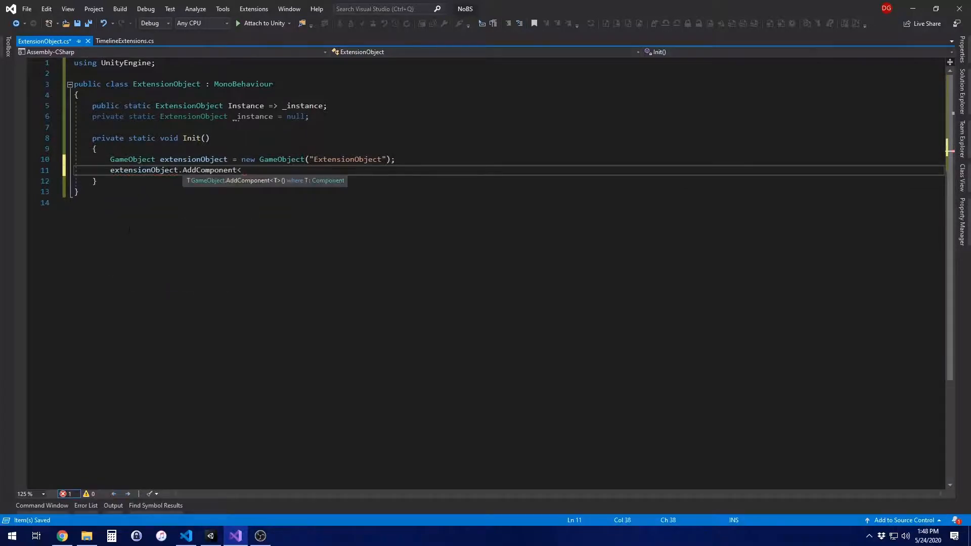
pyautogui.write('ExtensionObject>();')
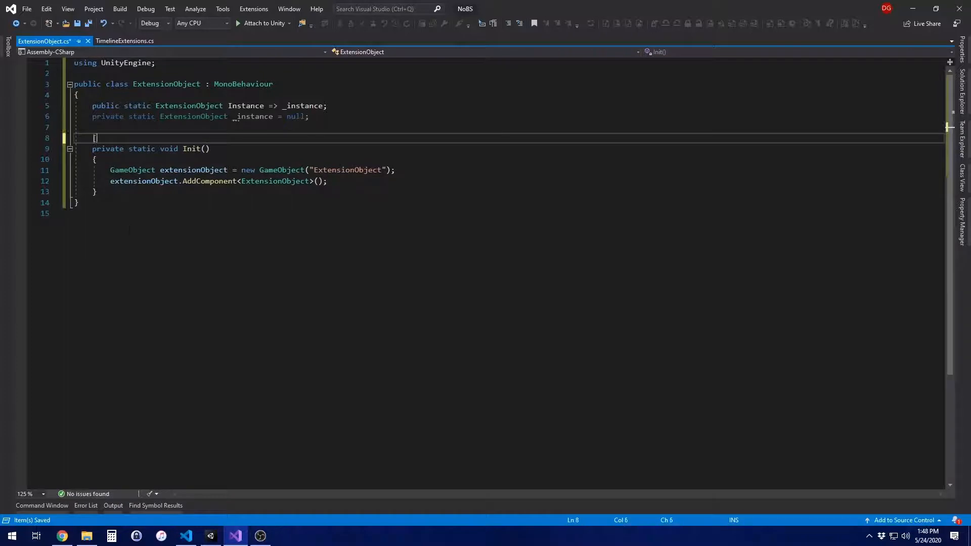
pyautogui.write('[RuntimeInitializeOnLoadMethod]')
pyautogui.write('private void Awake(')
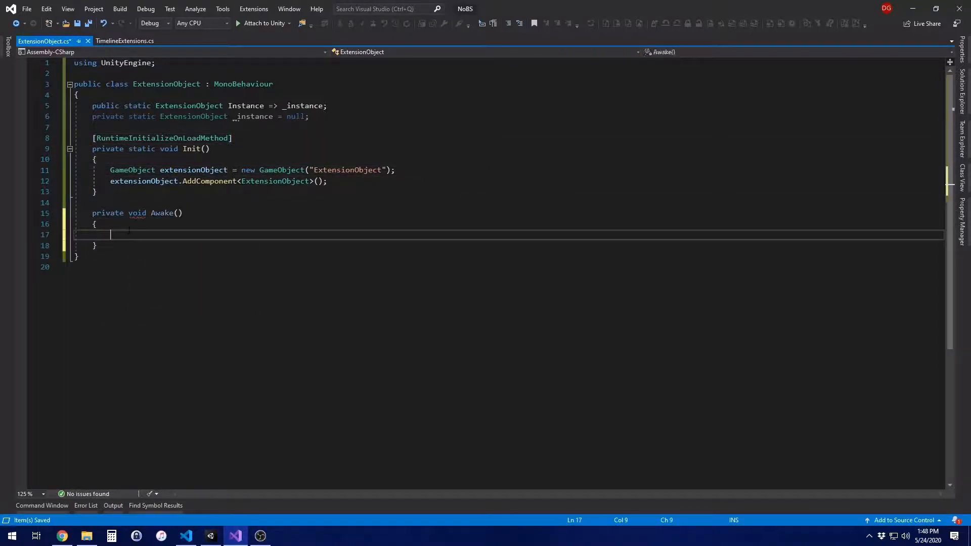
# - Write Awake so duplicates are destroyed and the instance persists via DontDestroyOnLoad
pyautogui.write('if (i')
pyautogui.write('Destroy(t')
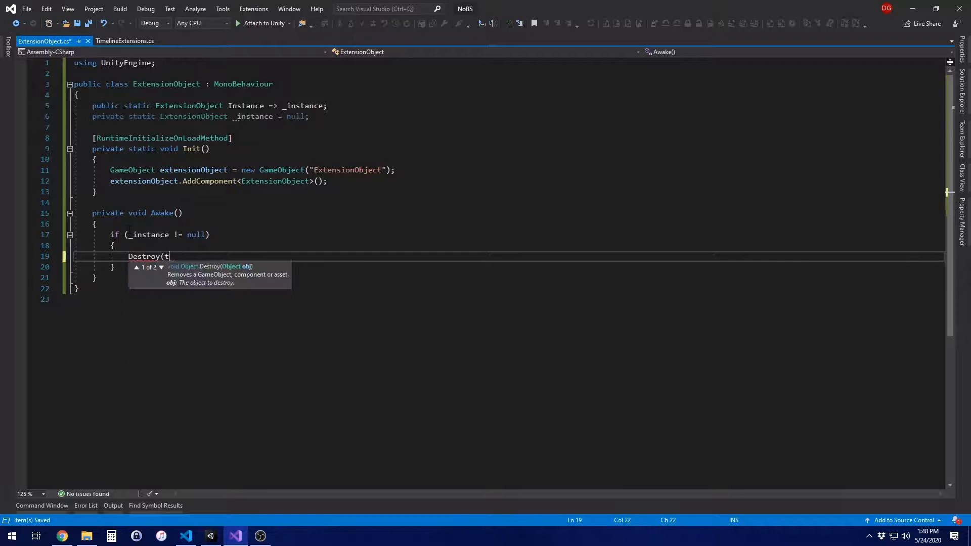
pyautogui.write('his.gameObject);')
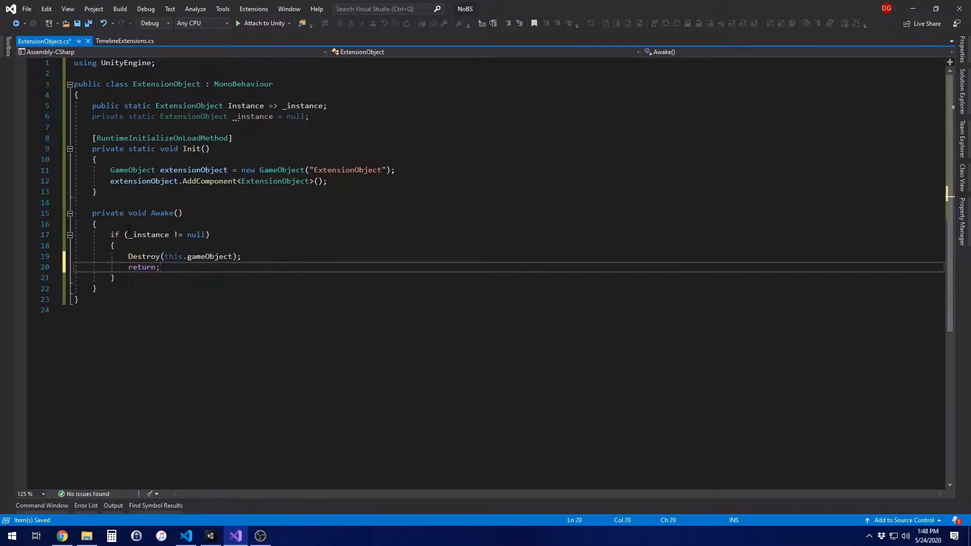
pyautogui.write('_instance = this;')
pyautogui.write('DontDestroyOnLoad(this);')
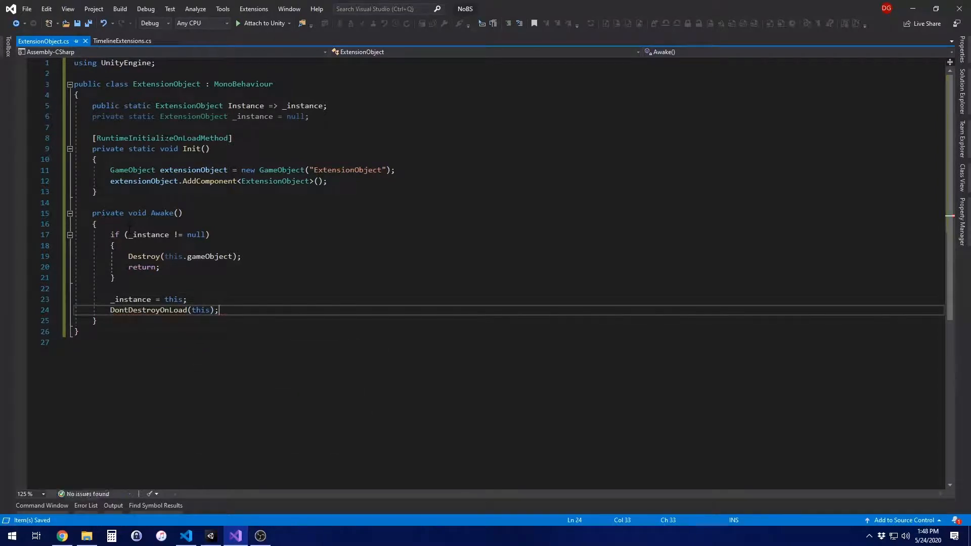
pyautogui.click(124, 41)
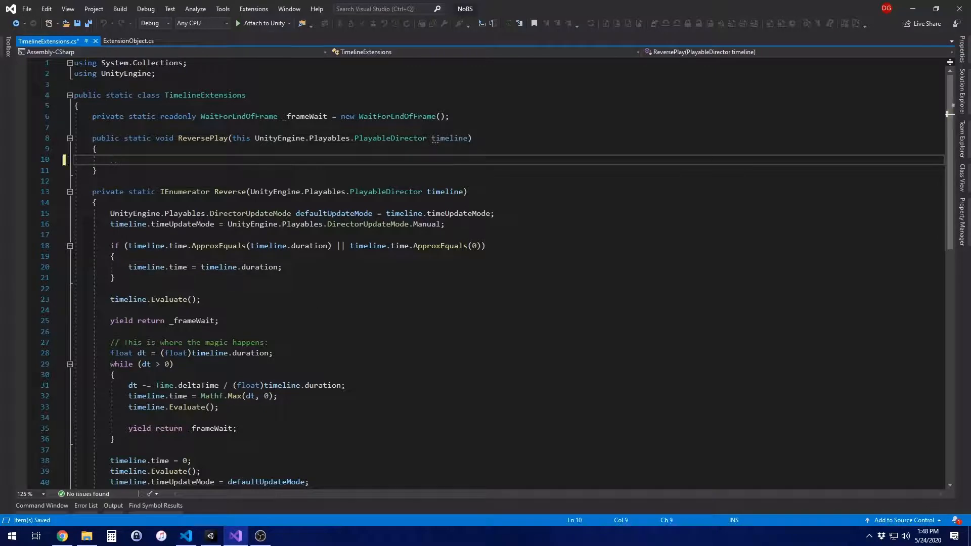
# - Make ReversePlay call ExtensionObject.Instance.StartCoroutine(Reverse(timeline)), then return to Unity
pyautogui.write('ExtensionObject.Instance.s')
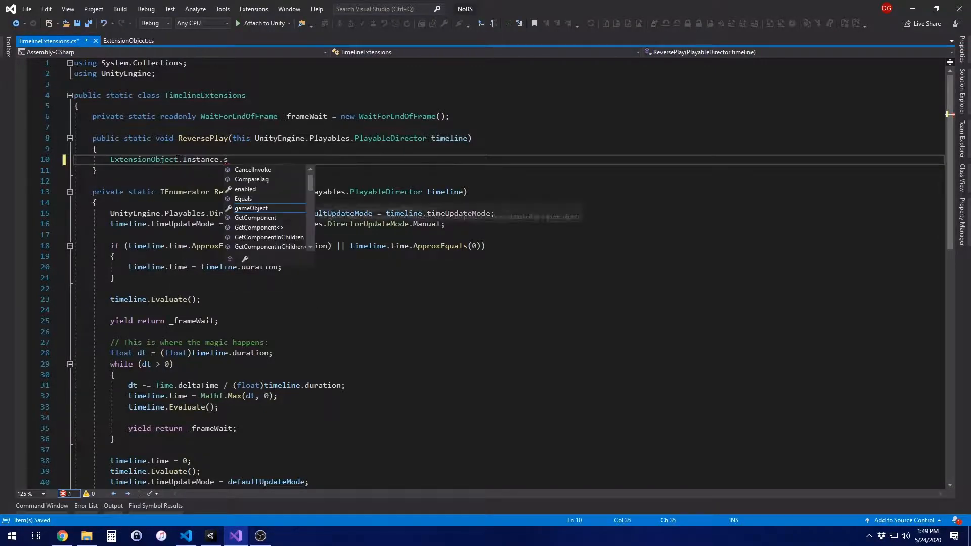
pyautogui.write('StartCoroutine(Reverse(timelin')
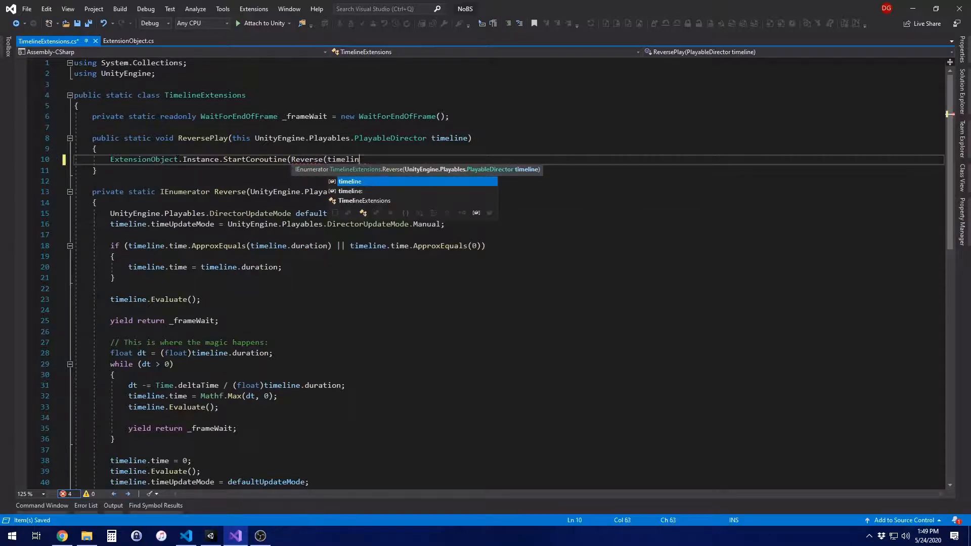
pyautogui.write('e));')
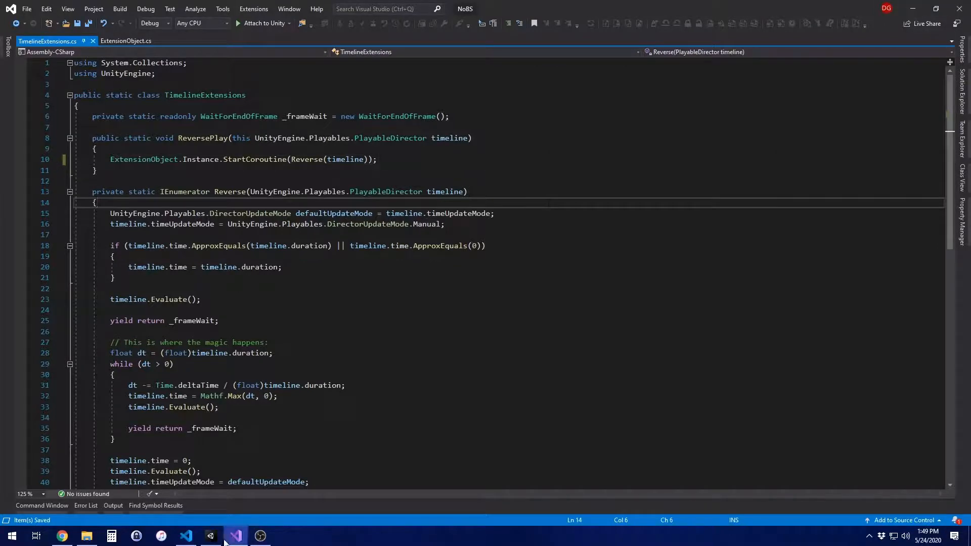
pyautogui.click(210, 536)
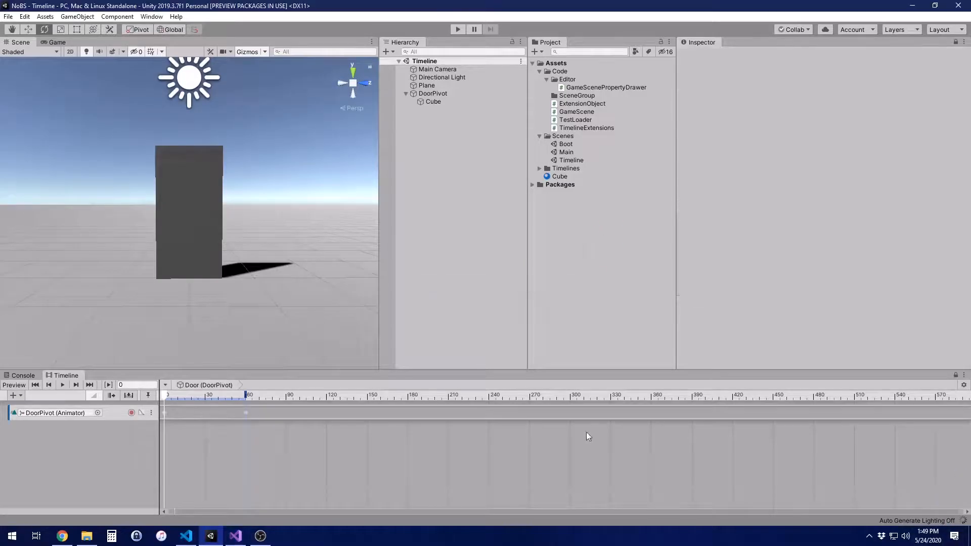
# - Select DoorPivot and dismiss the Add Component search without adding anything
pyautogui.click(432, 93)
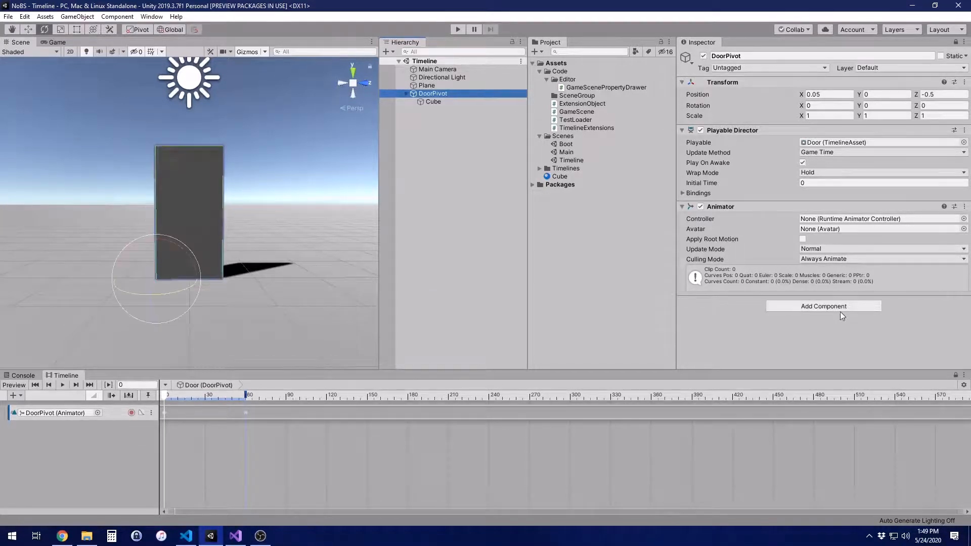
pyautogui.write('layou')
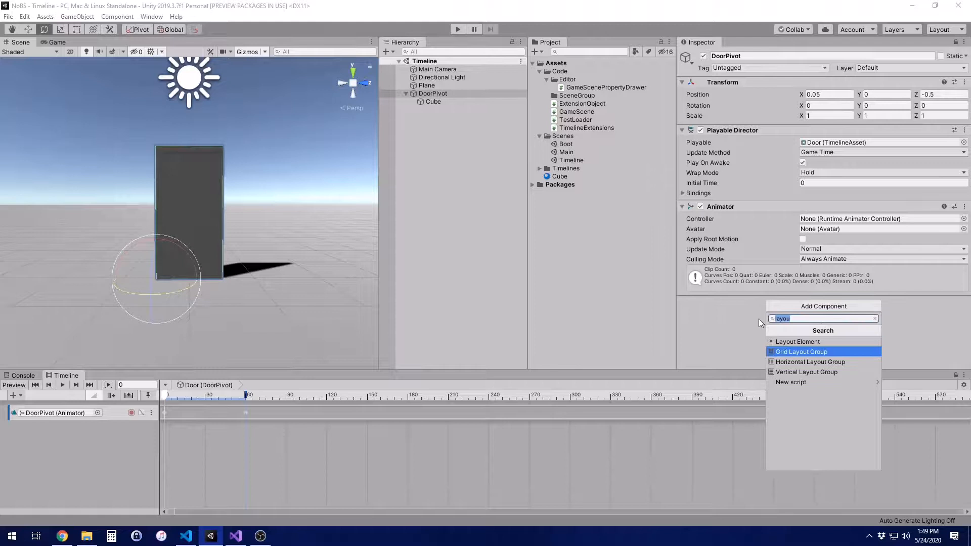
pyautogui.click(875, 319)
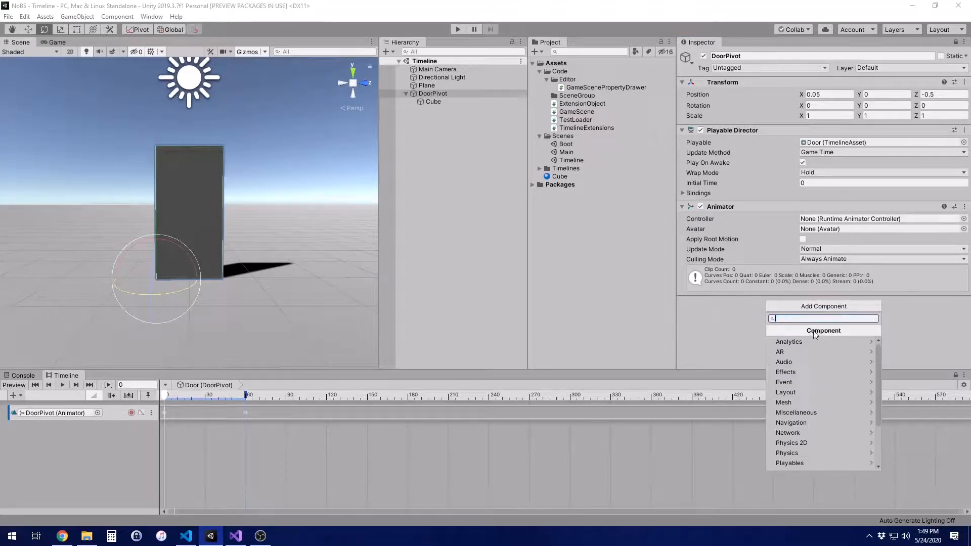
pyautogui.click(466, 241)
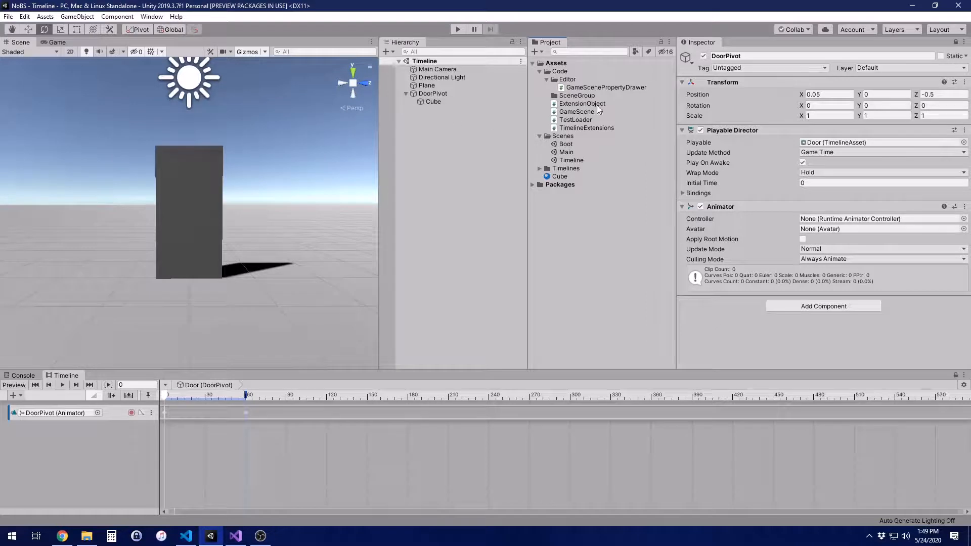
# - Create a new C# script named DoorBehavior in the Code folder
pyautogui.rightClick(563, 71)
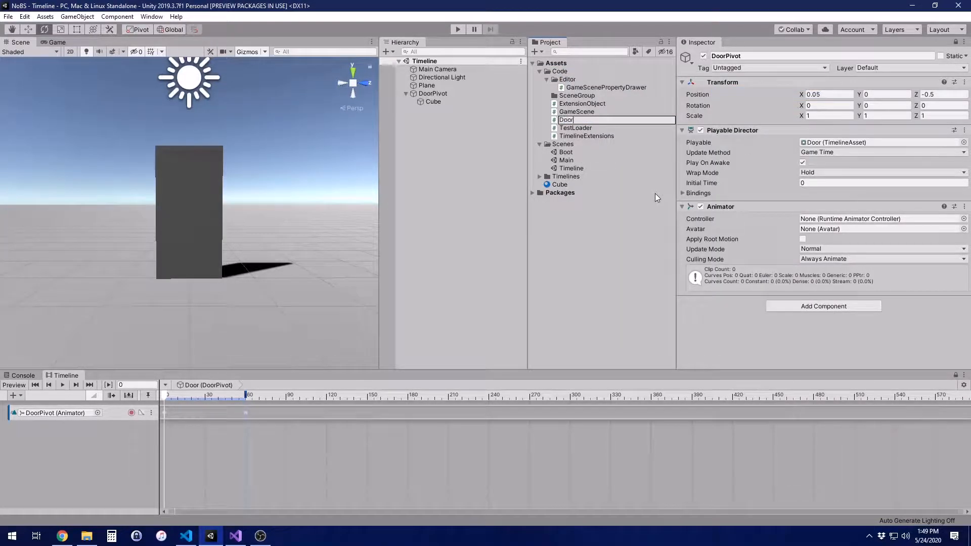
pyautogui.write('DoorBehavior')
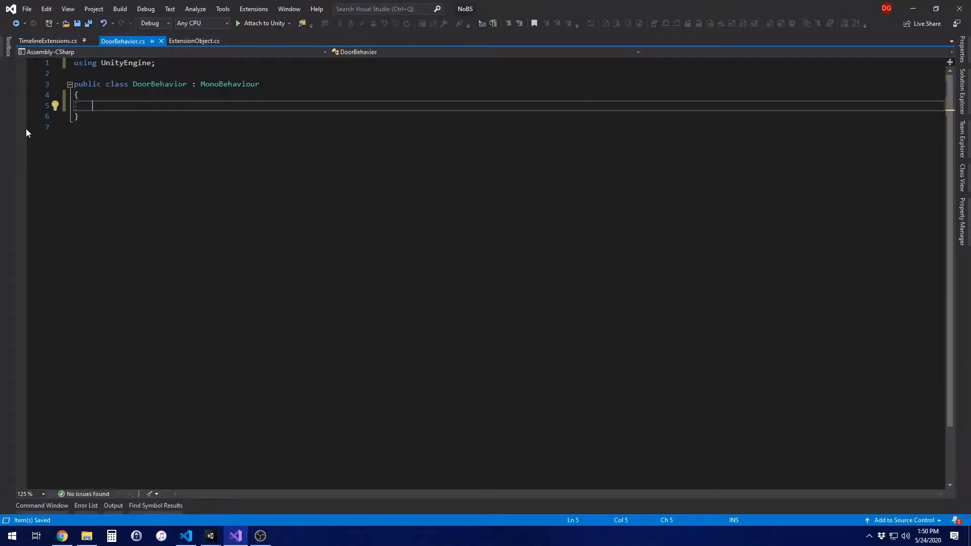
# - Add using UnityEngine.Playables and a [SerializeField] PlayableDirector _timeline field
pyautogui.write('[SerializeField] private')
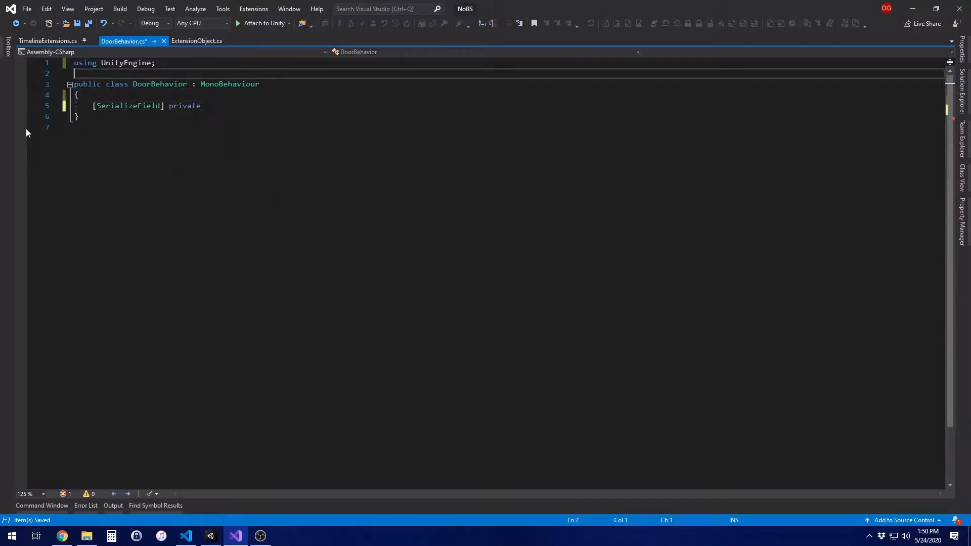
pyautogui.write('using')
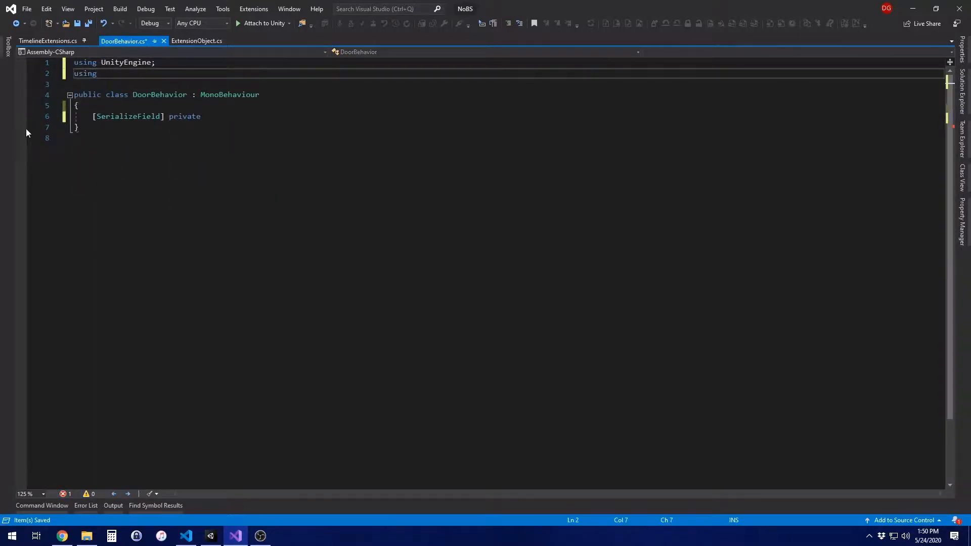
pyautogui.write('UnityEngine.Playables;')
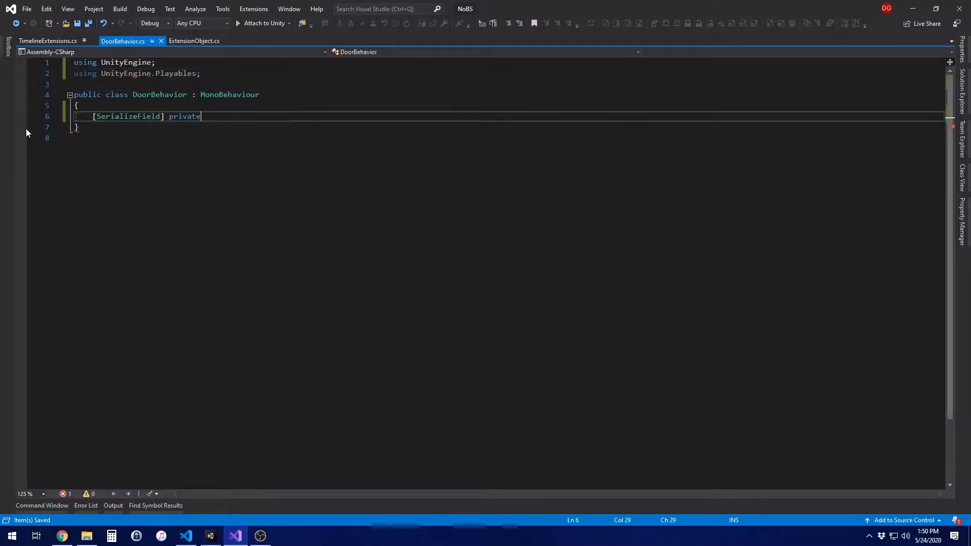
pyautogui.write('Playabl')
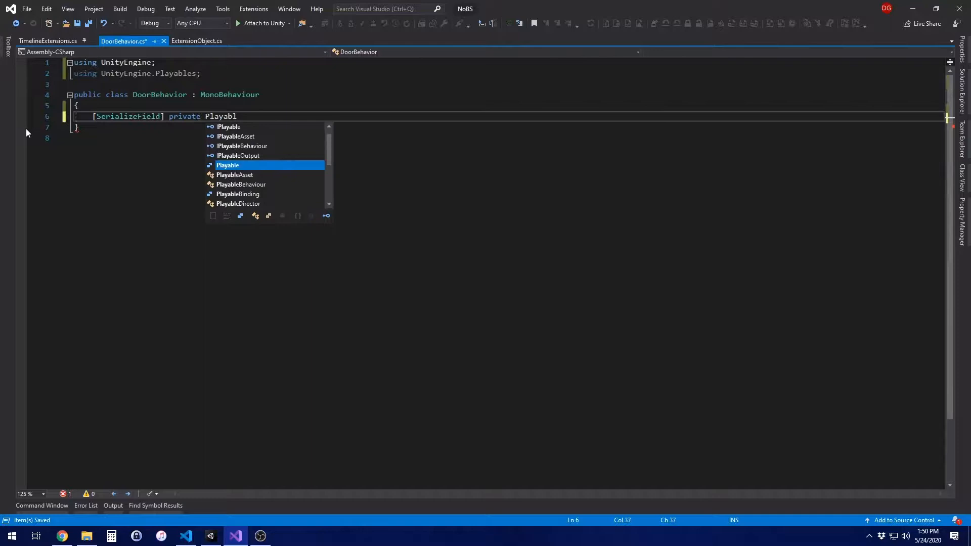
pyautogui.write('eDirector')
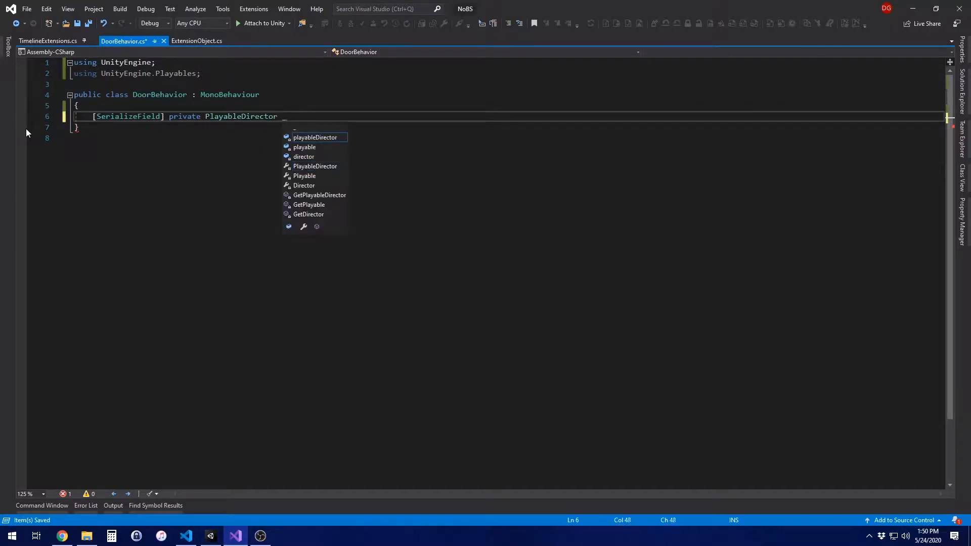
pyautogui.write('_timeline = null;')
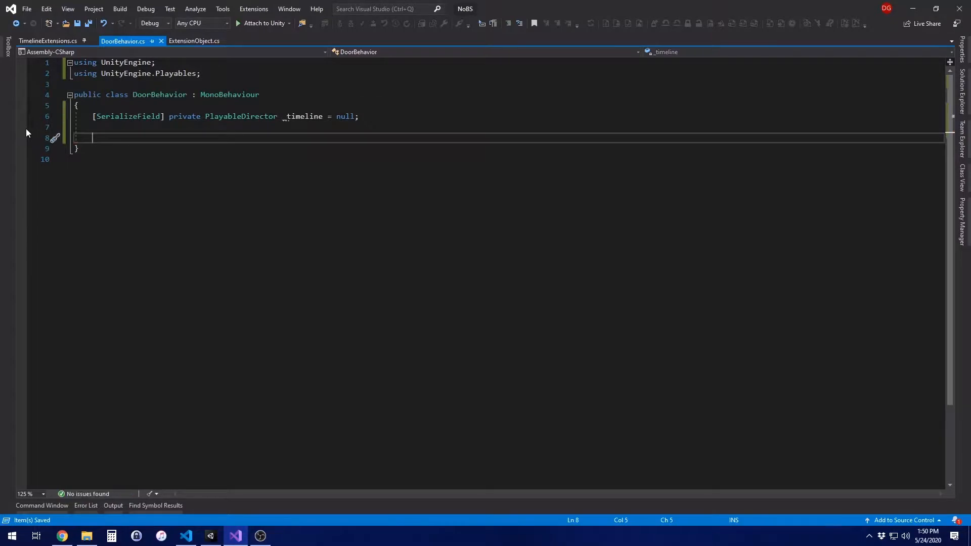
# - Write Update calling _timeline.ReversePlay() when Input.GetKeyDown(KeyCode.Space)
pyautogui.write('private v')
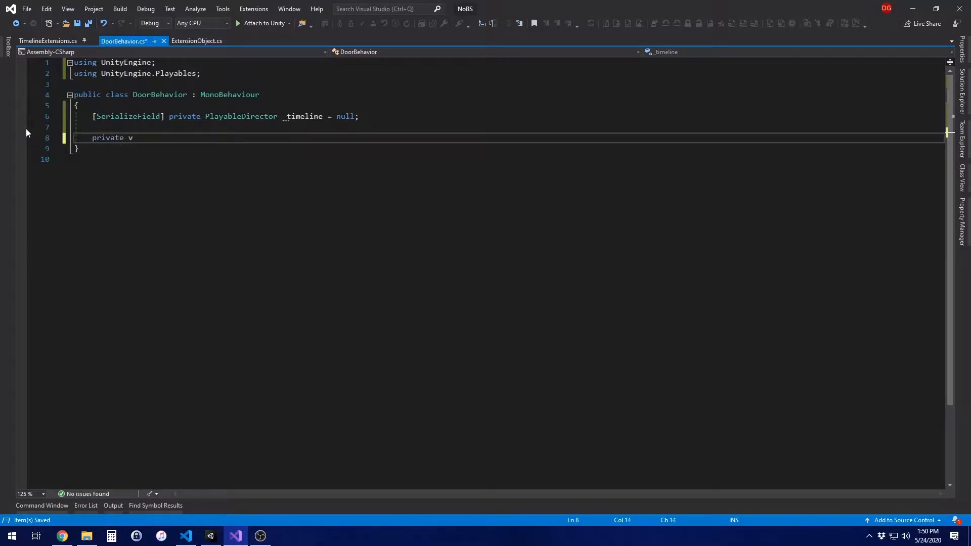
pyautogui.write('oid Update()')
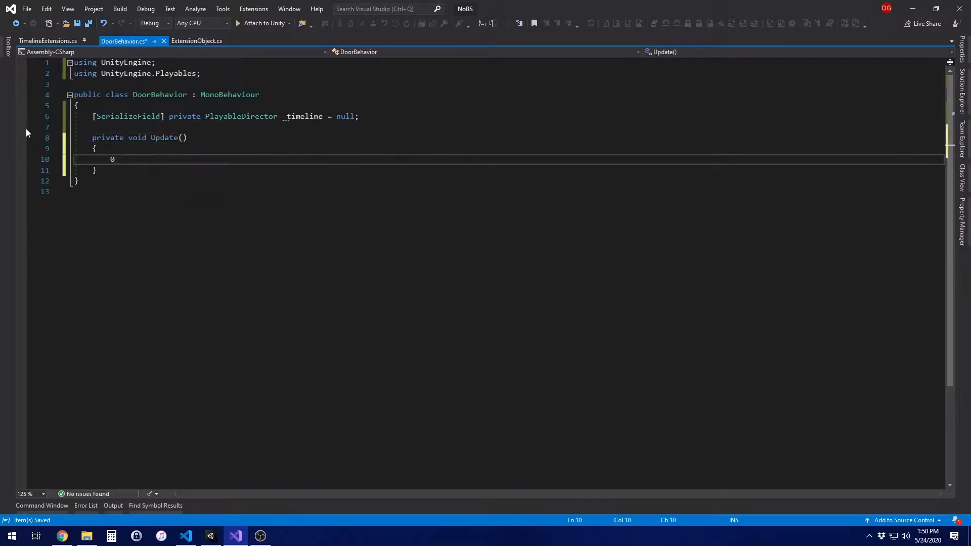
pyautogui.write('if (')
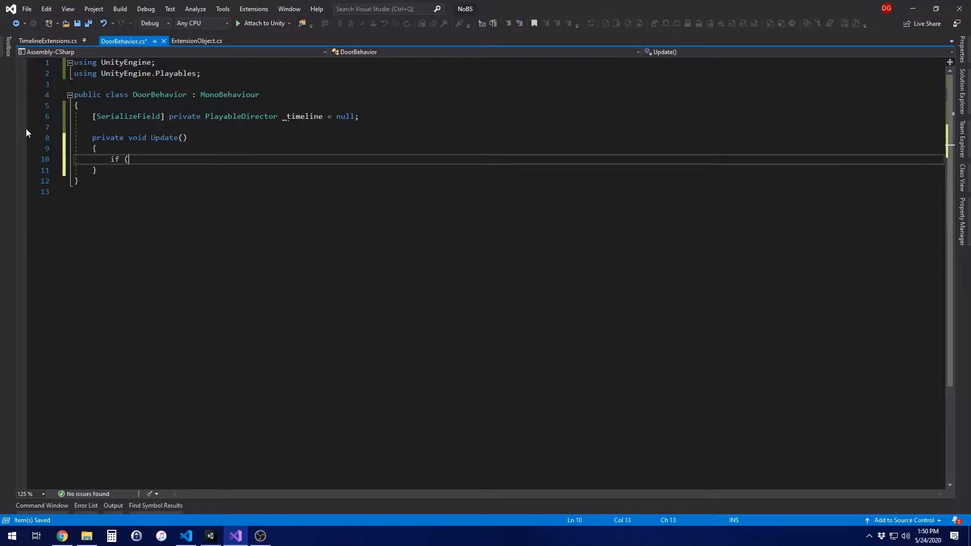
pyautogui.write('Input.GetKeyDown(')
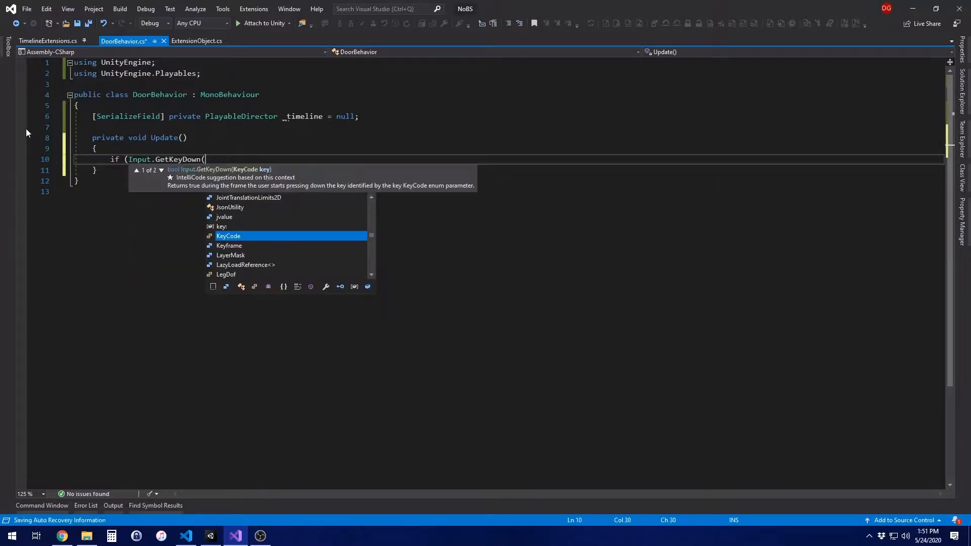
pyautogui.write('KeyCode.')
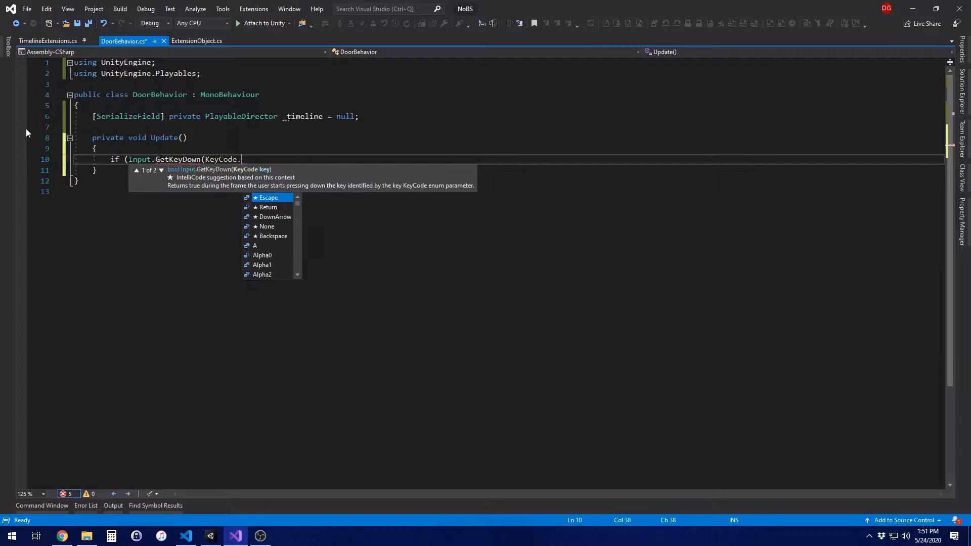
pyautogui.write('Space))')
pyautogui.write('{')
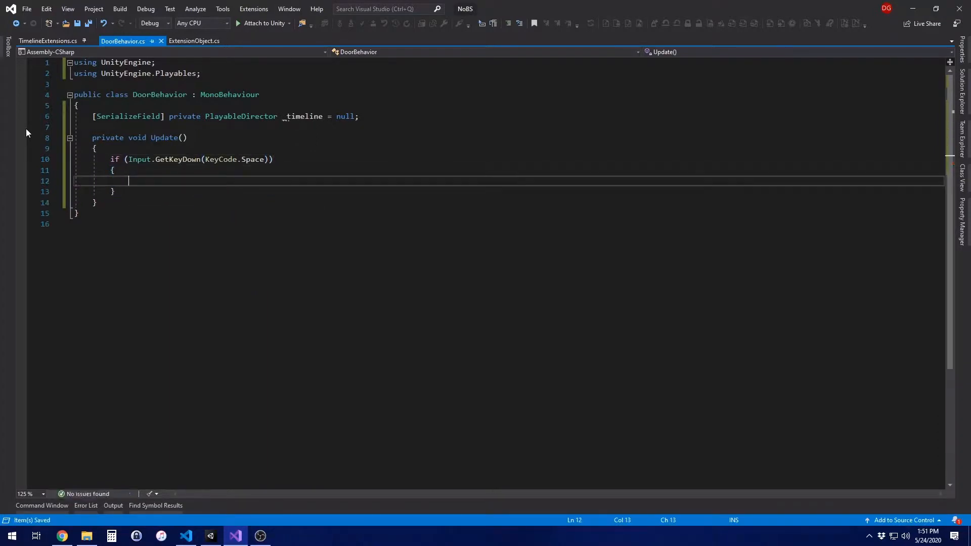
pyautogui.write('_timeline.re')
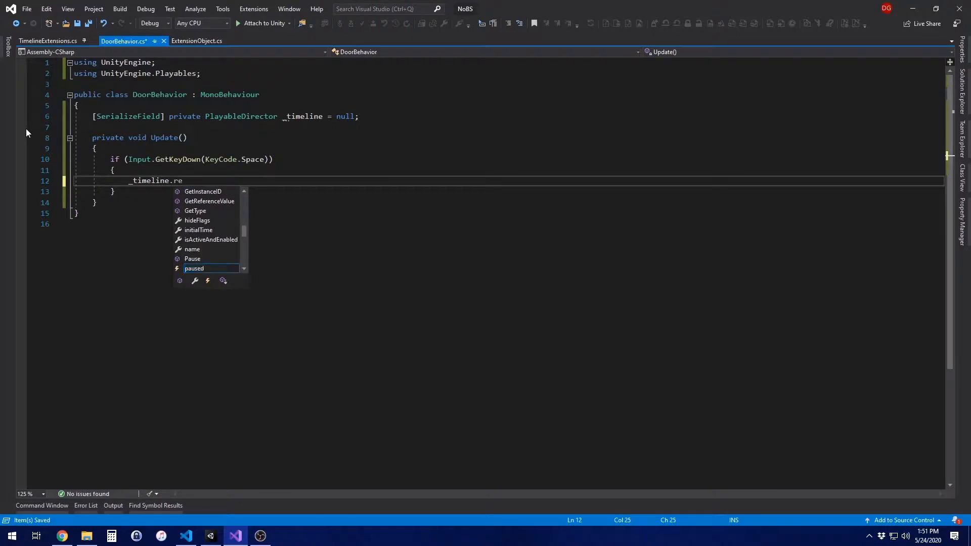
pyautogui.write('ReversePlay(')
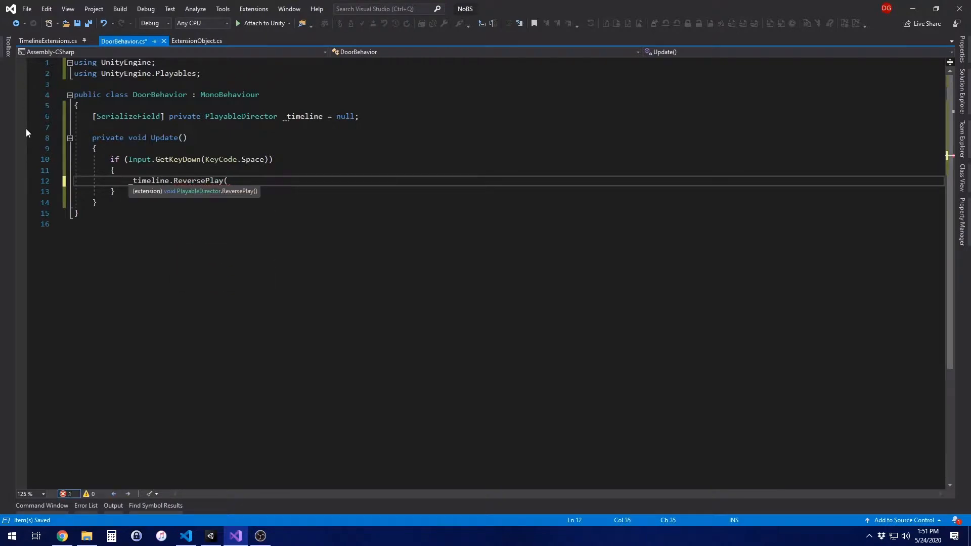
pyautogui.write(');')
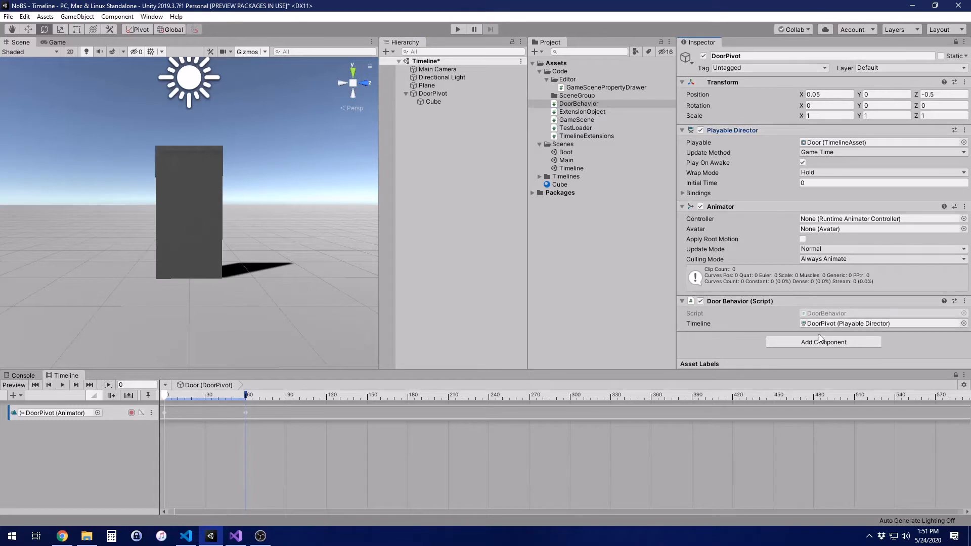
# - Select DoorPivot with DoorBehavior attached and start the scene in Play mode
pyautogui.click(433, 93)
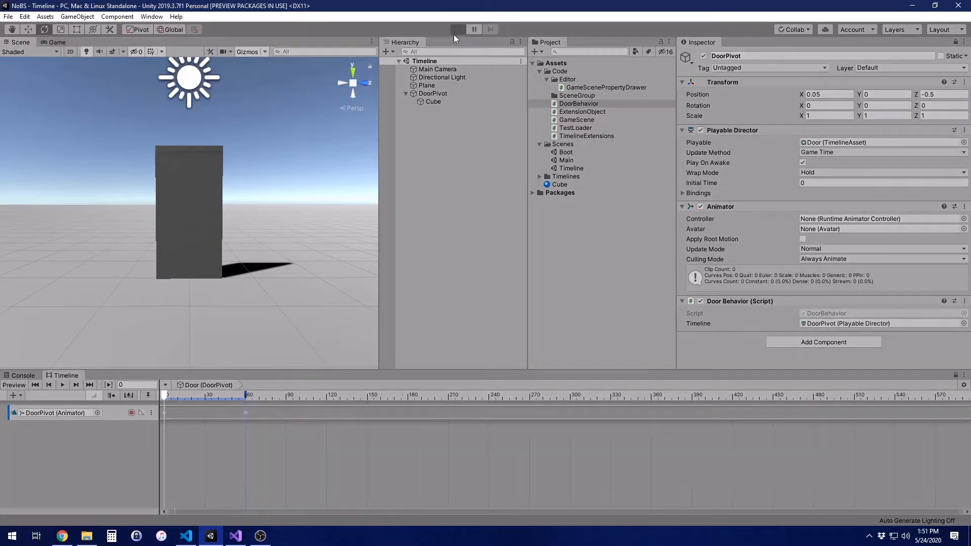
pyautogui.click(458, 28)
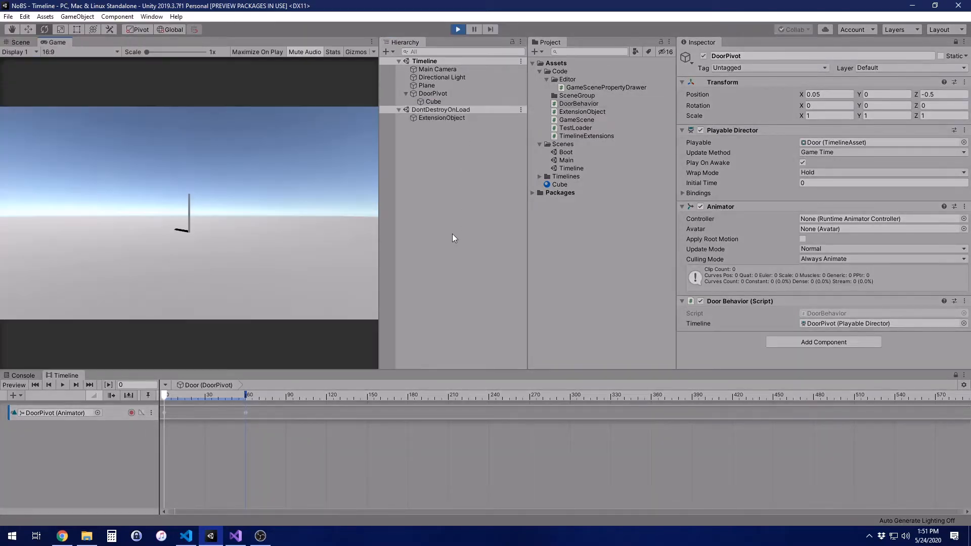